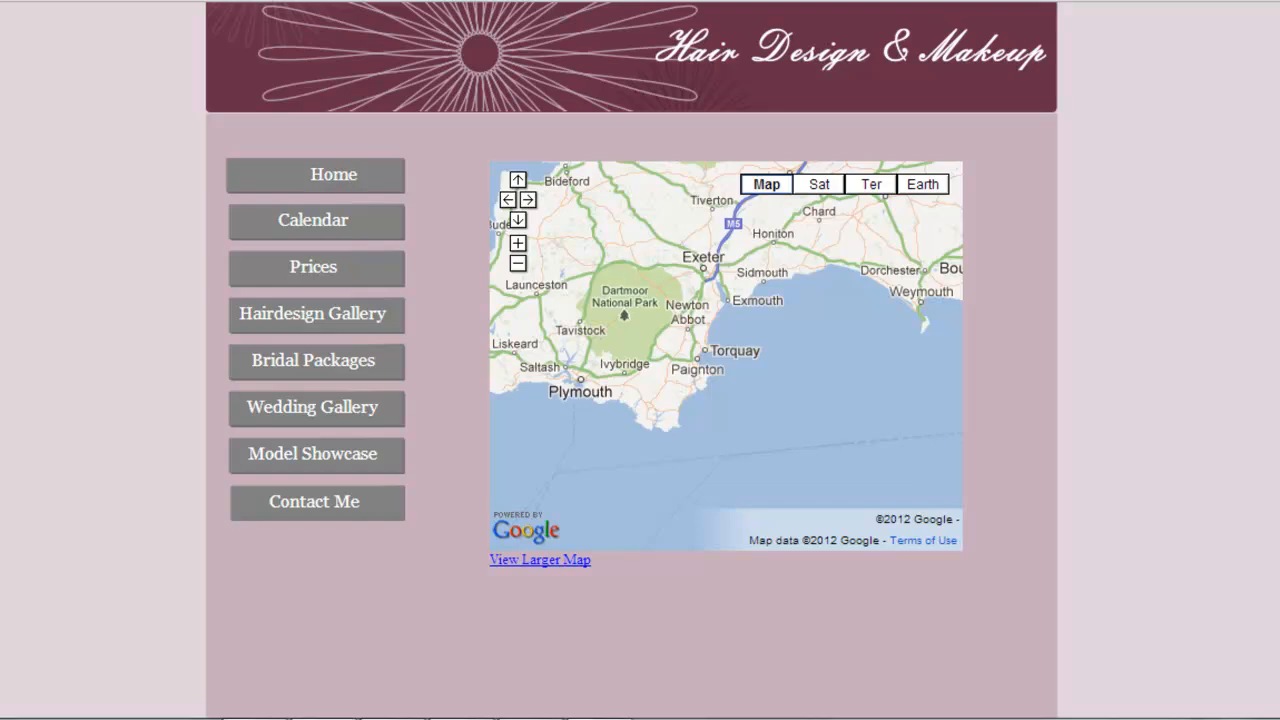
- Create a new blank form from My Drive's Create menu
{"action": "scroll", "scroll_direction": "down", "scroll_amount": 3}
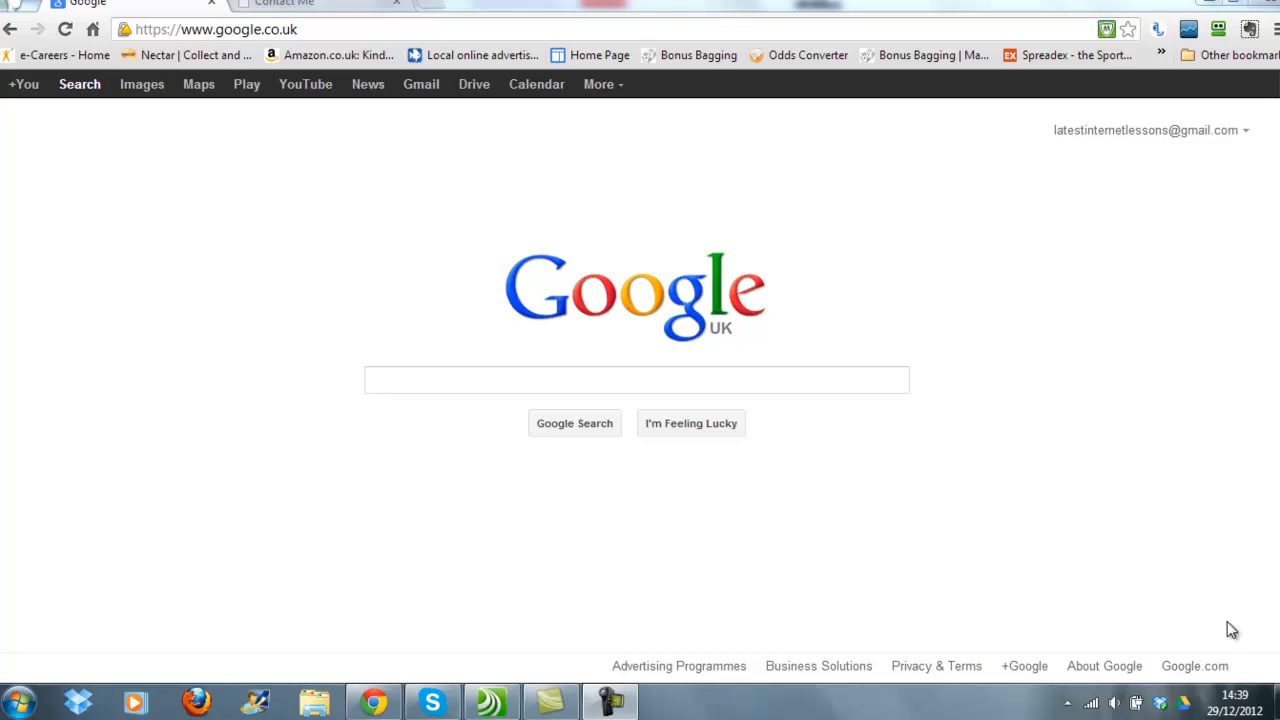
{"action": "mouse_move", "coordinate": [1244, 306]}
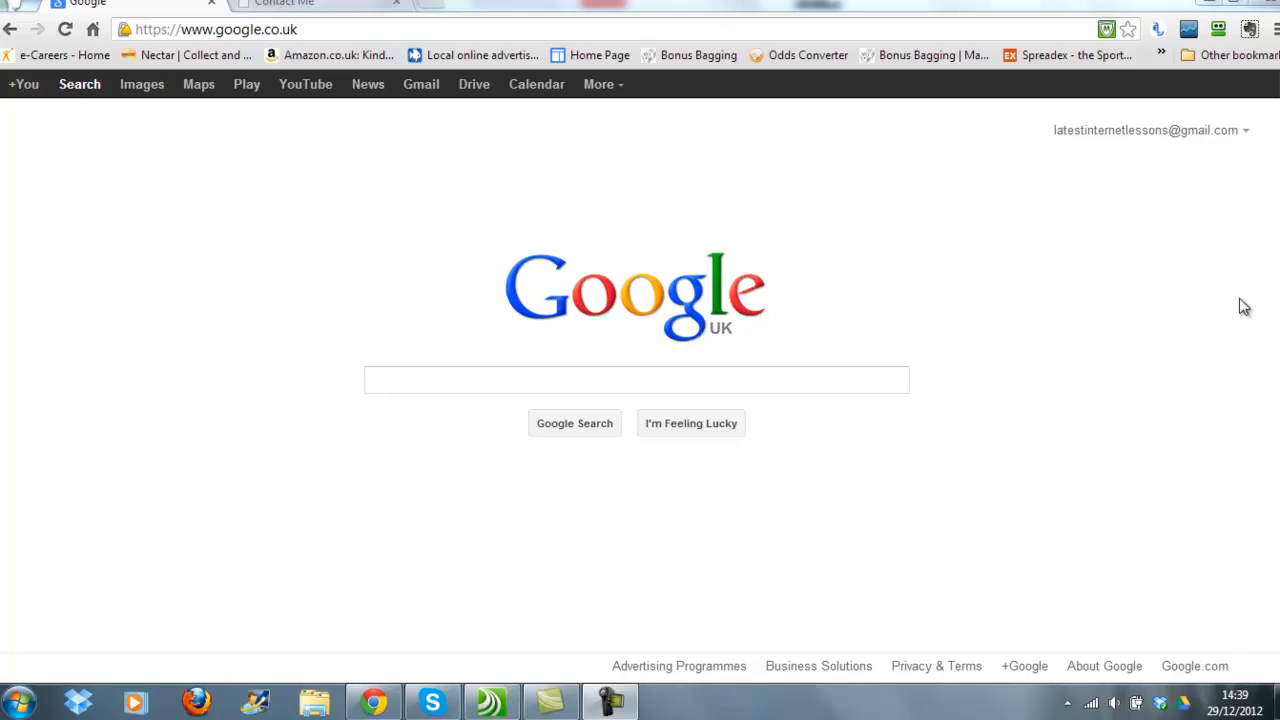
{"action": "mouse_move", "coordinate": [1148, 148]}
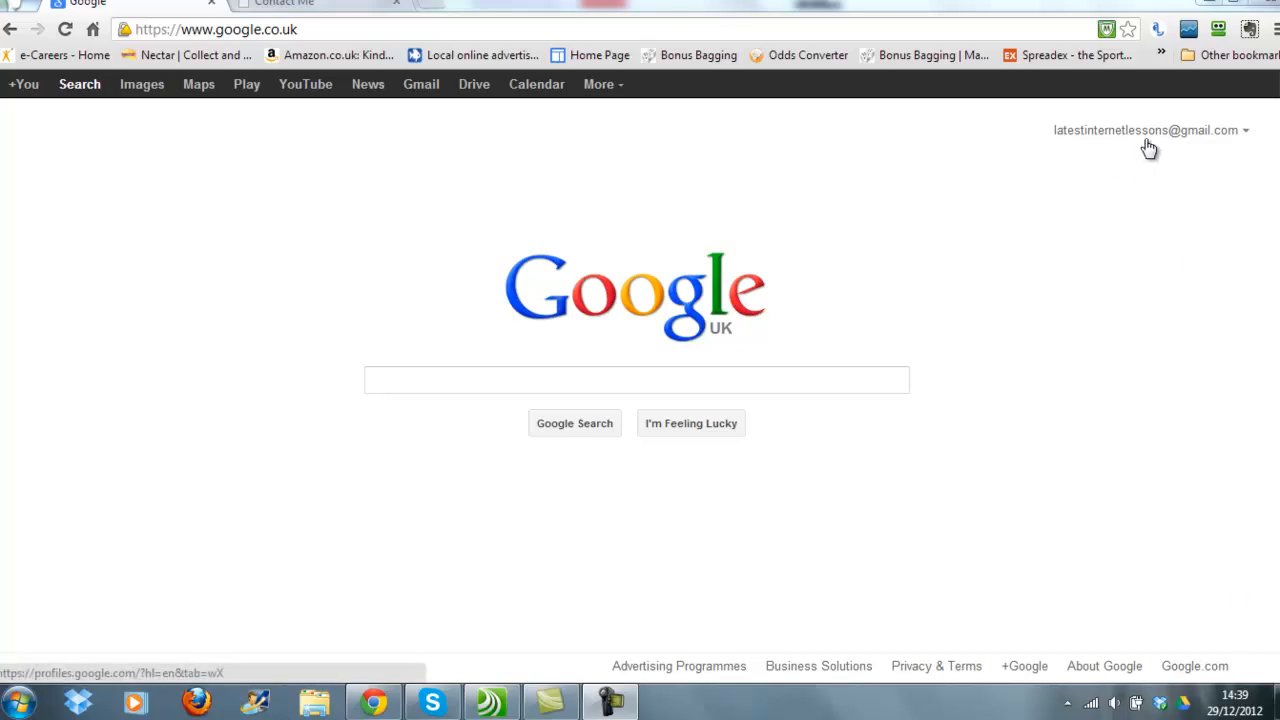
{"action": "mouse_move", "coordinate": [448, 168]}
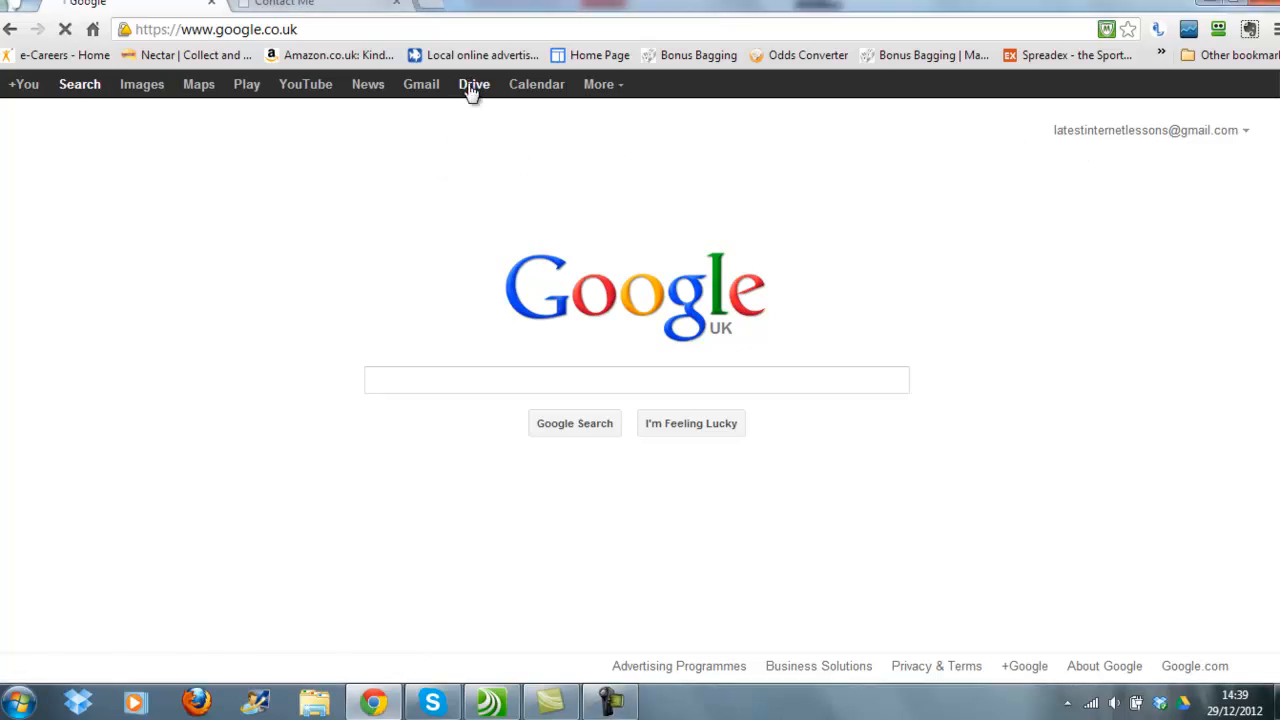
{"action": "left_click", "coordinate": [500, 84]}
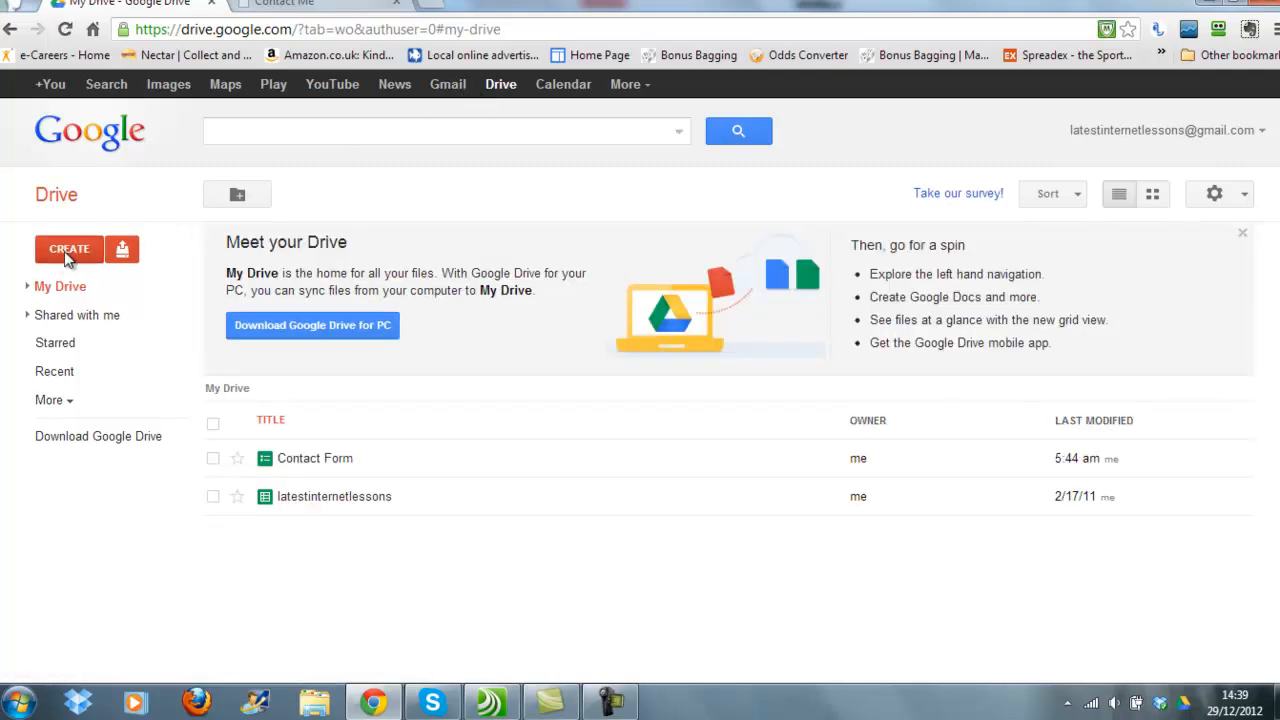
{"action": "left_click", "coordinate": [68, 248]}
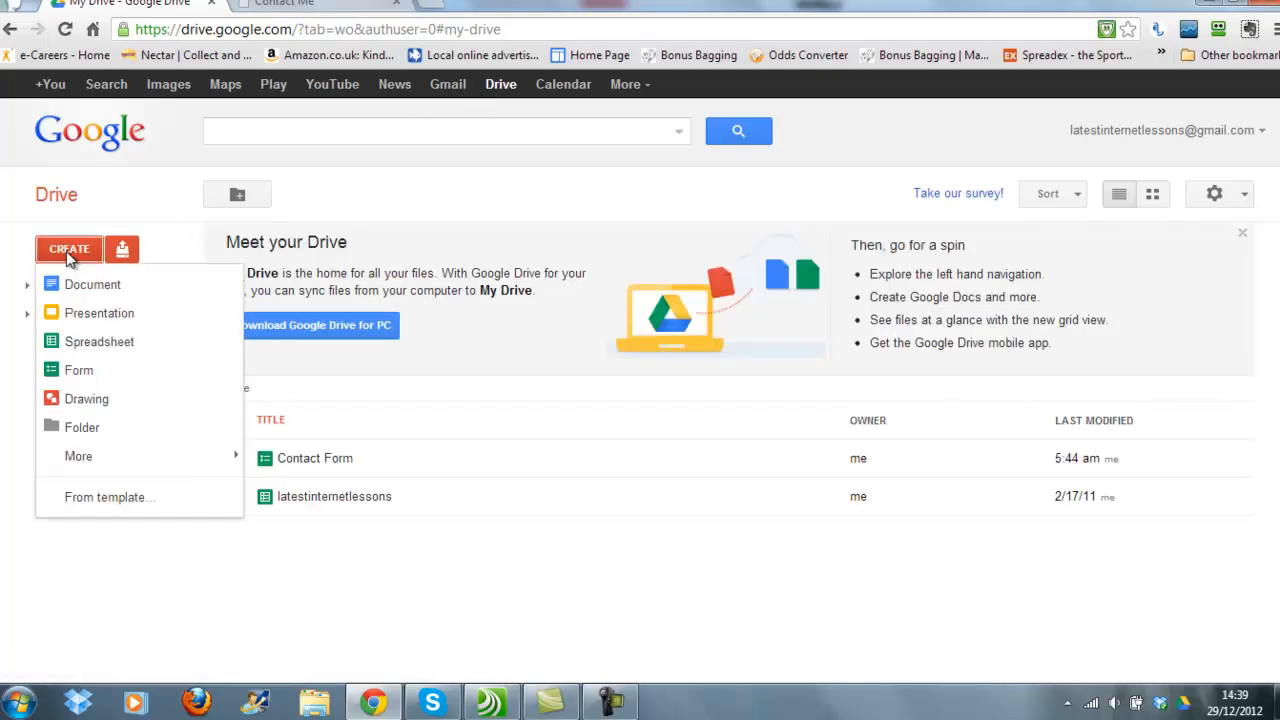
{"action": "left_click", "coordinate": [78, 370]}
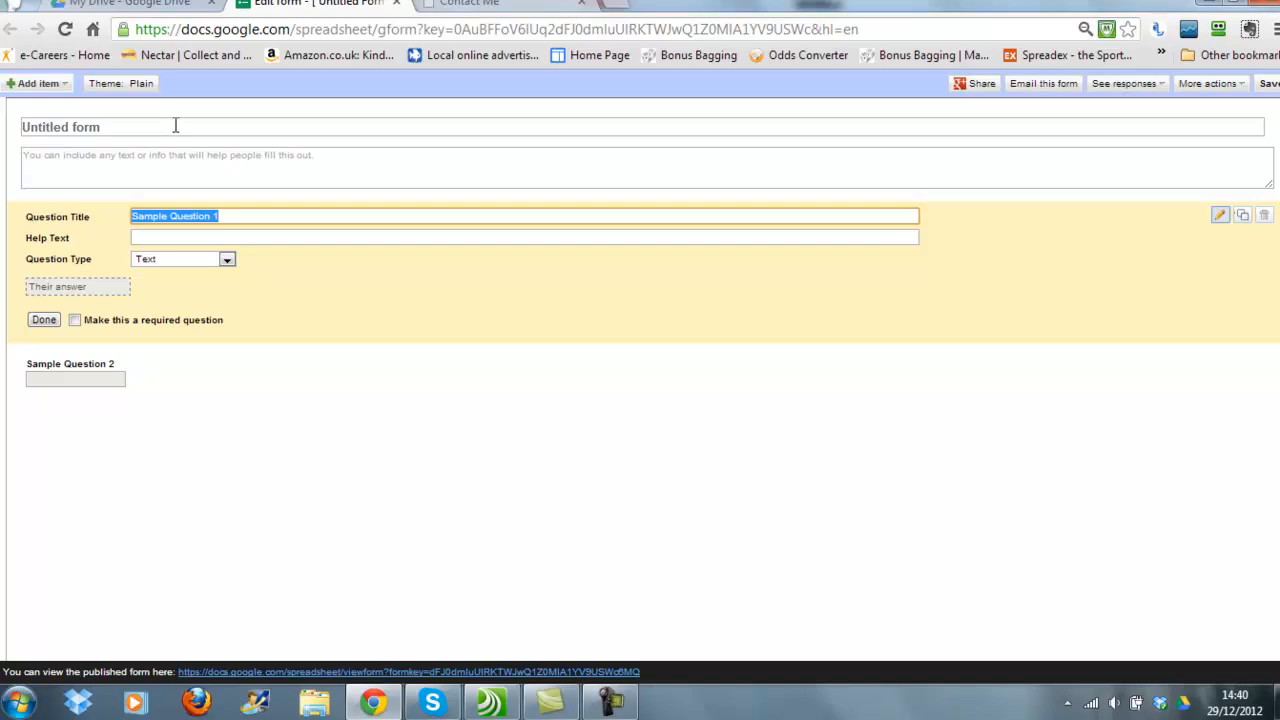
- Title the form 'Contact Me' and make Sample Question 1 a required 'Name' question
{"action": "left_click", "coordinate": [90, 128]}
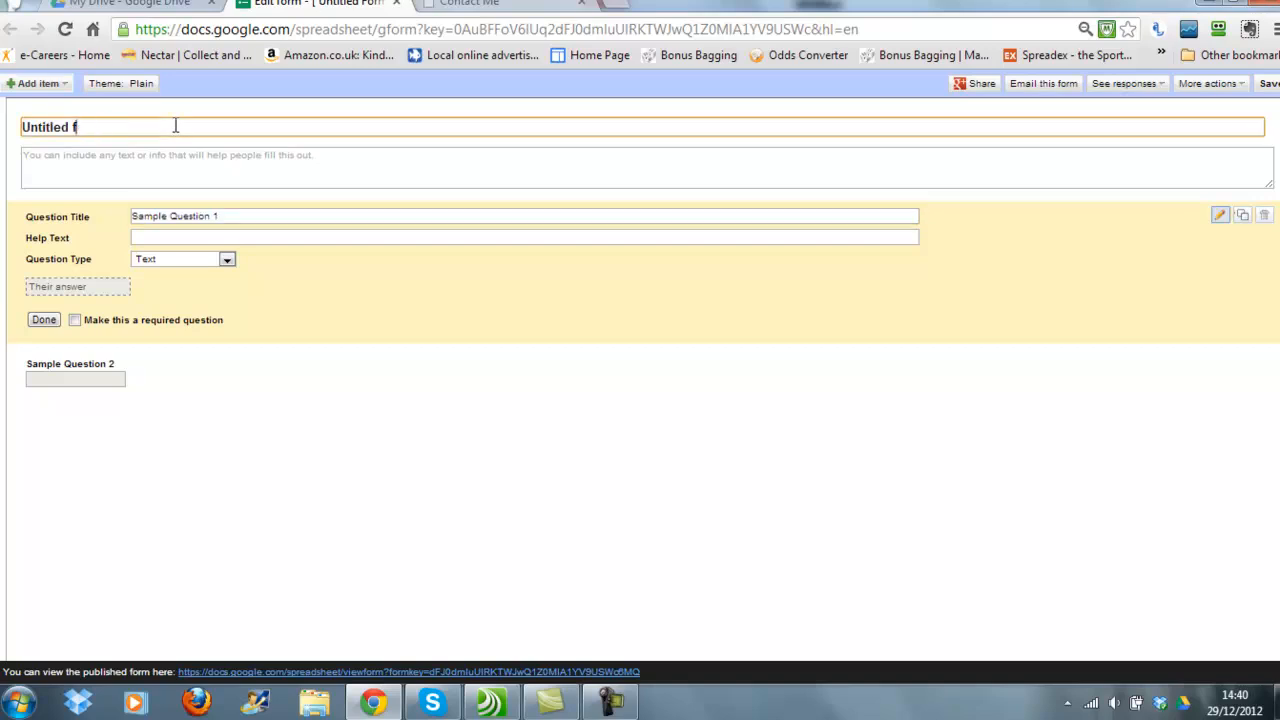
{"action": "type", "text": "Contact Me"}
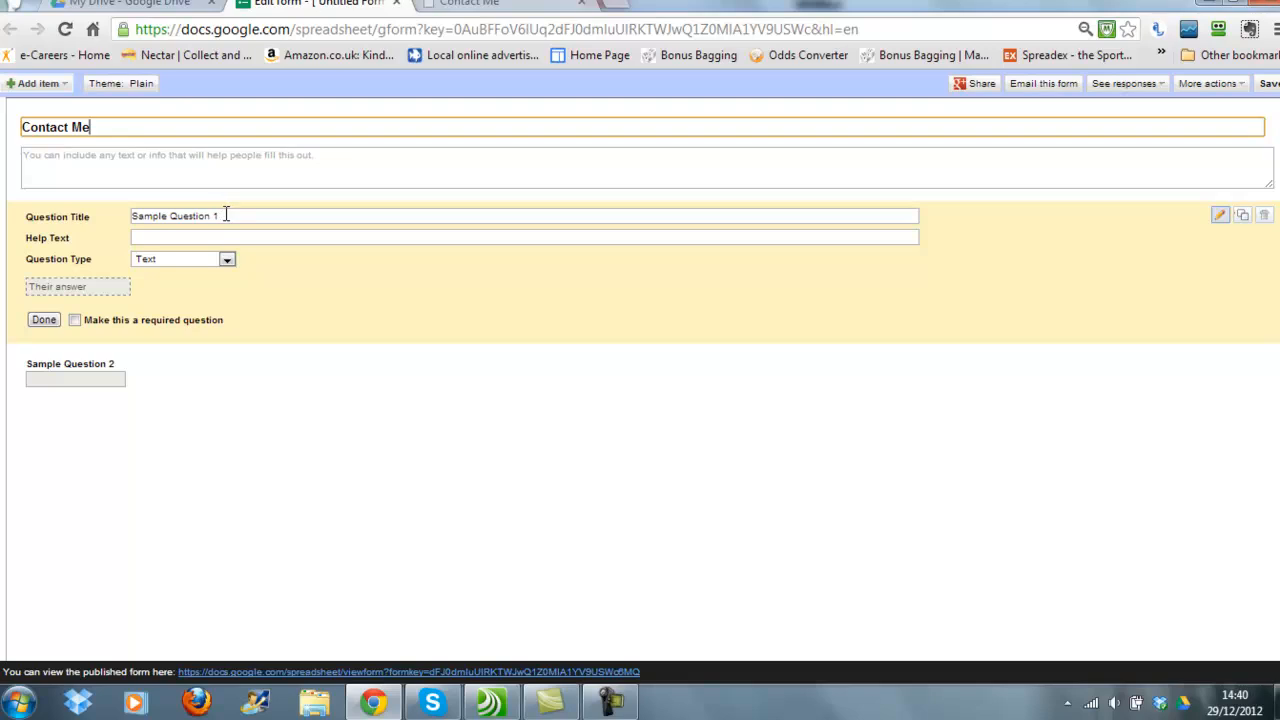
{"action": "double_click", "coordinate": [172, 216]}
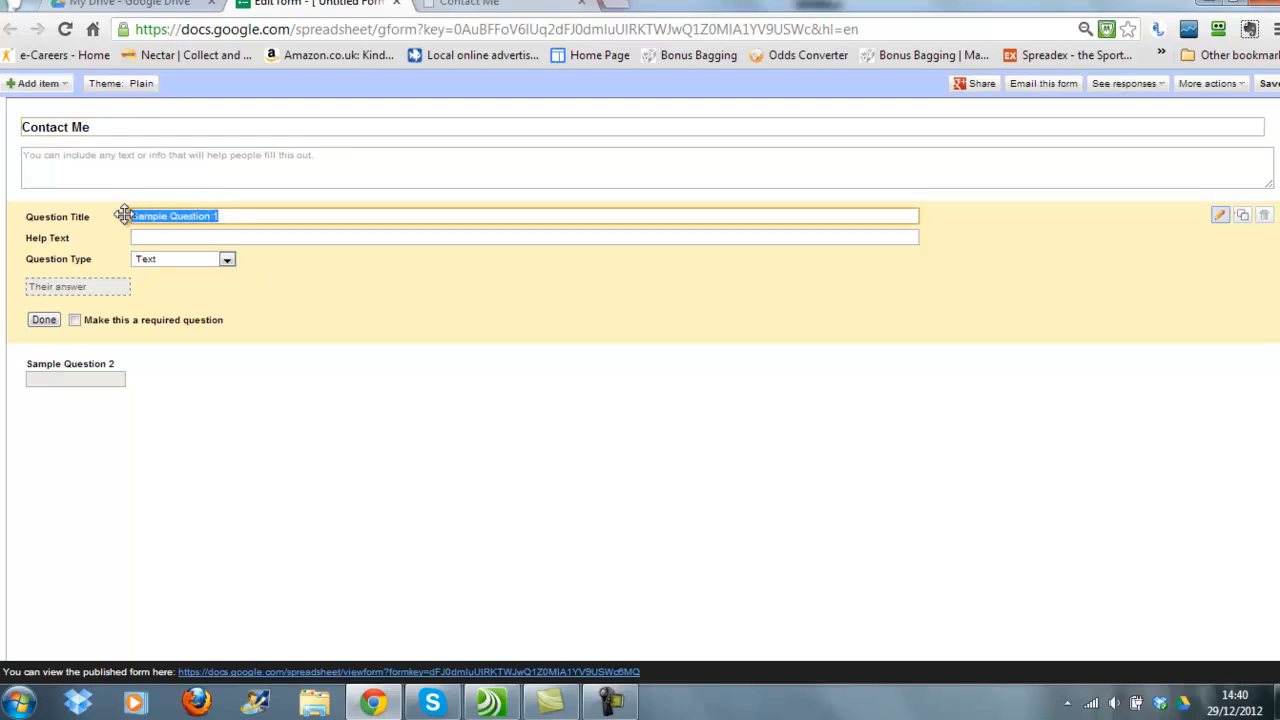
{"action": "type", "text": "Name"}
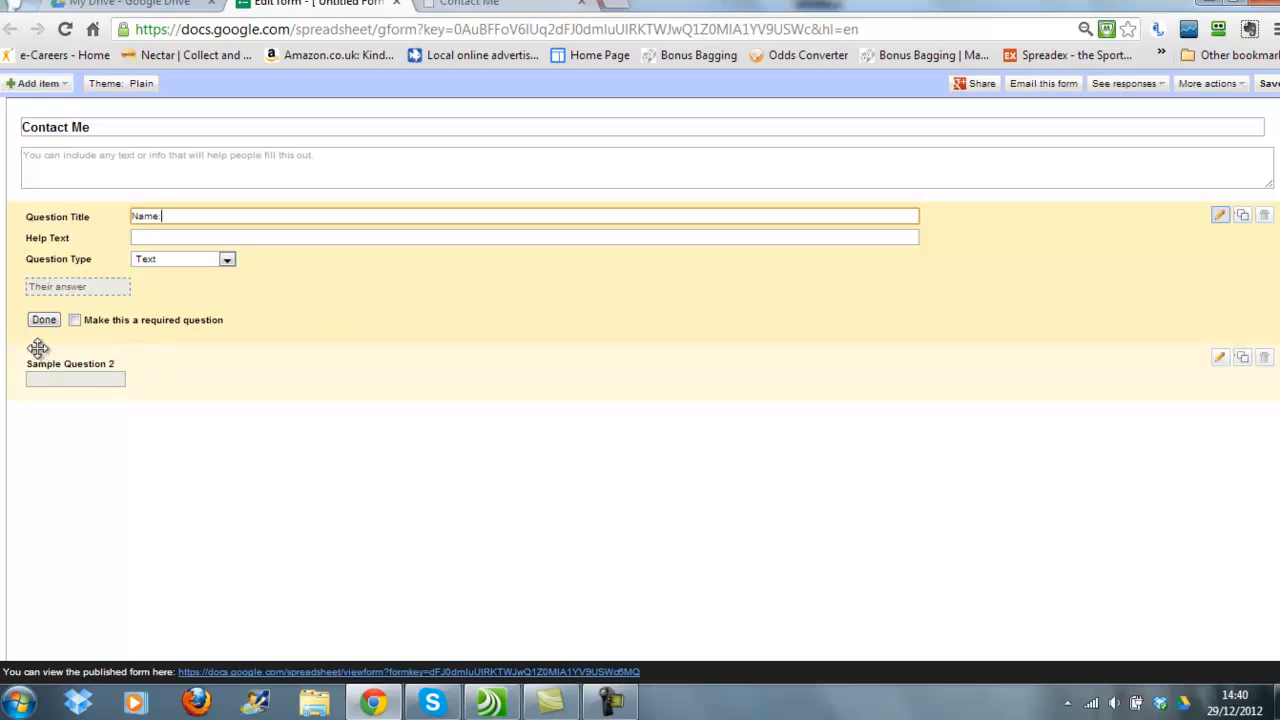
{"action": "left_click", "coordinate": [76, 320]}
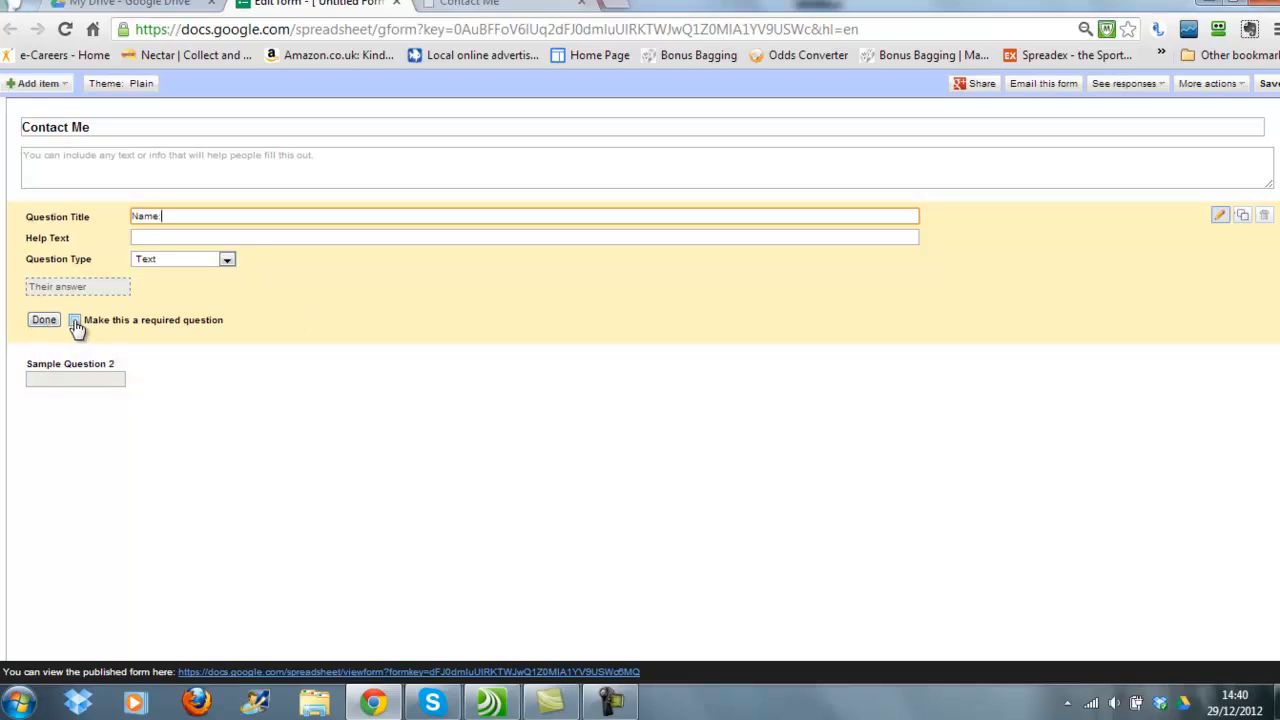
{"action": "left_click", "coordinate": [74, 320]}
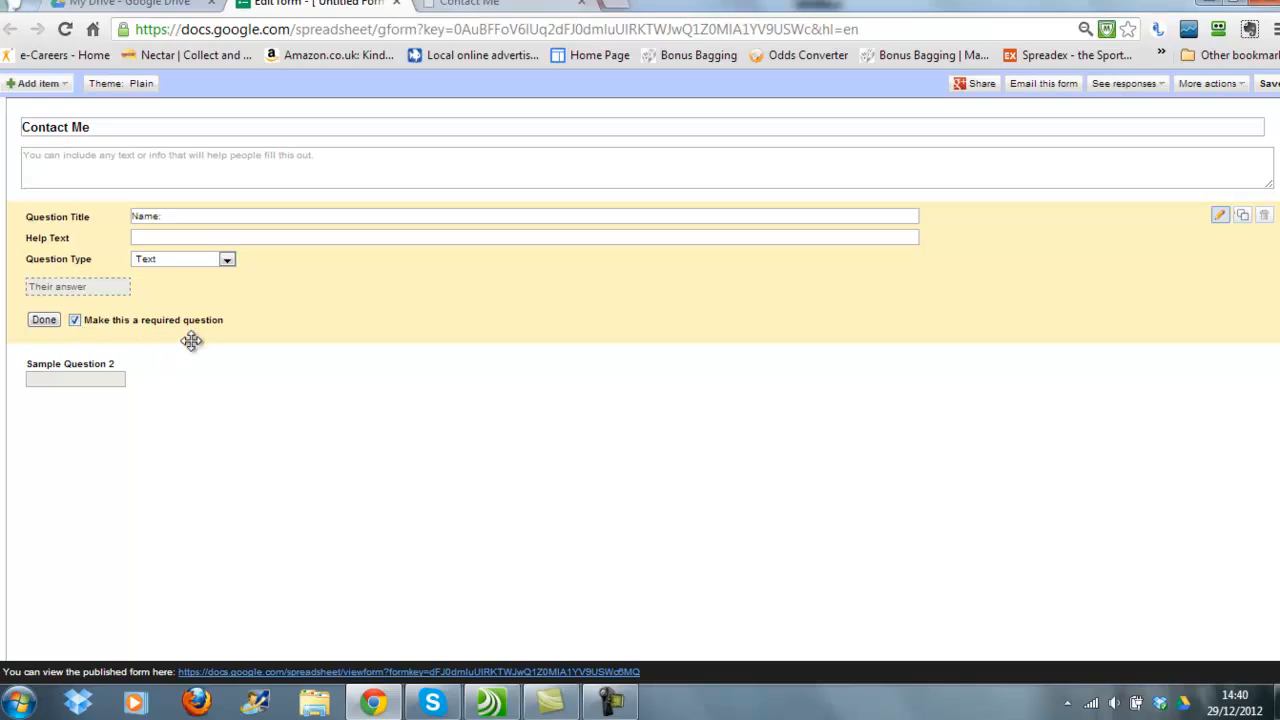
{"action": "left_click", "coordinate": [44, 320]}
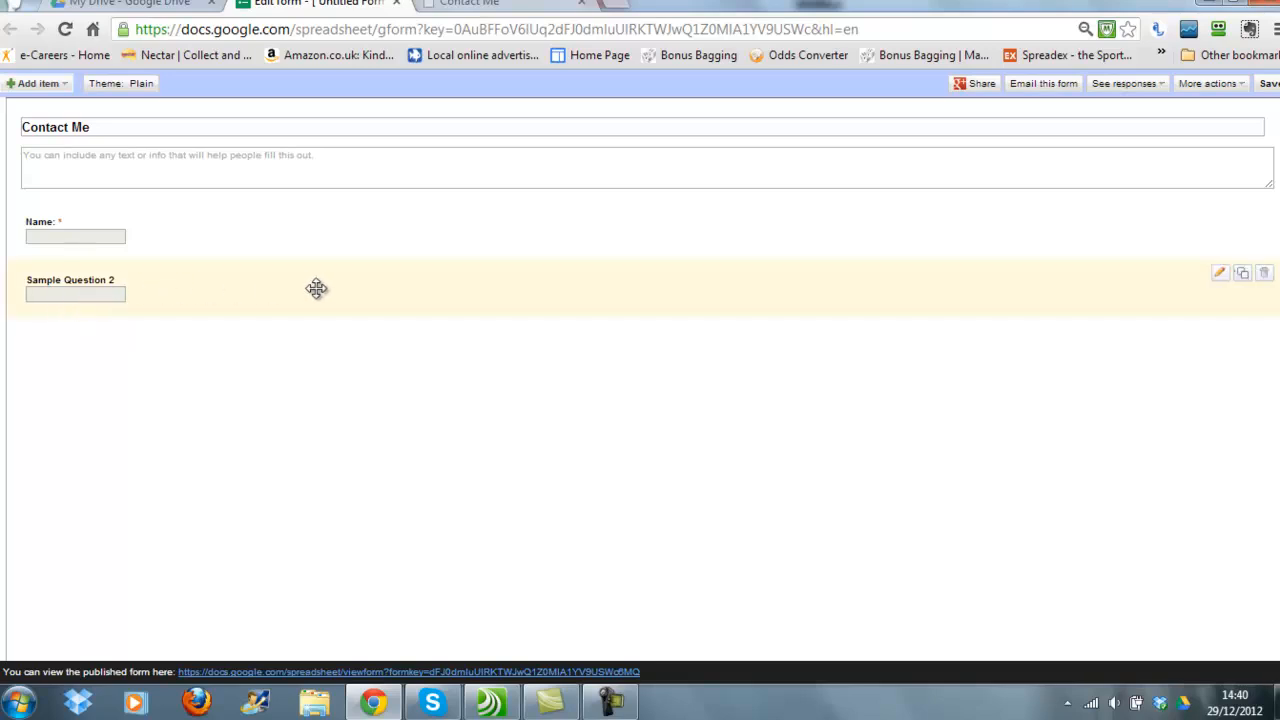
{"action": "mouse_move", "coordinate": [1068, 312]}
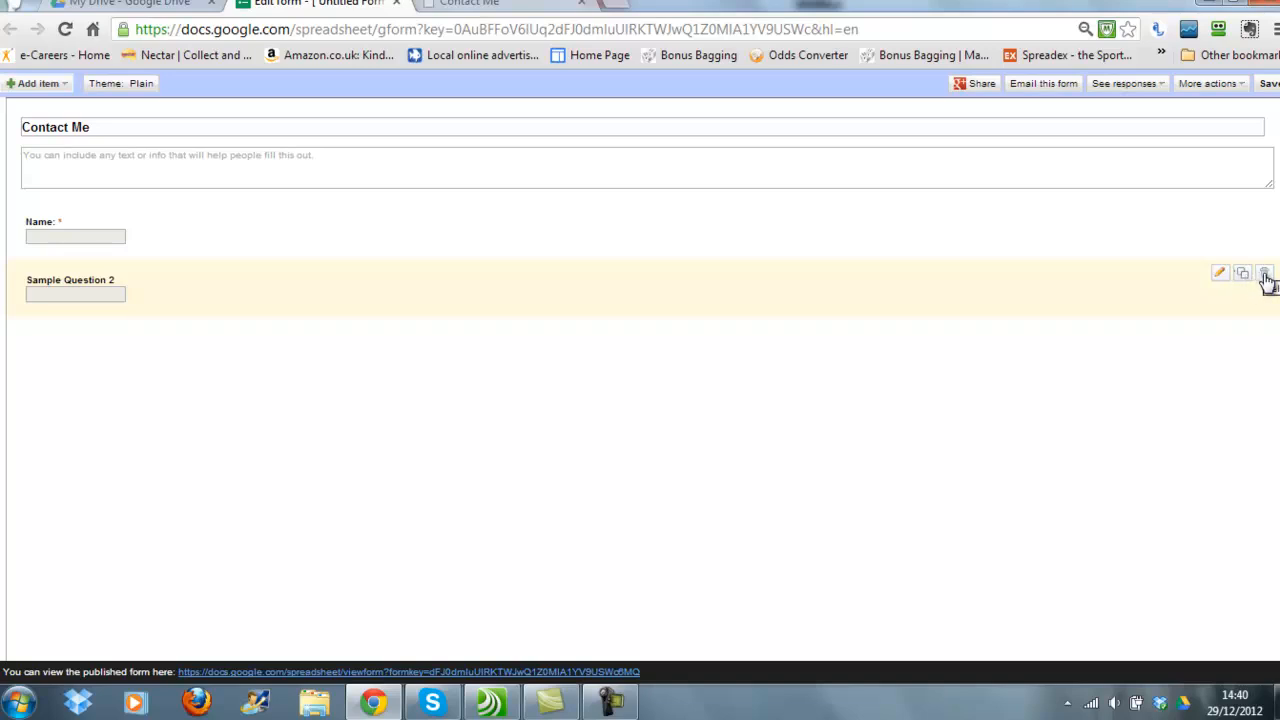
- Delete Sample Question 2 from the form
{"action": "left_click", "coordinate": [1264, 272]}
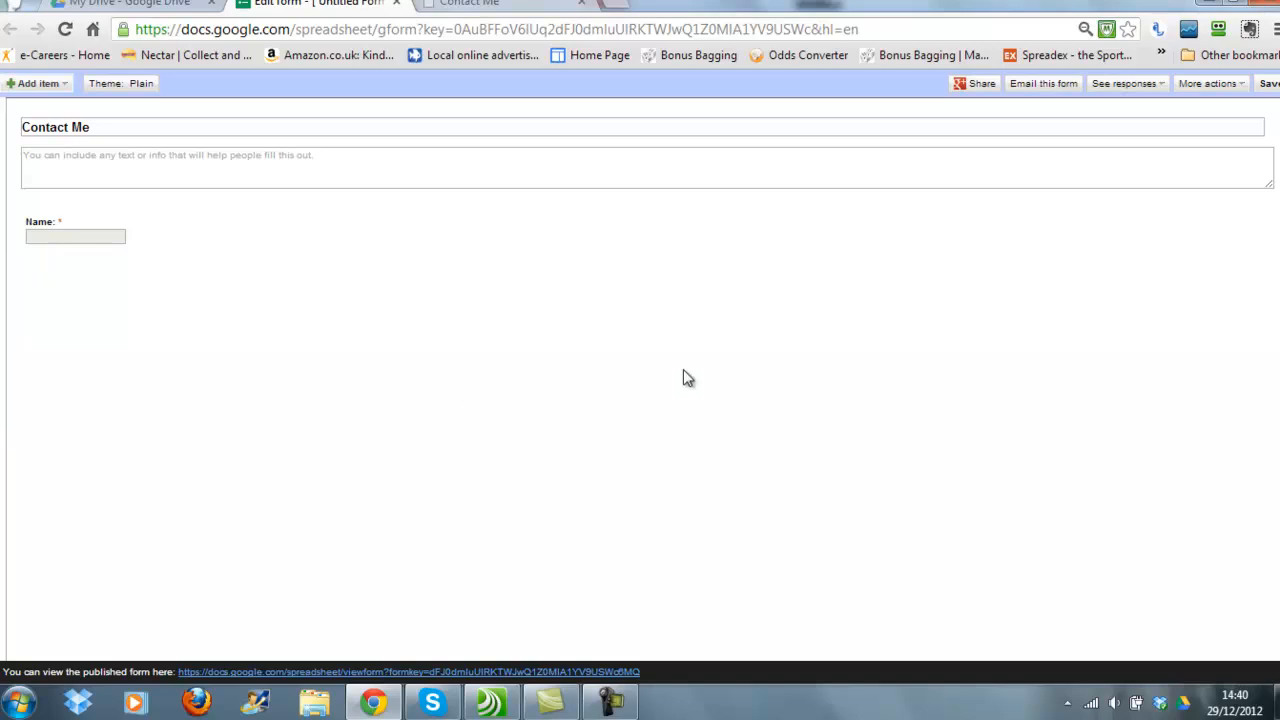
- Add a required 'Email Address' text question below Name
{"action": "left_click", "coordinate": [38, 84]}
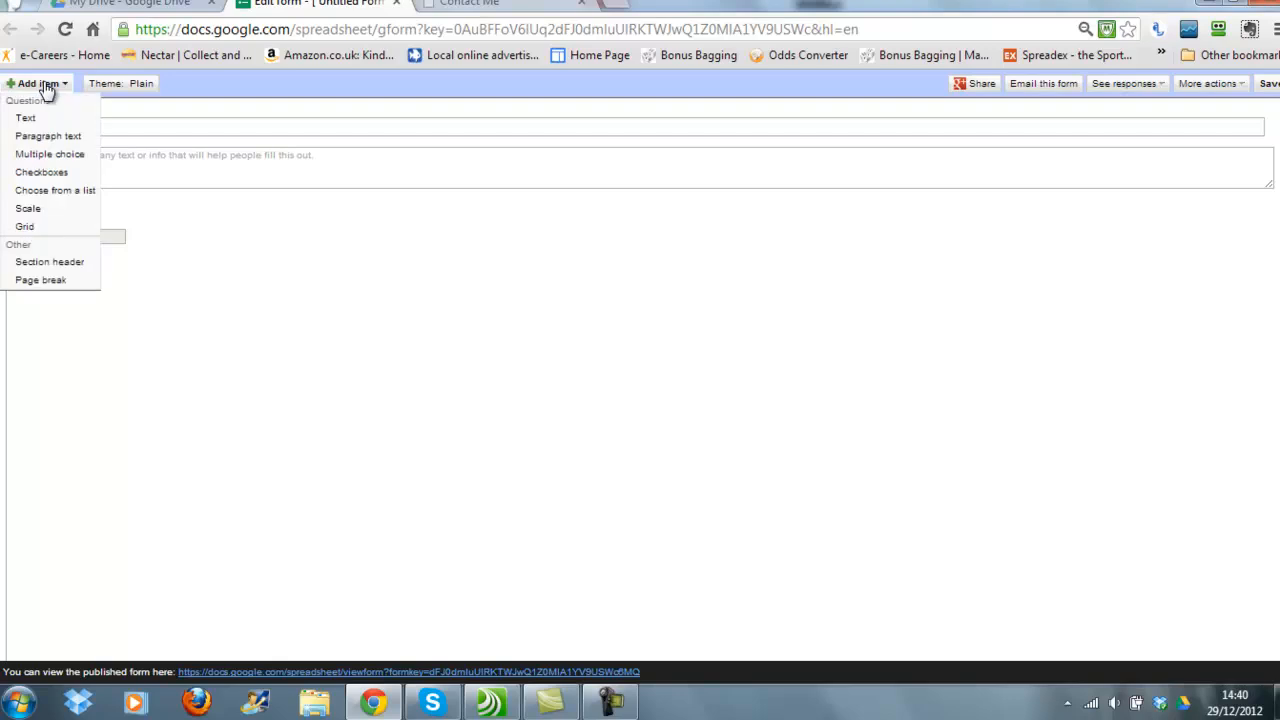
{"action": "mouse_move", "coordinate": [24, 118]}
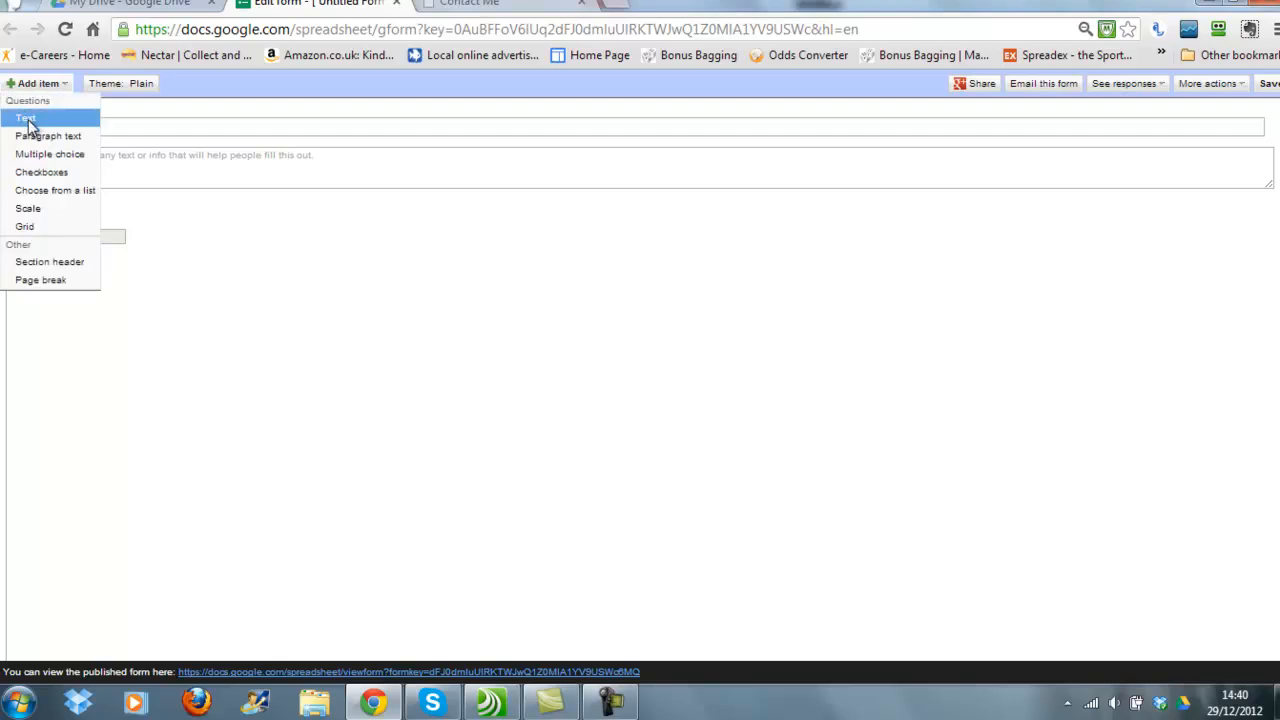
{"action": "left_click", "coordinate": [24, 118]}
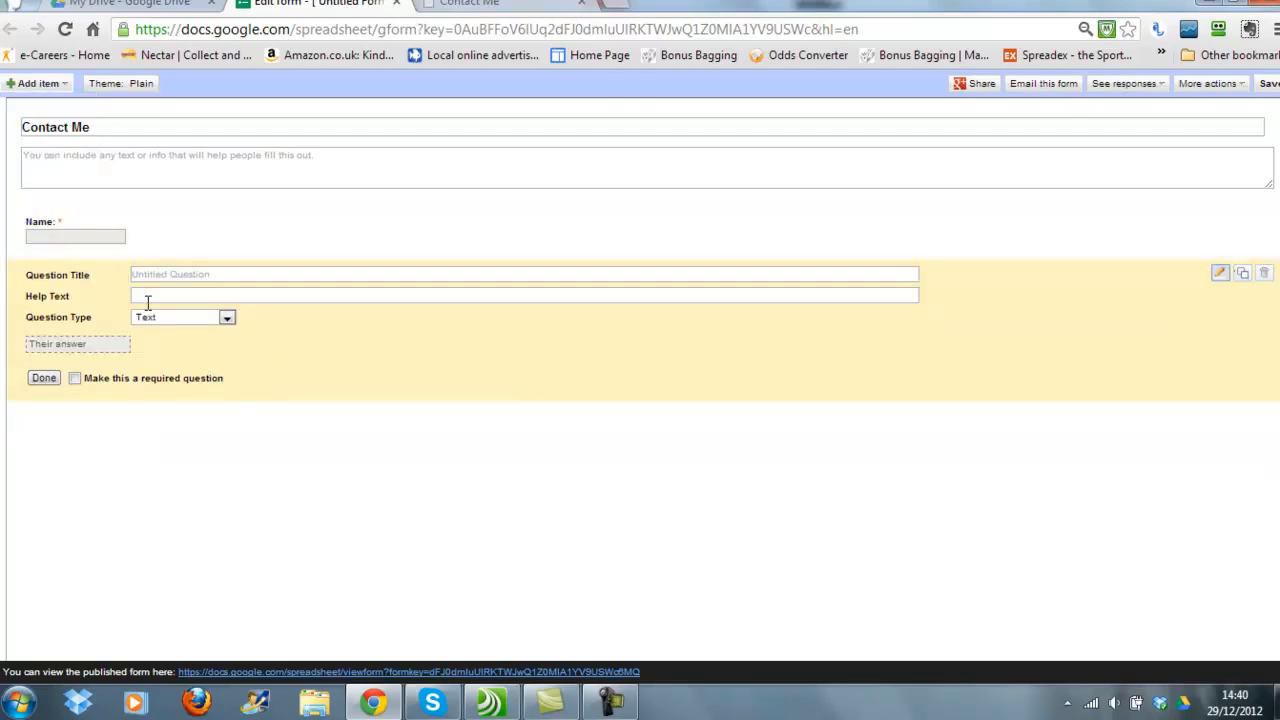
{"action": "type", "text": "Email Address"}
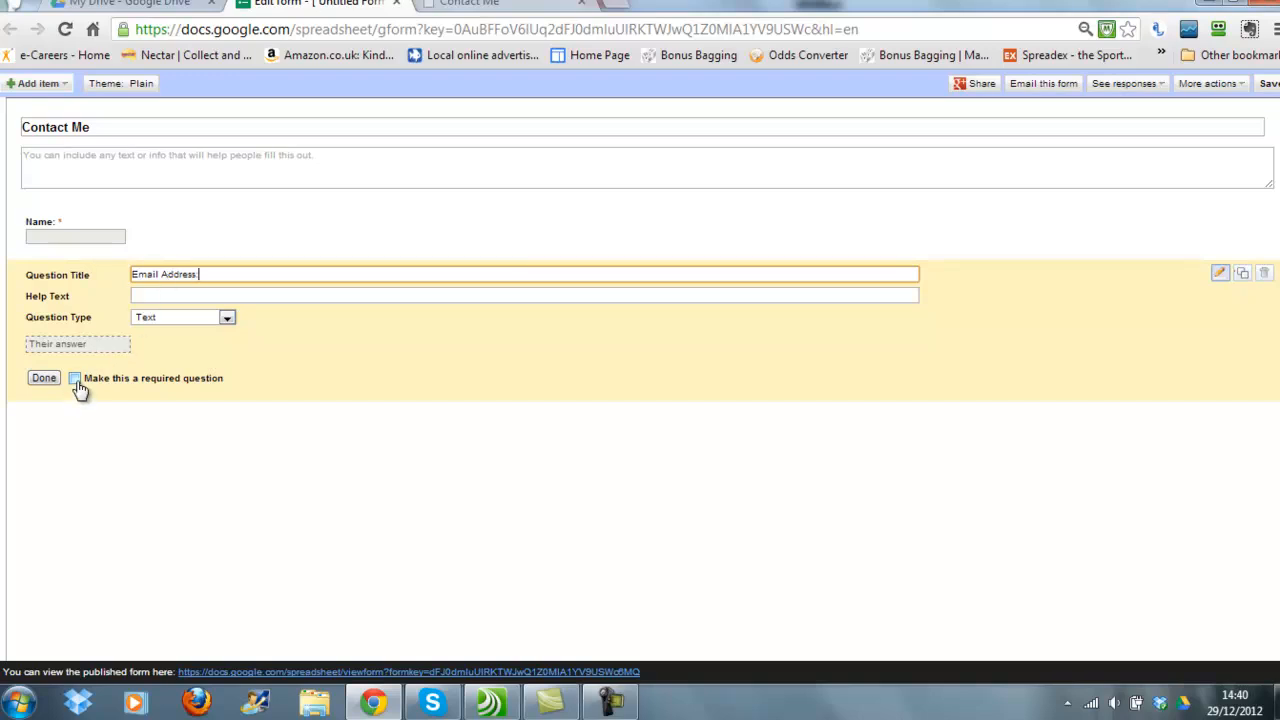
{"action": "left_click", "coordinate": [74, 378]}
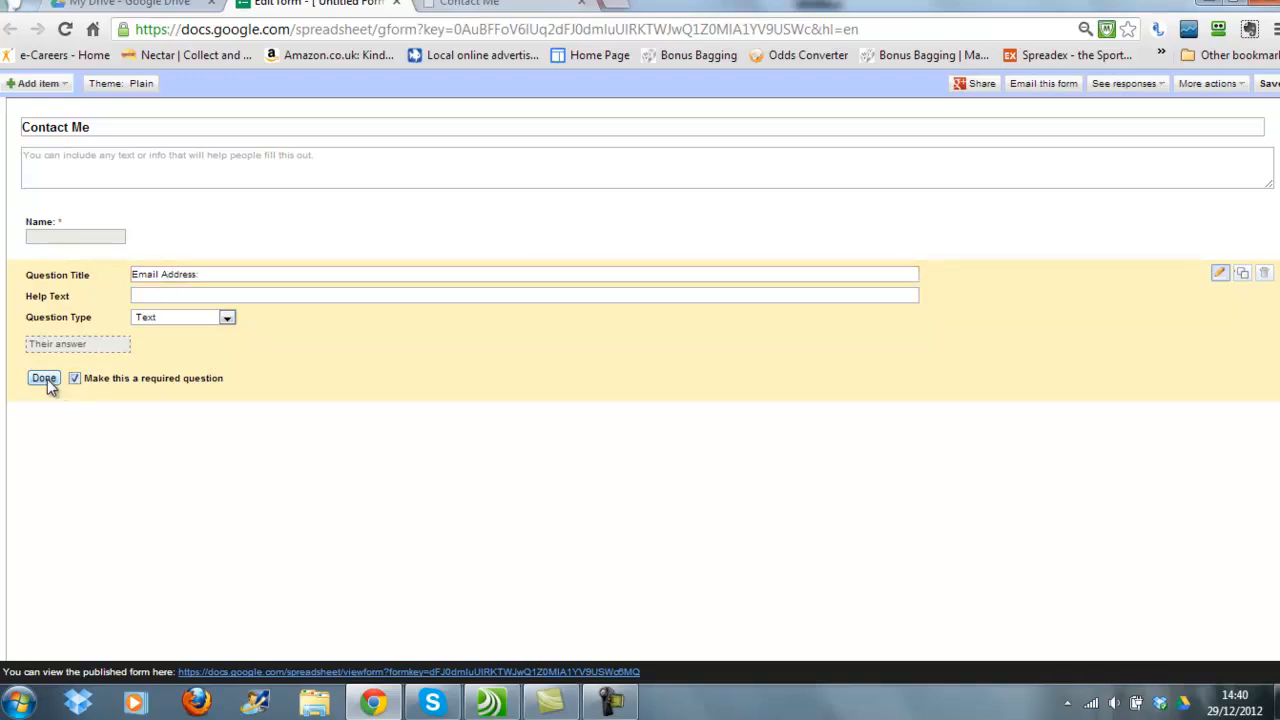
{"action": "left_click", "coordinate": [44, 378]}
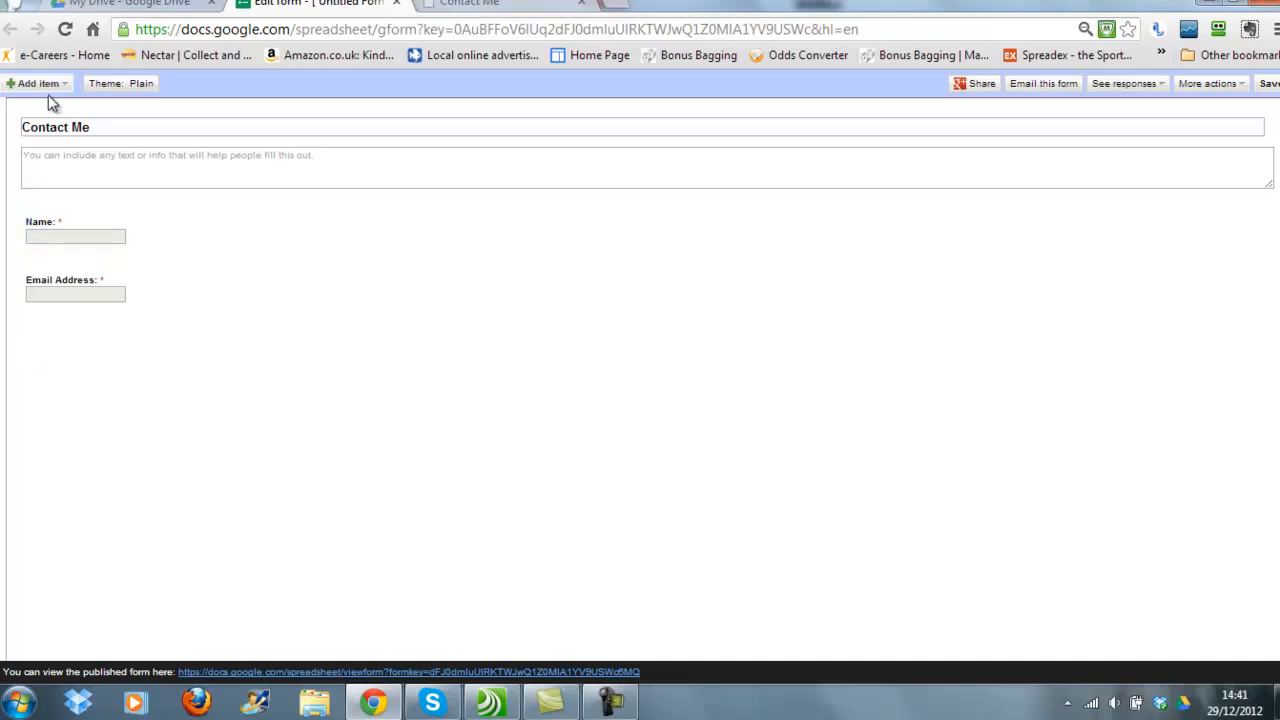
- Add a 'Hair Length' multiple-choice question with options Short, Mid Length and Long
{"action": "left_click", "coordinate": [40, 84]}
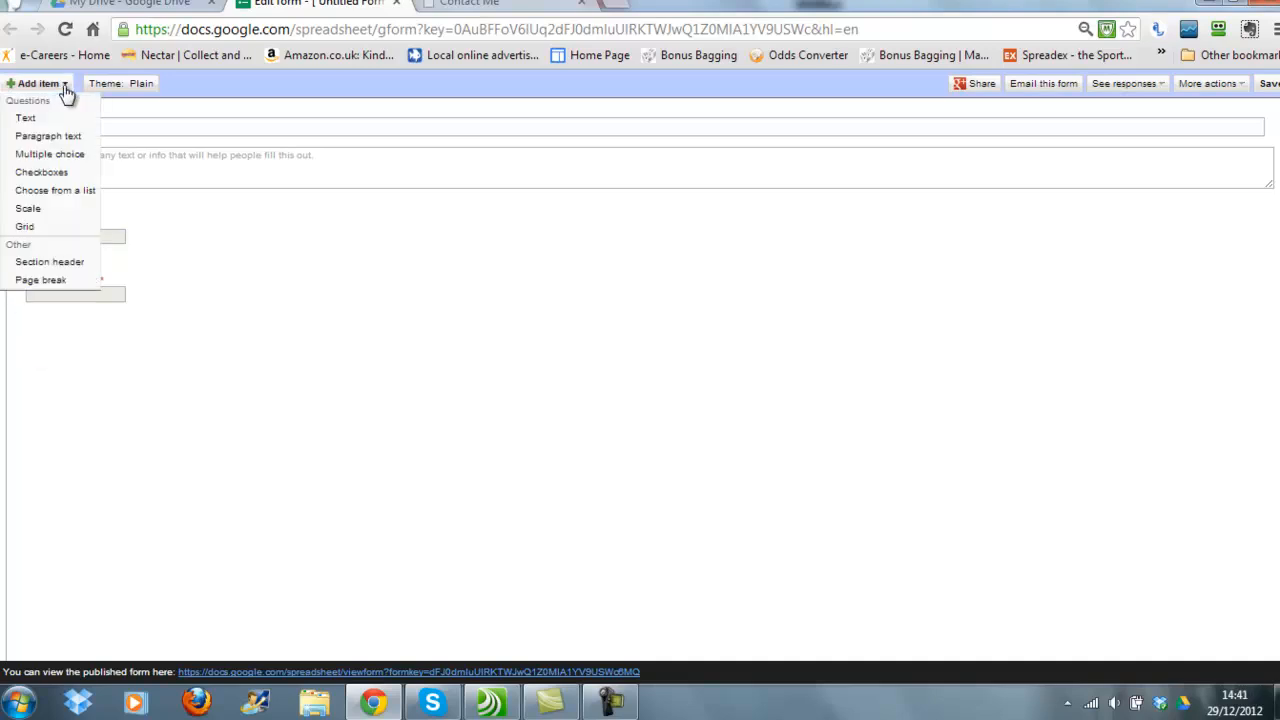
{"action": "mouse_move", "coordinate": [50, 154]}
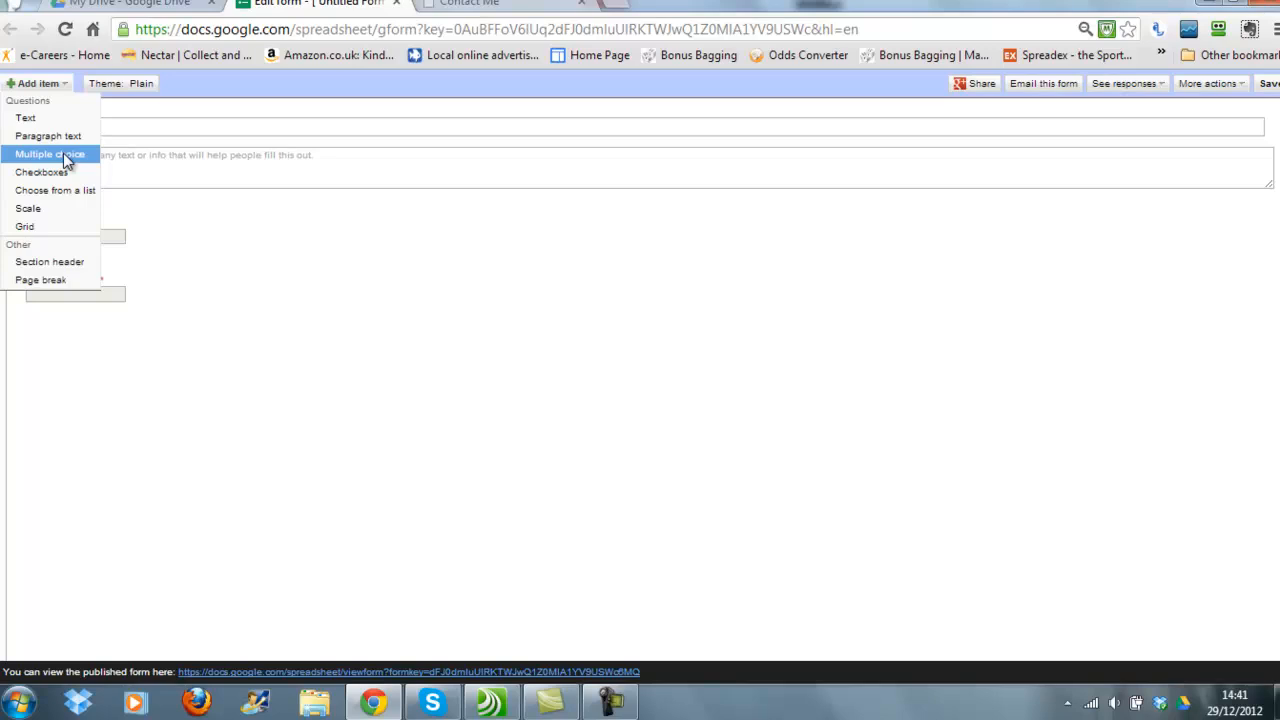
{"action": "left_click", "coordinate": [48, 154]}
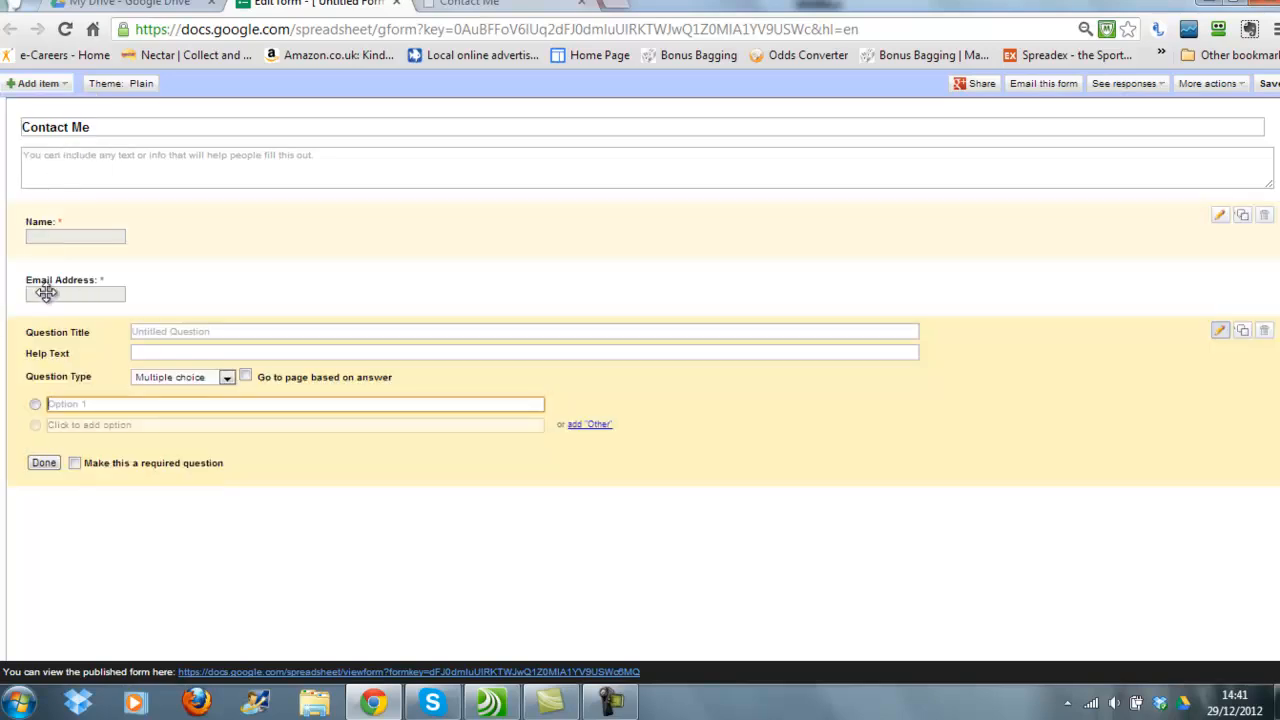
{"action": "type", "text": "Hair Length"}
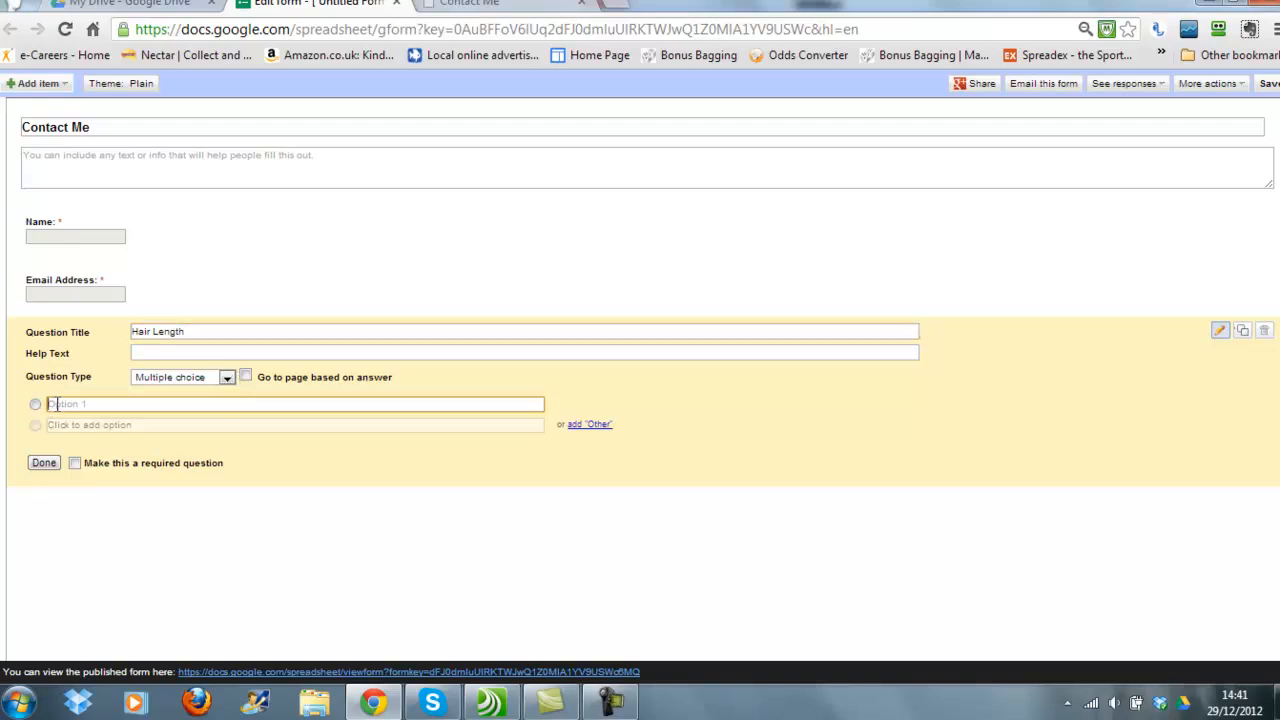
{"action": "type", "text": "Short"}
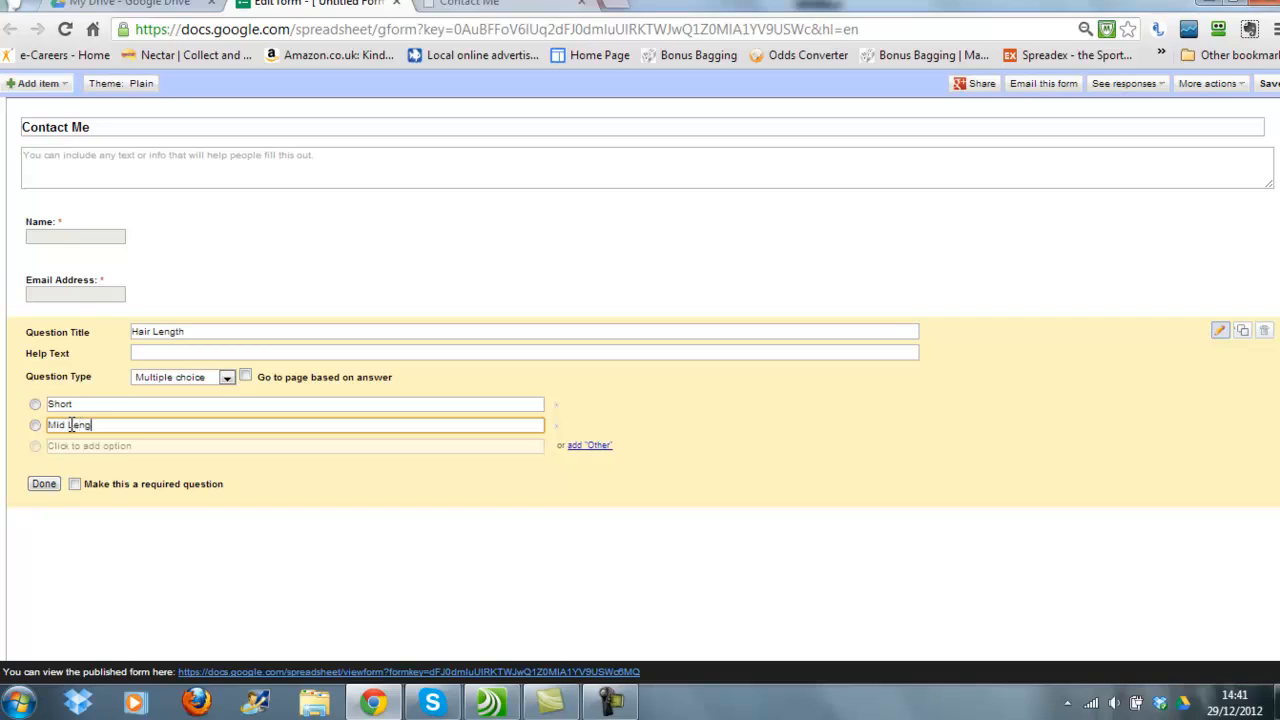
{"action": "type", "text": "th"}
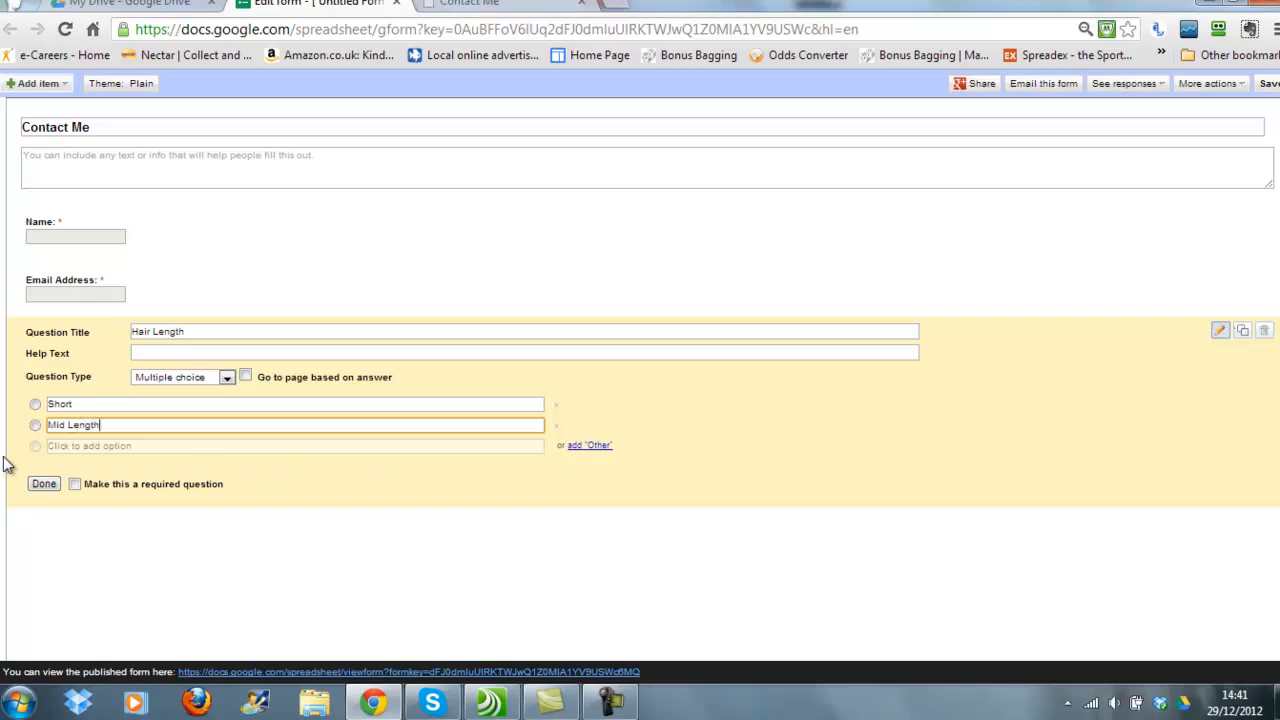
{"action": "type", "text": "Long"}
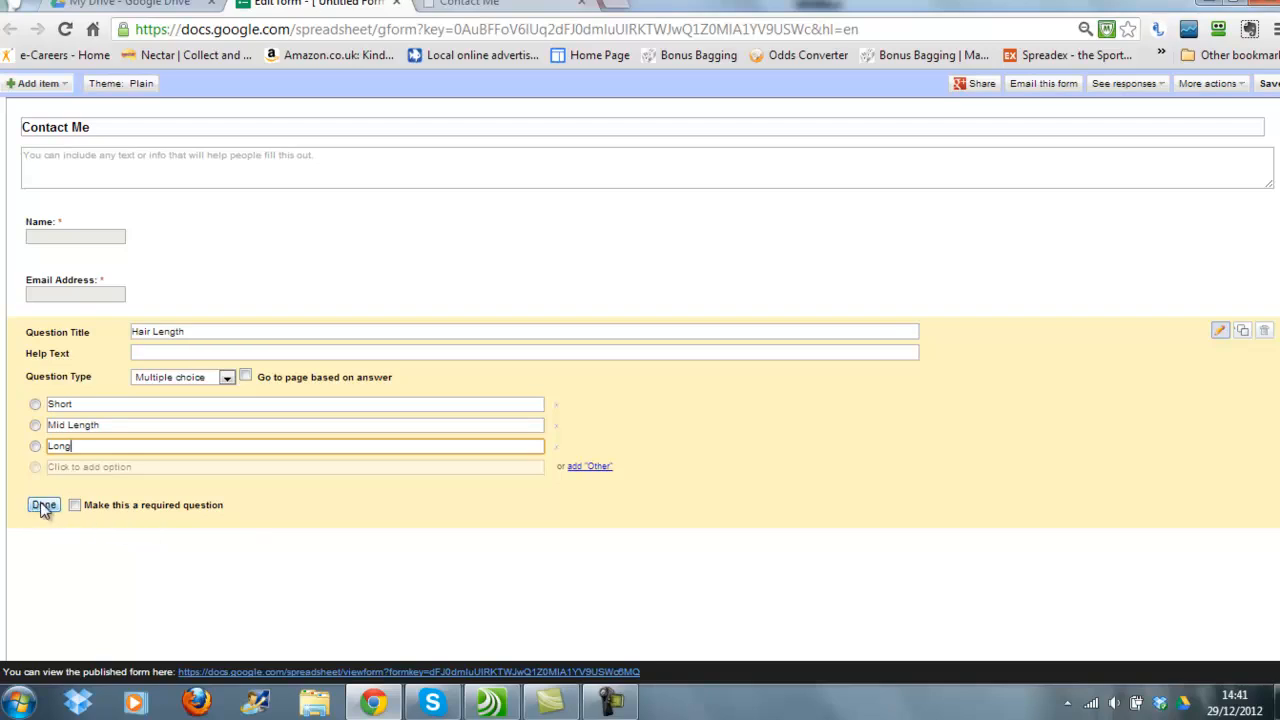
{"action": "left_click", "coordinate": [44, 504]}
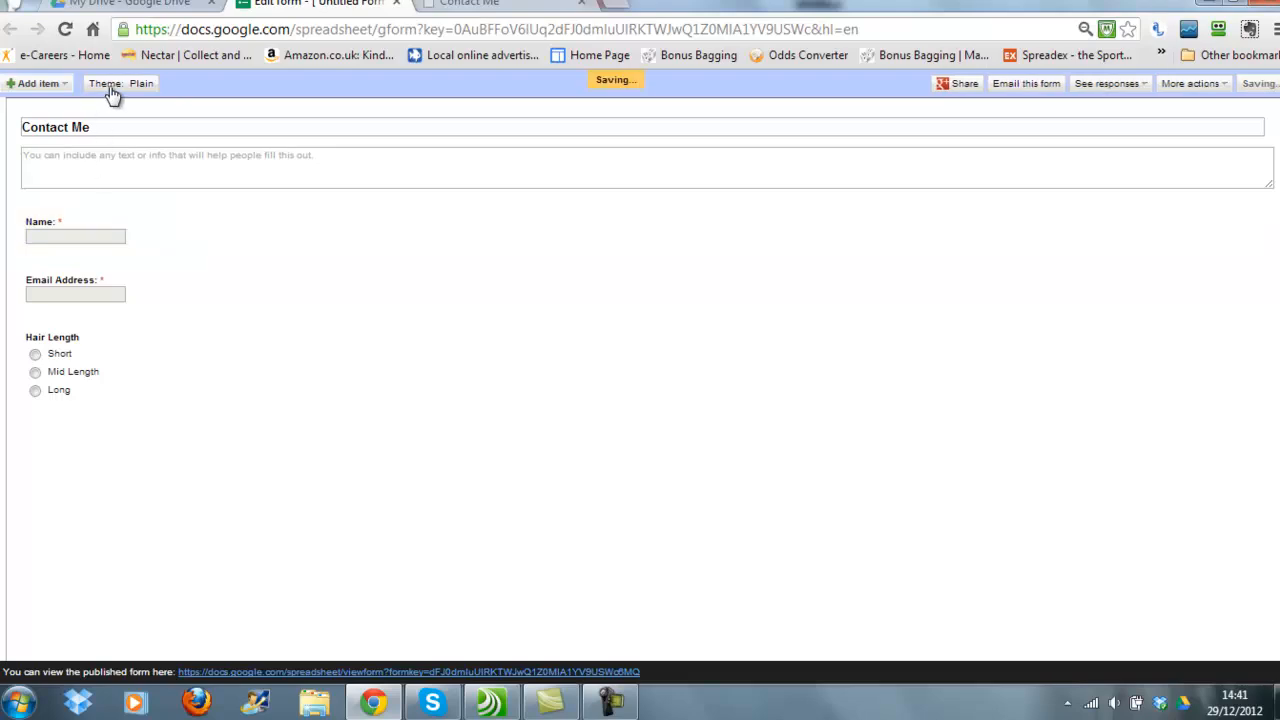
{"action": "left_click", "coordinate": [104, 84]}
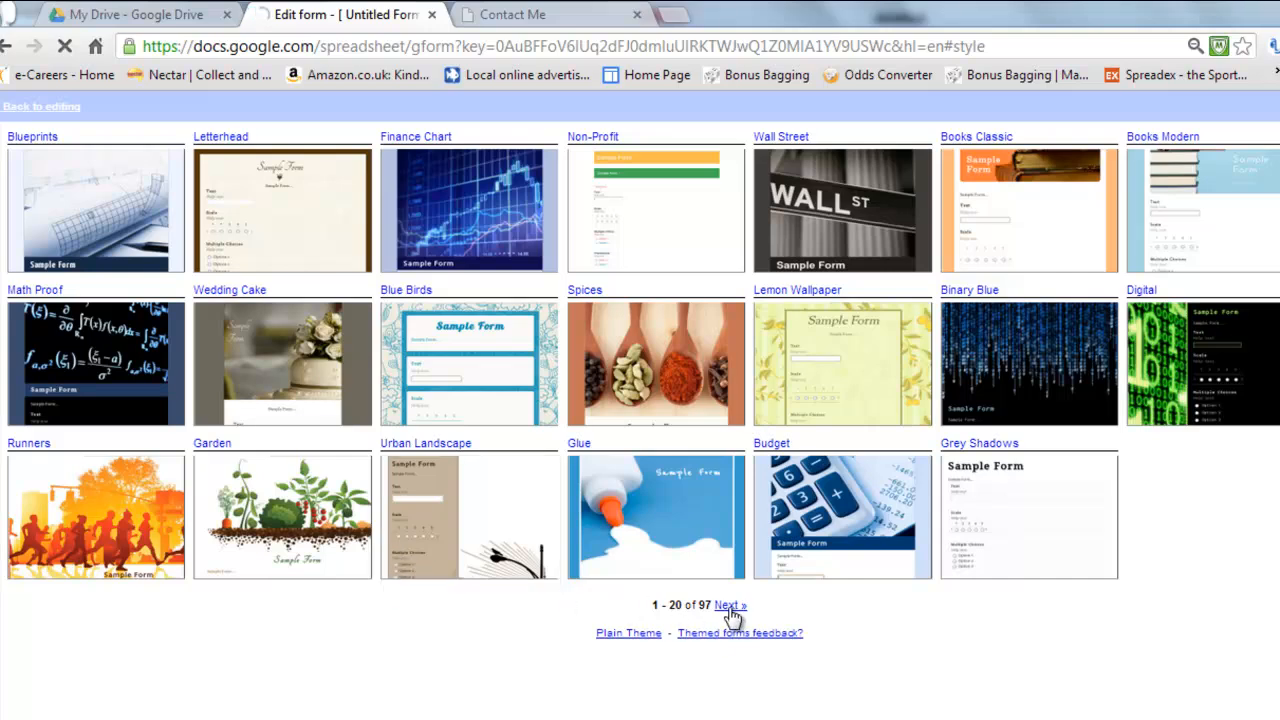
{"action": "left_click", "coordinate": [728, 604]}
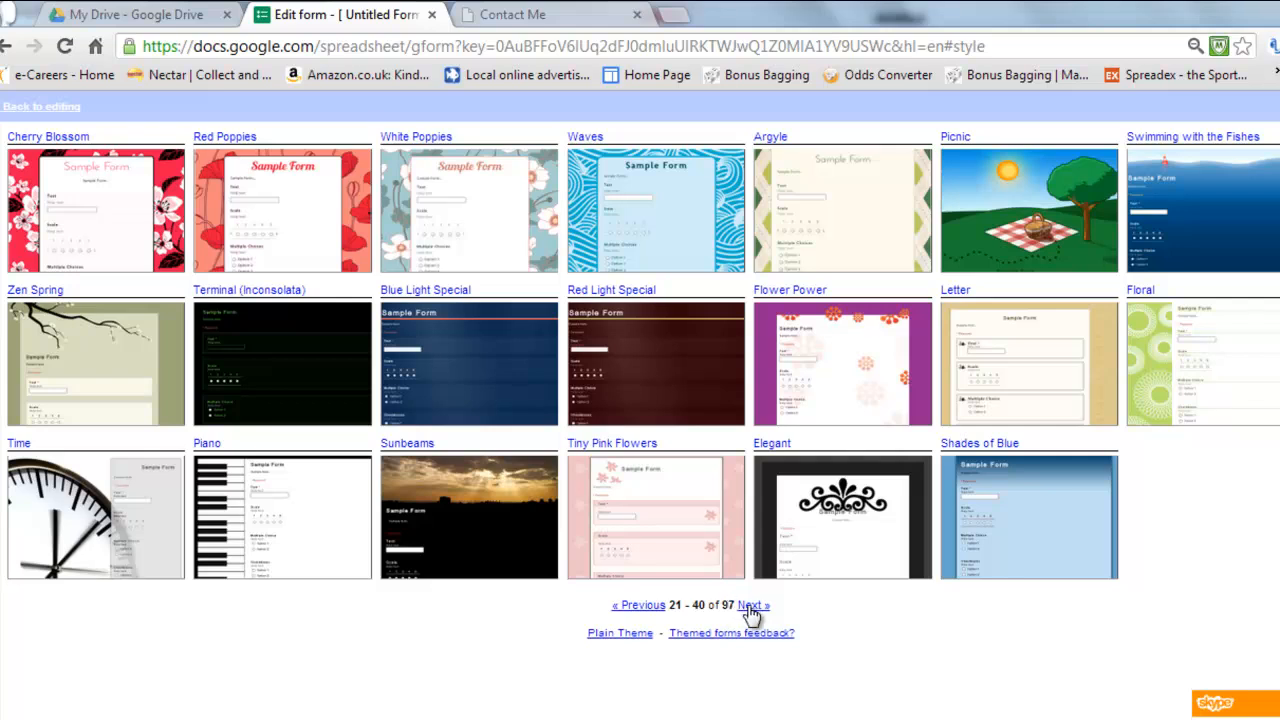
{"action": "left_click", "coordinate": [748, 604]}
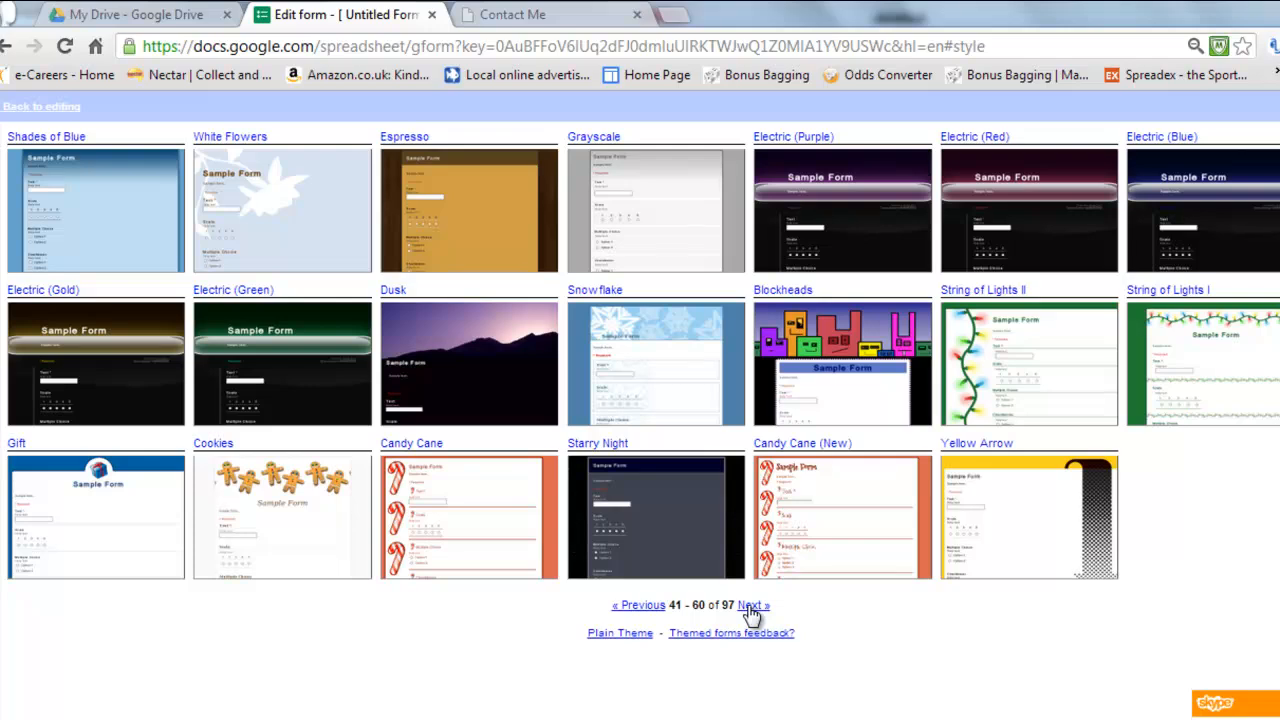
{"action": "mouse_move", "coordinate": [650, 610]}
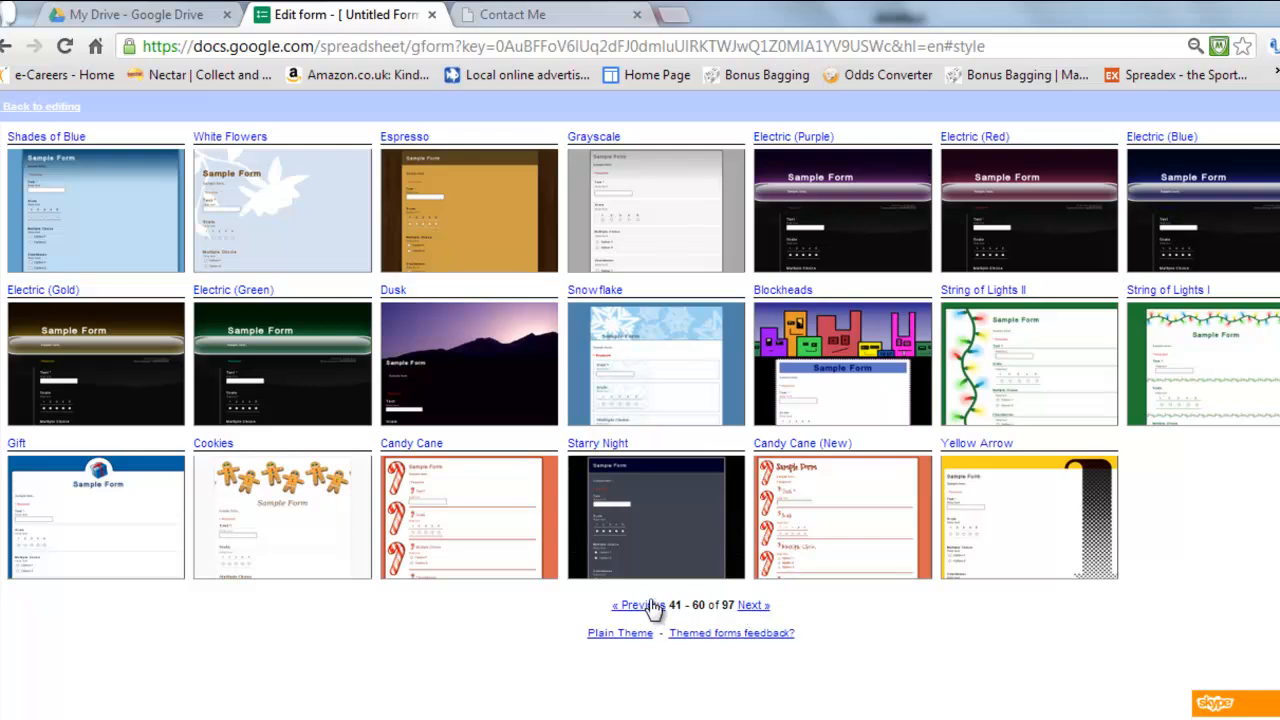
{"action": "left_click", "coordinate": [636, 604]}
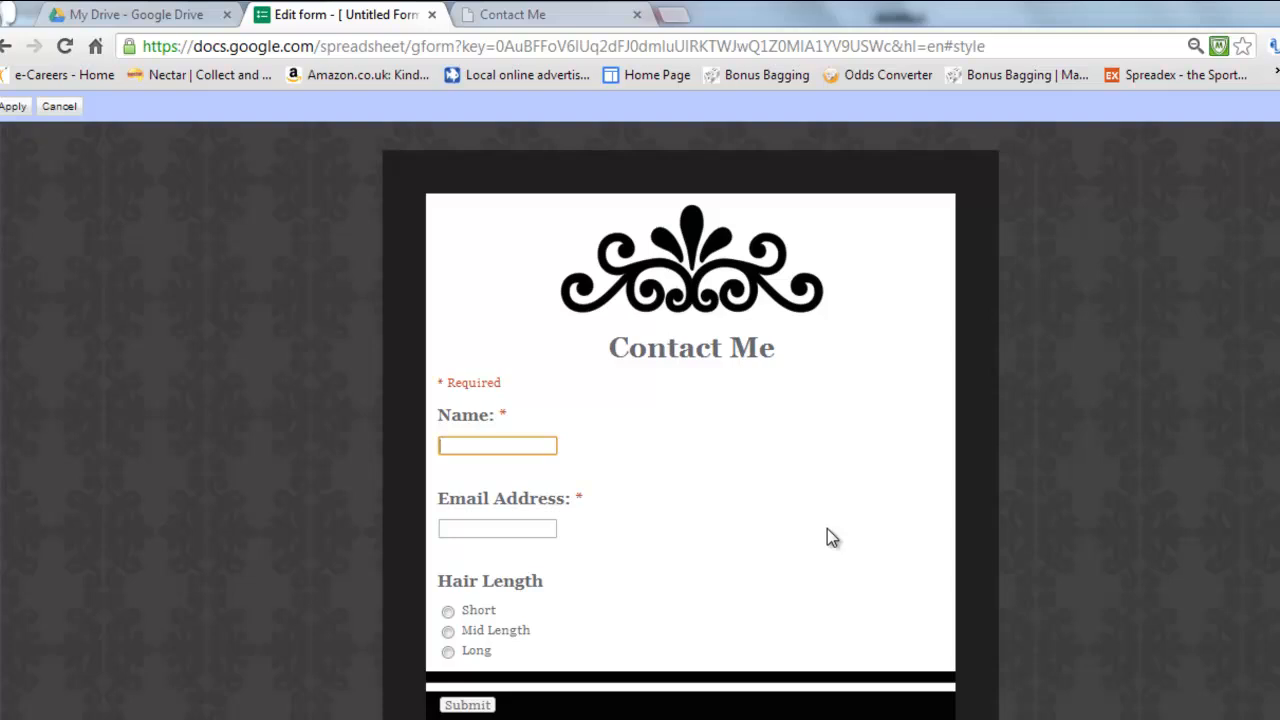
{"action": "mouse_move", "coordinate": [58, 106]}
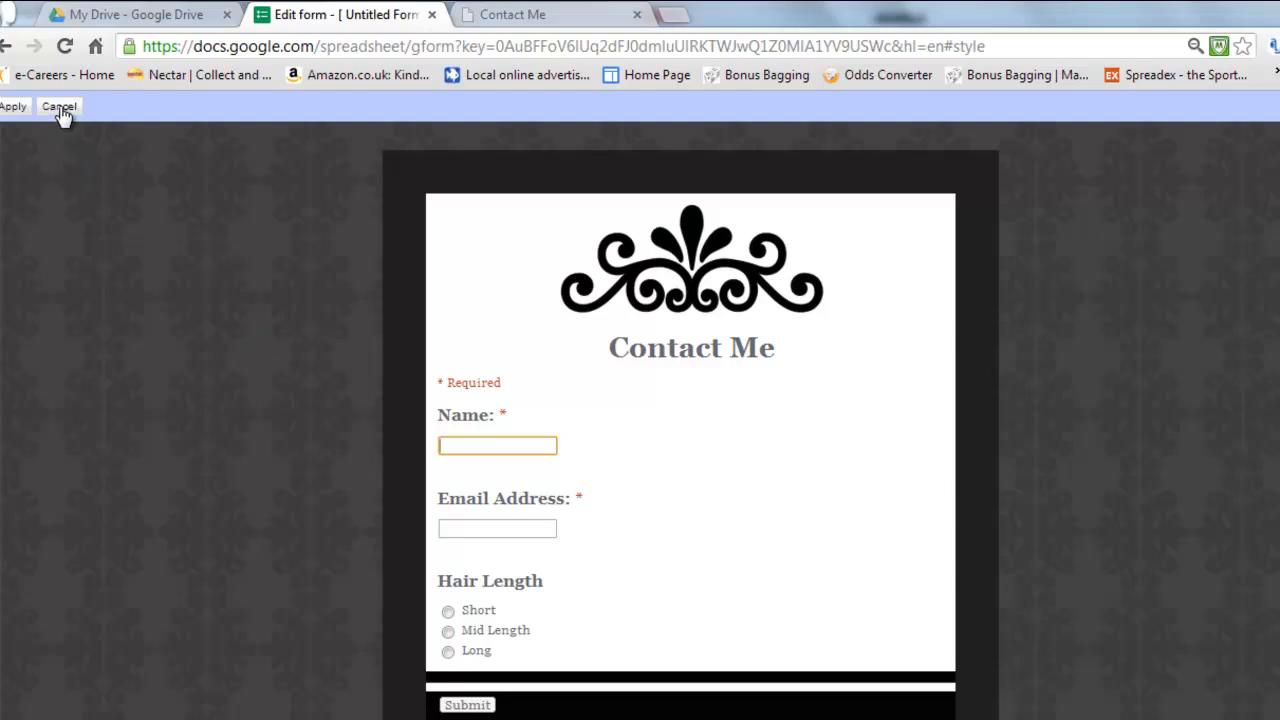
{"action": "left_click", "coordinate": [58, 106]}
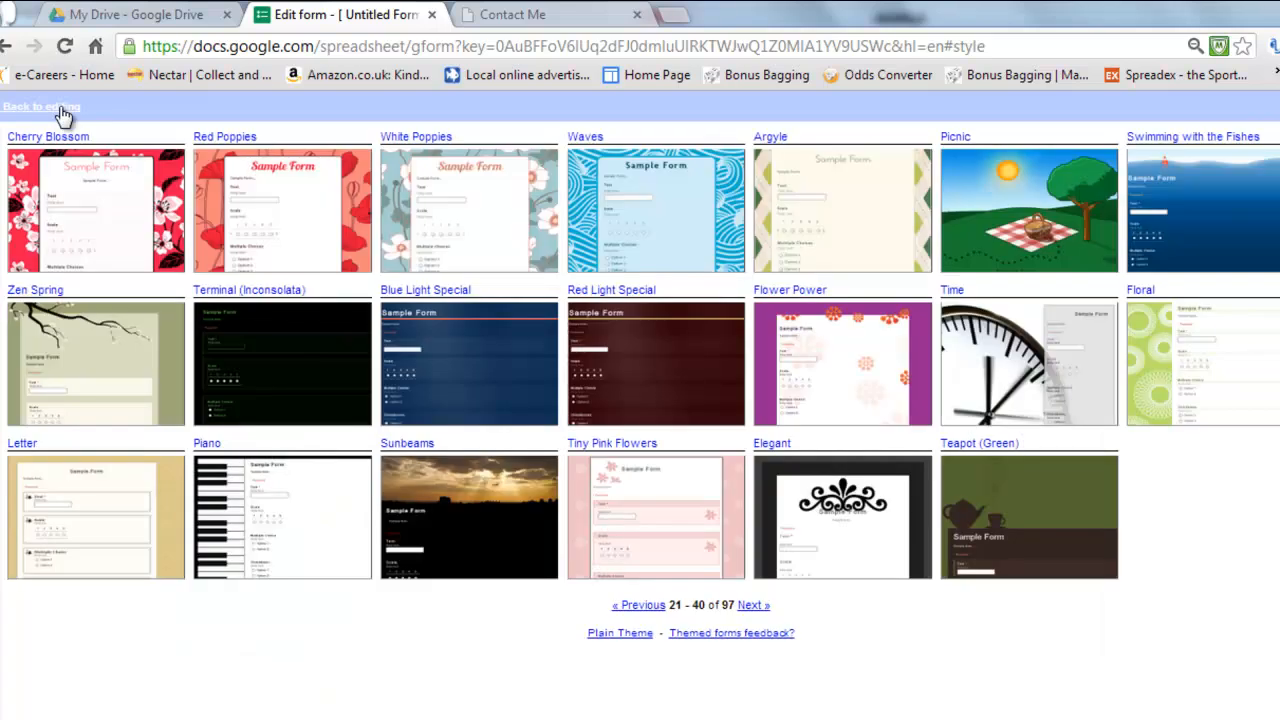
{"action": "left_click", "coordinate": [36, 108]}
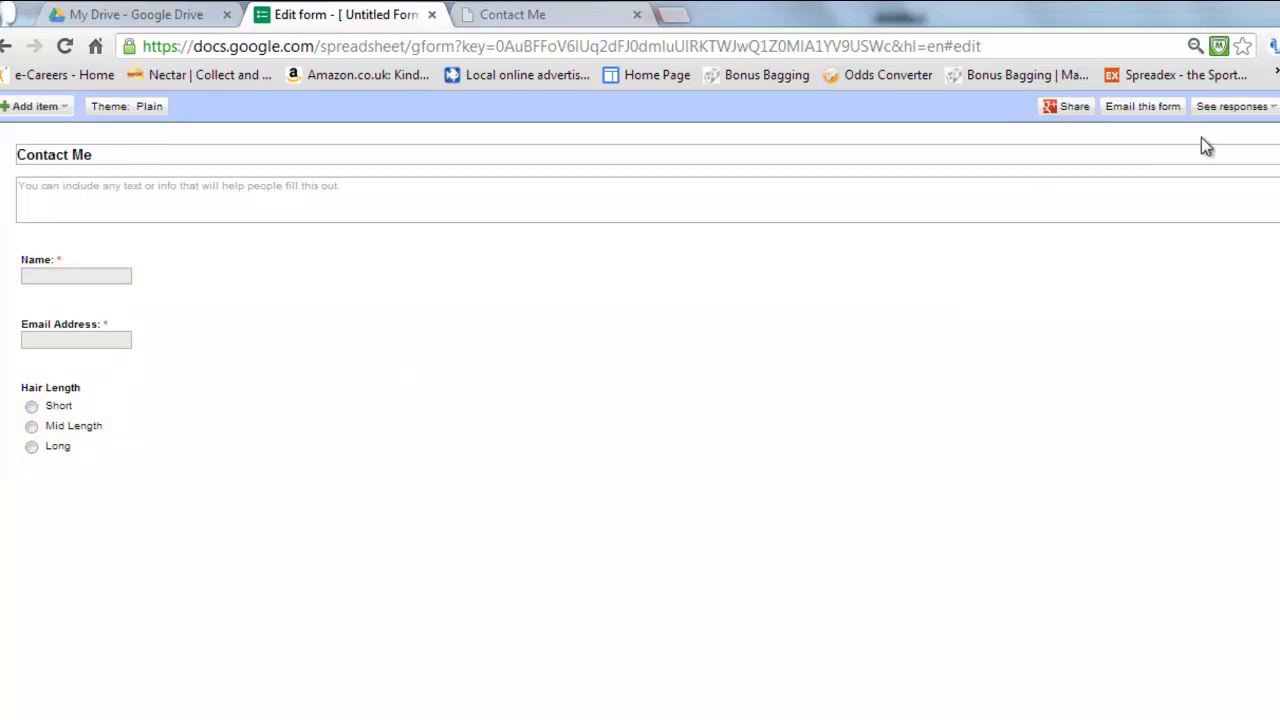
{"action": "left_click", "coordinate": [1232, 106]}
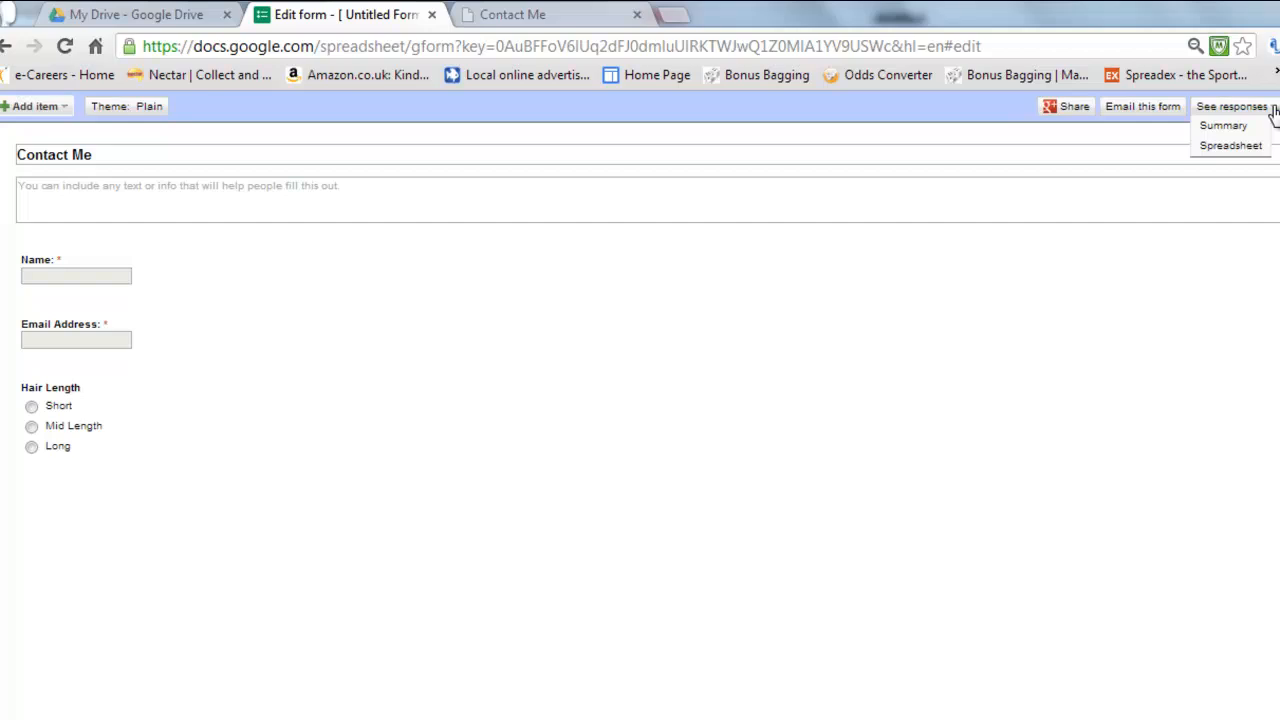
{"action": "mouse_move", "coordinate": [1224, 124]}
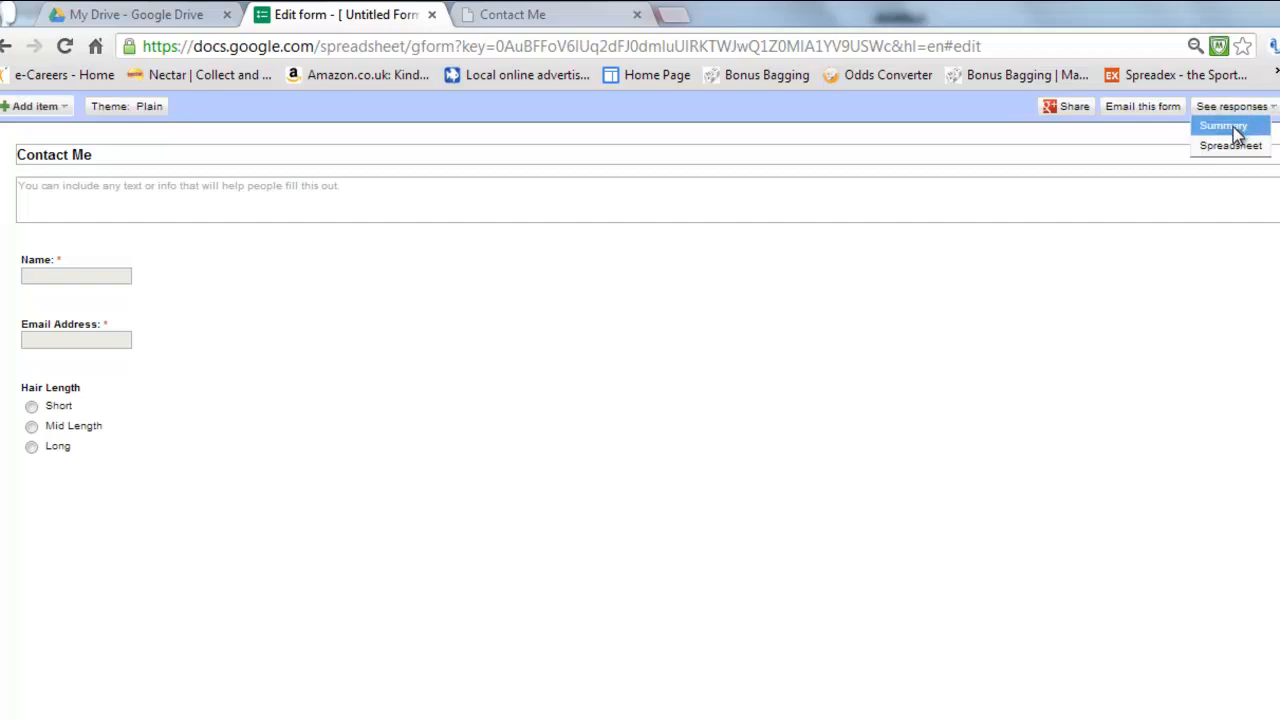
{"action": "left_click", "coordinate": [1222, 124]}
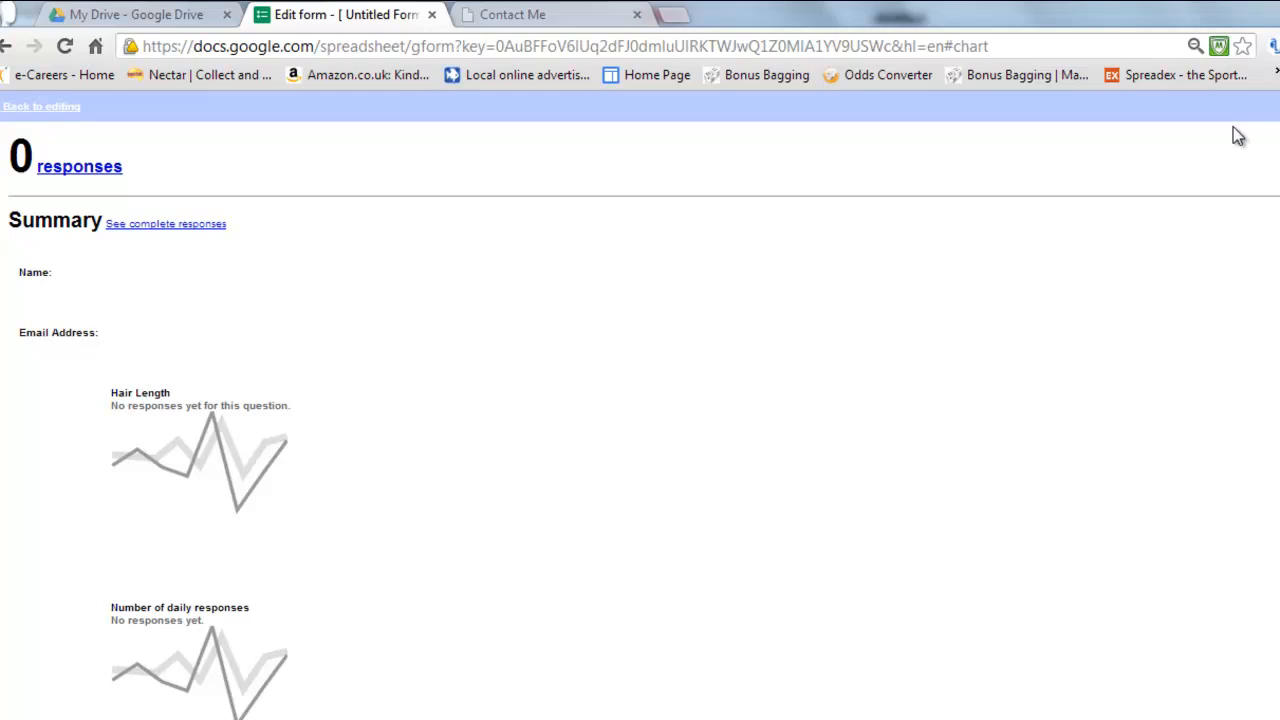
{"action": "mouse_move", "coordinate": [76, 120]}
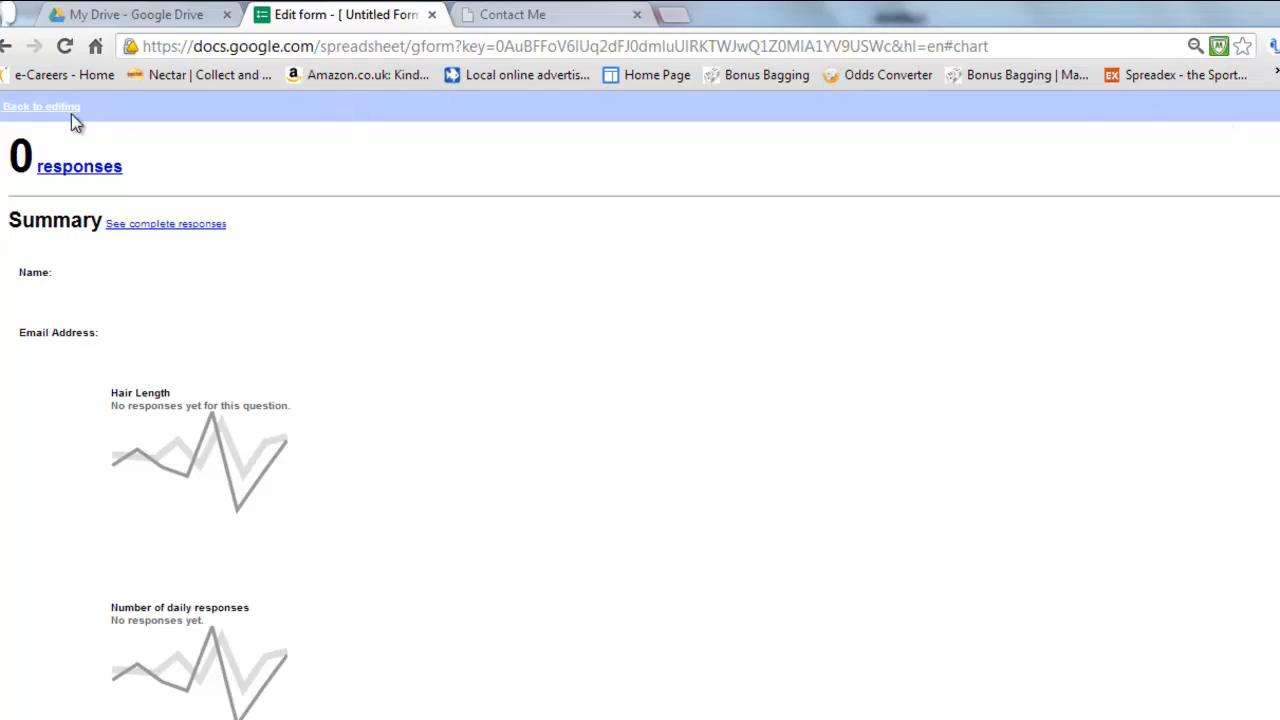
{"action": "left_click", "coordinate": [40, 106]}
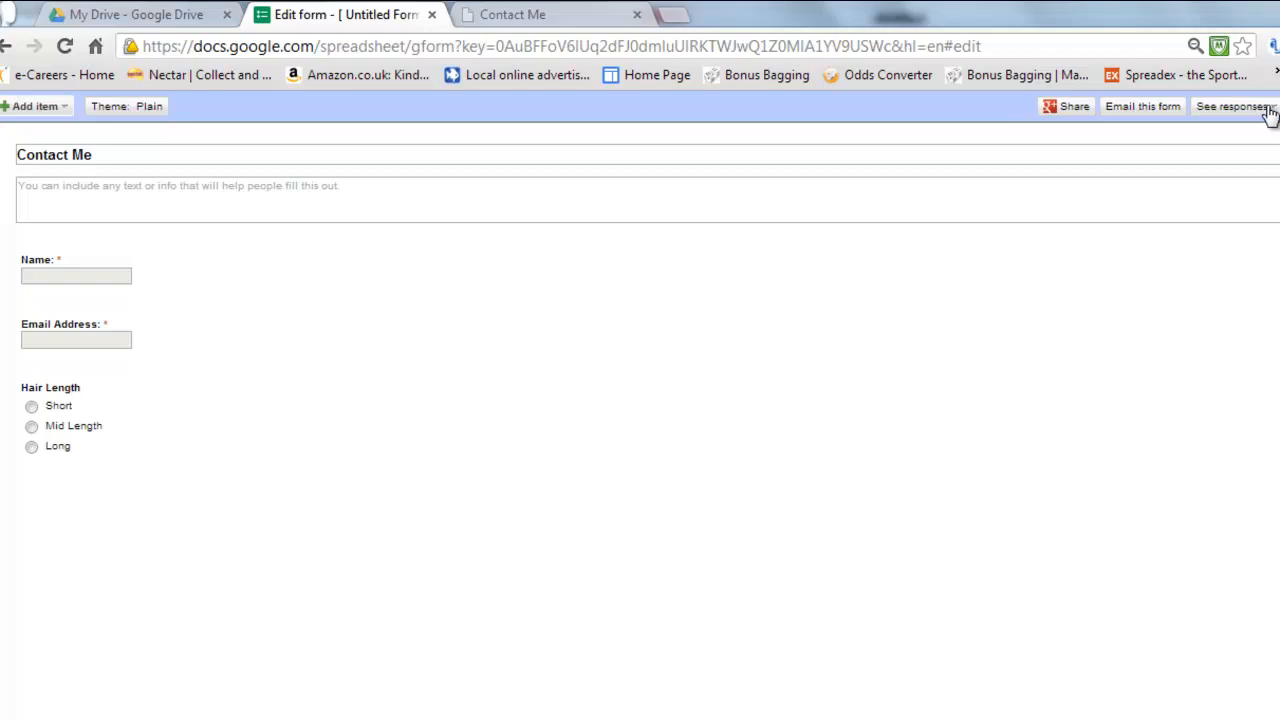
{"action": "left_click", "coordinate": [1232, 106]}
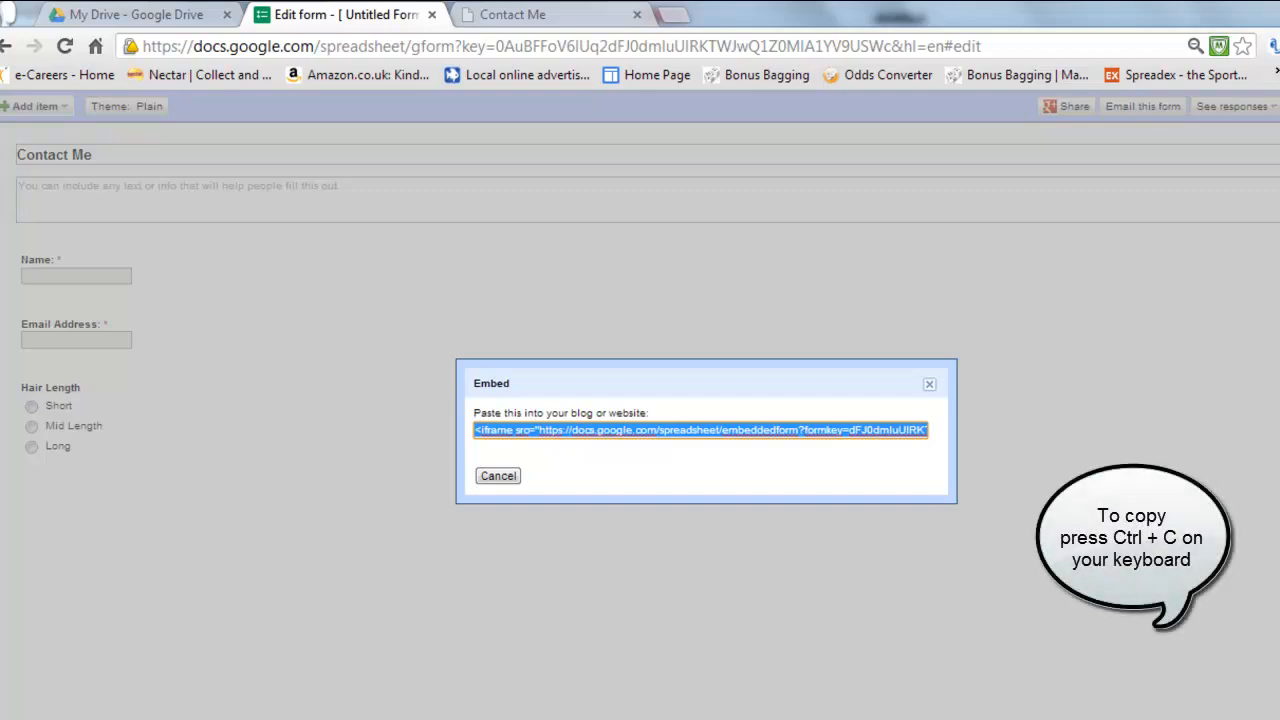
{"action": "mouse_move", "coordinate": [1268, 144]}
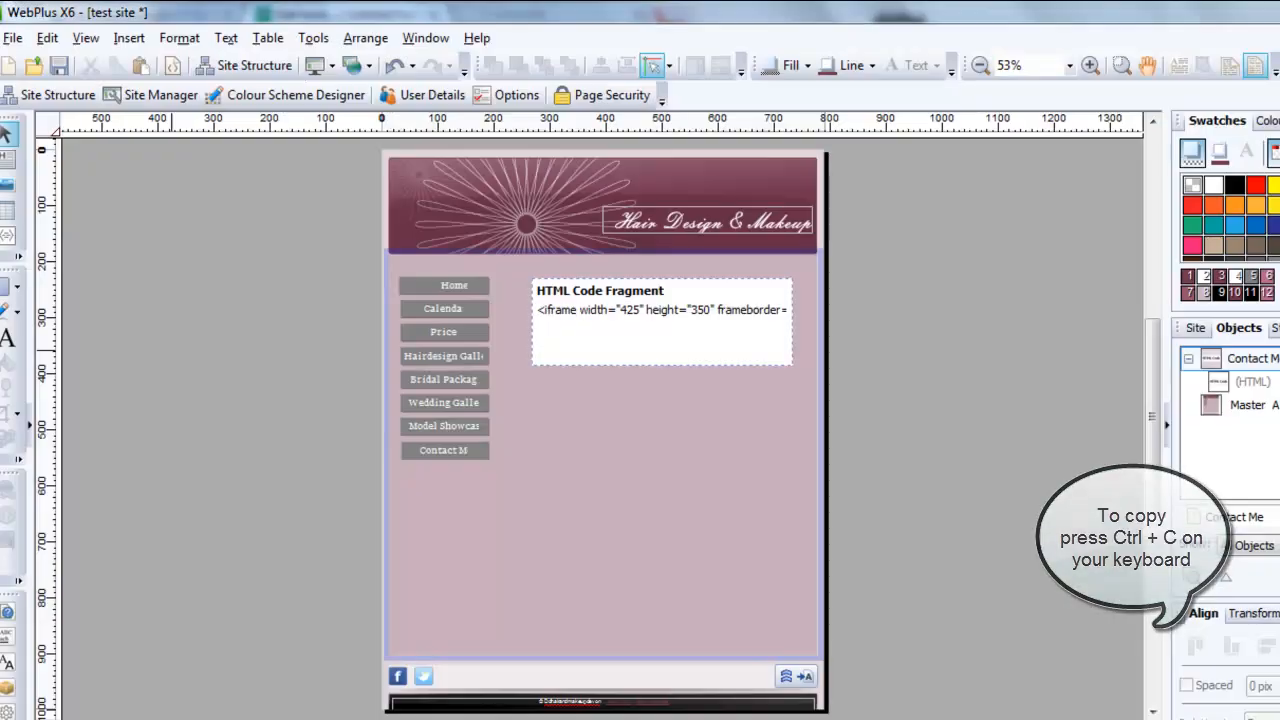
- Insert the form embed code as an HTML fragment and place the map fragment below it
{"action": "left_click", "coordinate": [128, 38]}
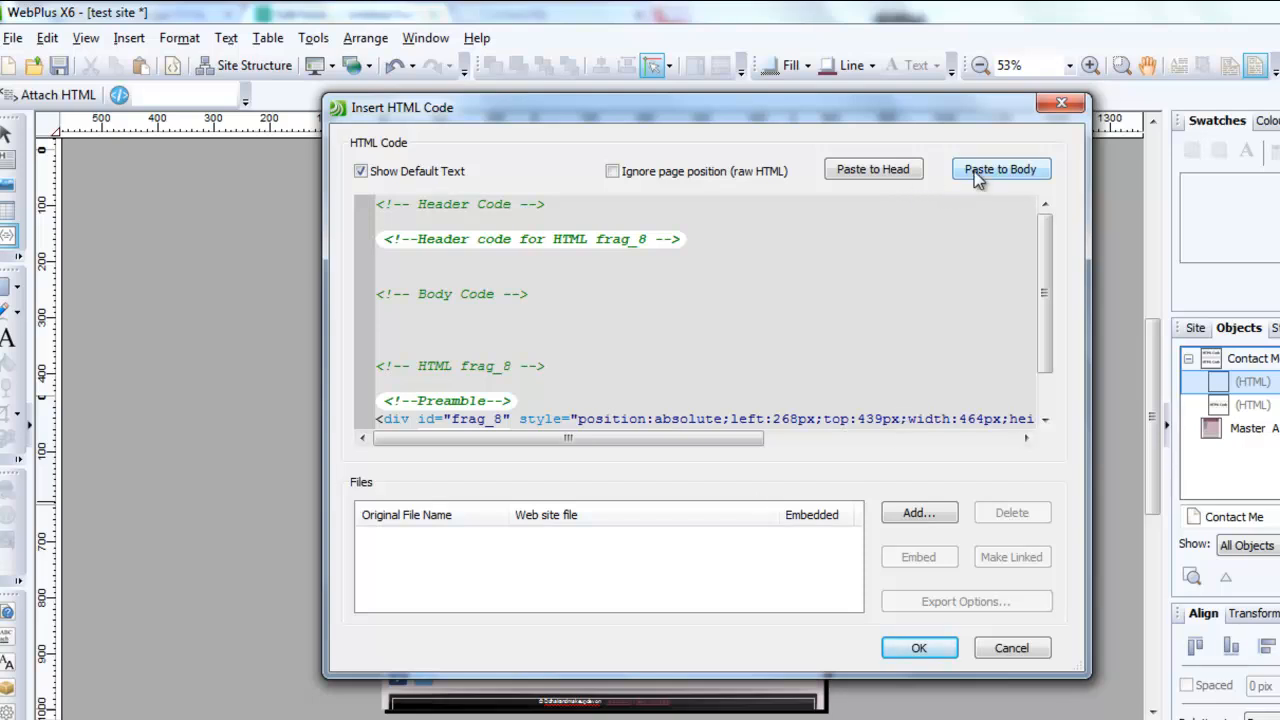
{"action": "left_click", "coordinate": [918, 648]}
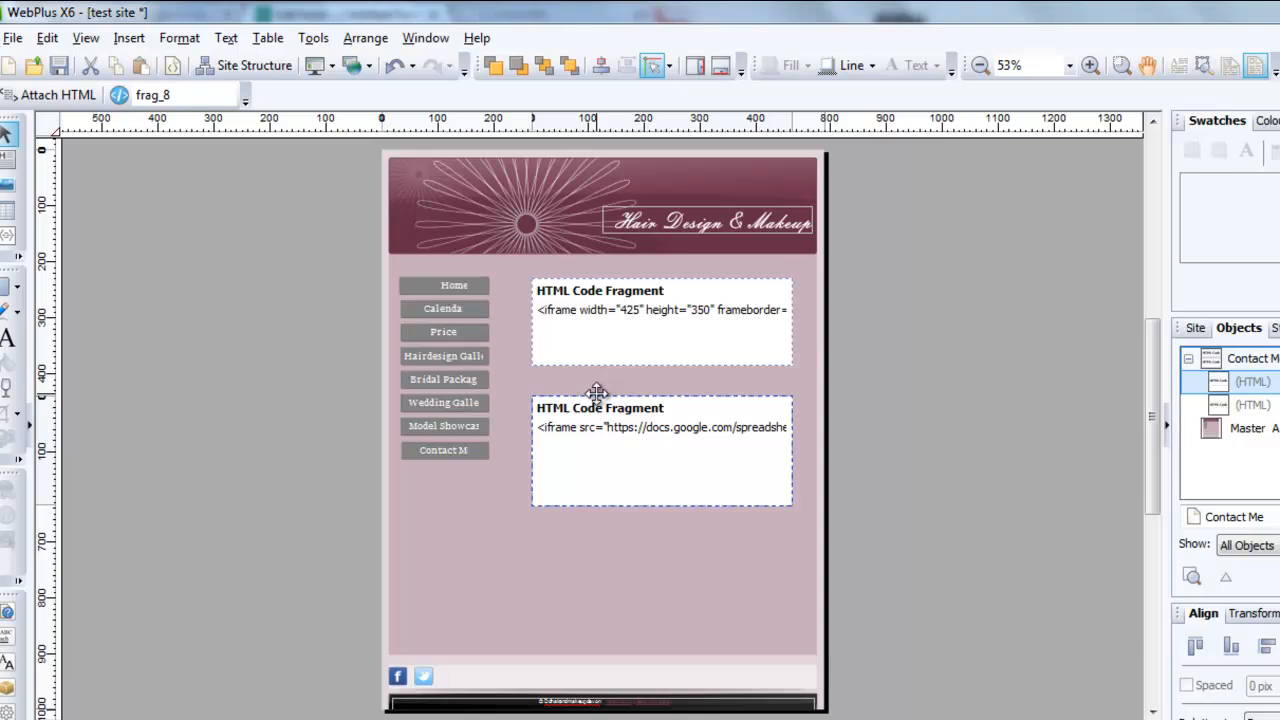
{"action": "left_click", "coordinate": [660, 320]}
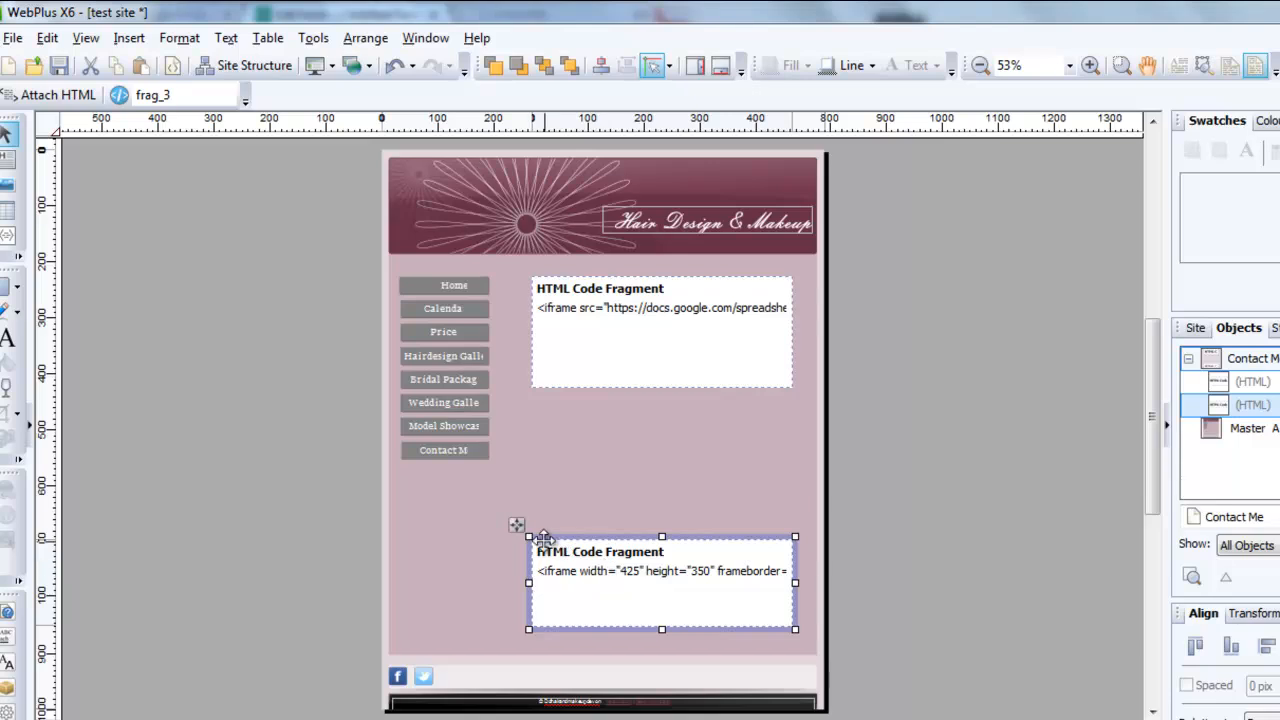
{"action": "left_click_drag", "start_coordinate": [662, 584], "coordinate": [662, 520]}
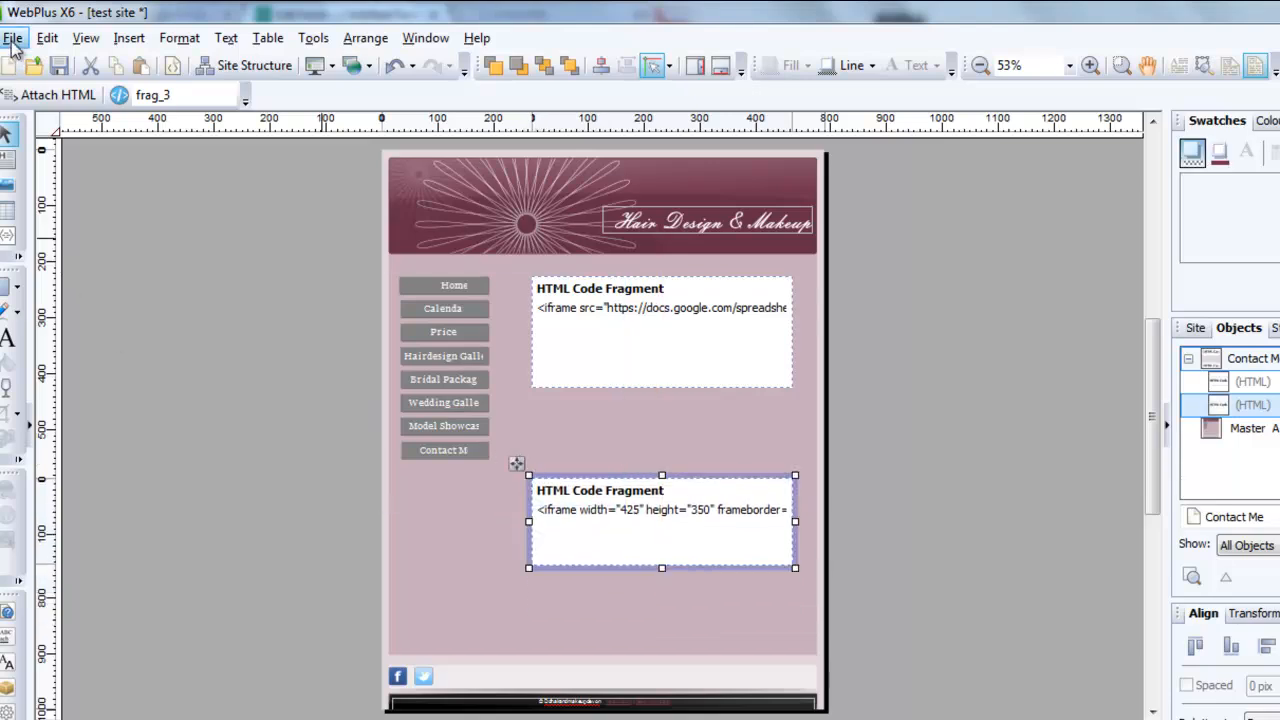
{"action": "left_click", "coordinate": [14, 36]}
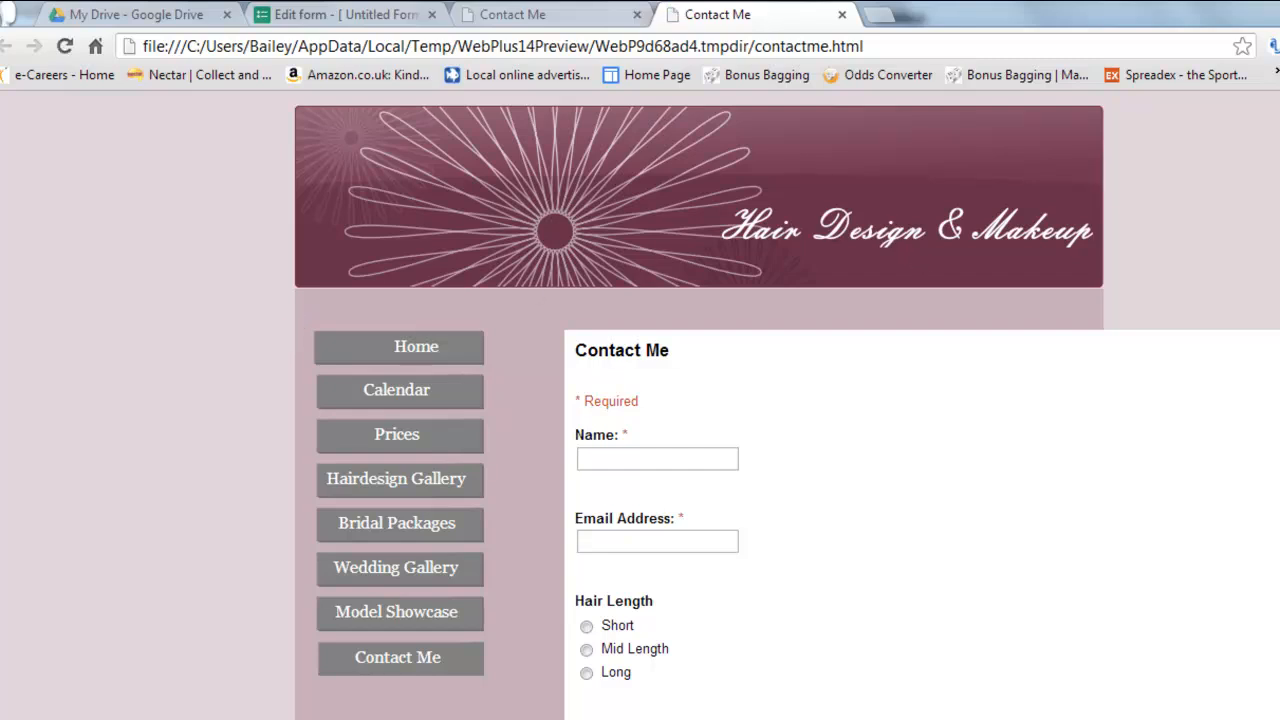
- Scroll the Chrome preview of Contact Me to see the embedded form's fields
{"action": "scroll", "scroll_direction": "down", "scroll_amount": 3}
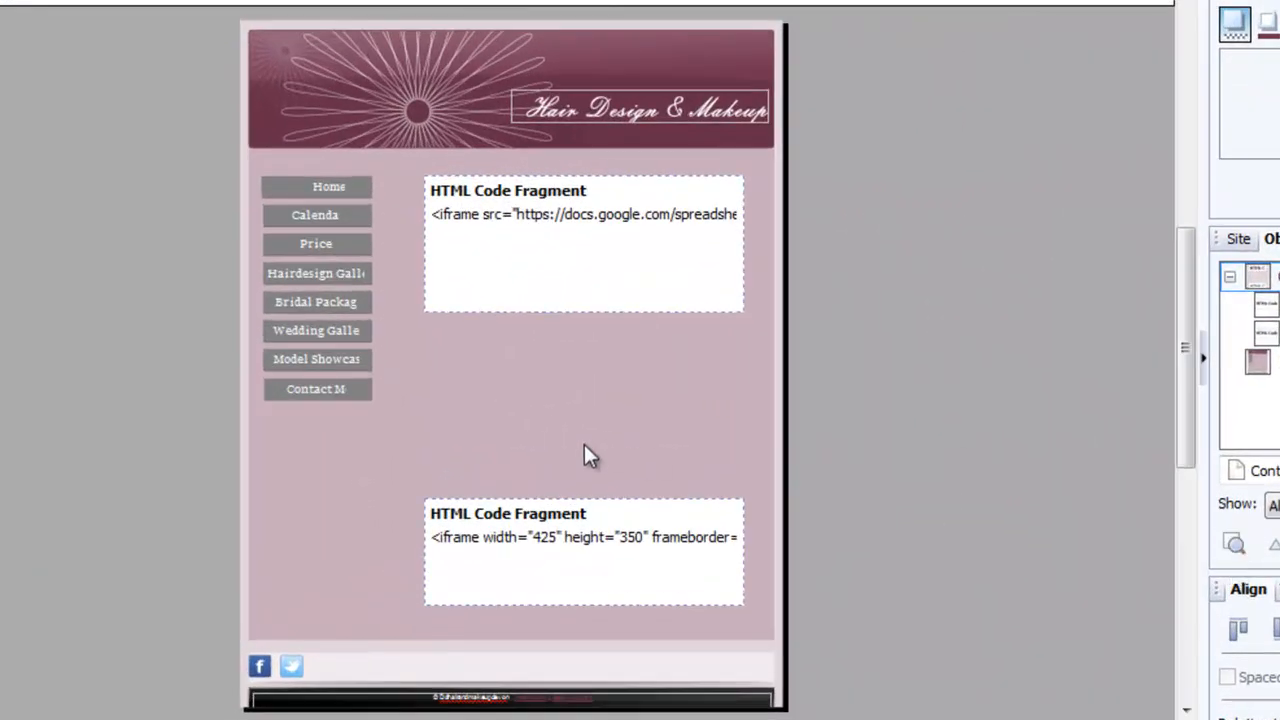
- Change the form iframe's width from 760 to 500 in its HTML code
{"action": "left_click", "coordinate": [584, 244]}
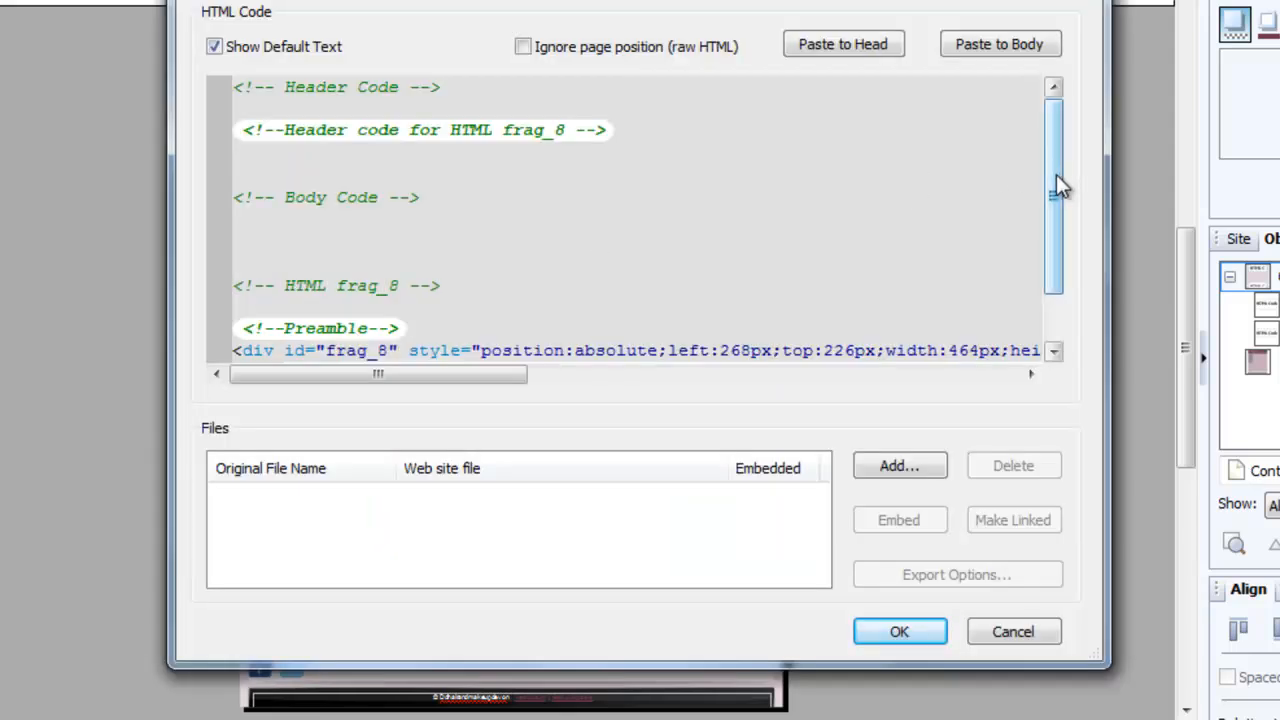
{"action": "scroll", "scroll_direction": "down", "scroll_amount": 3}
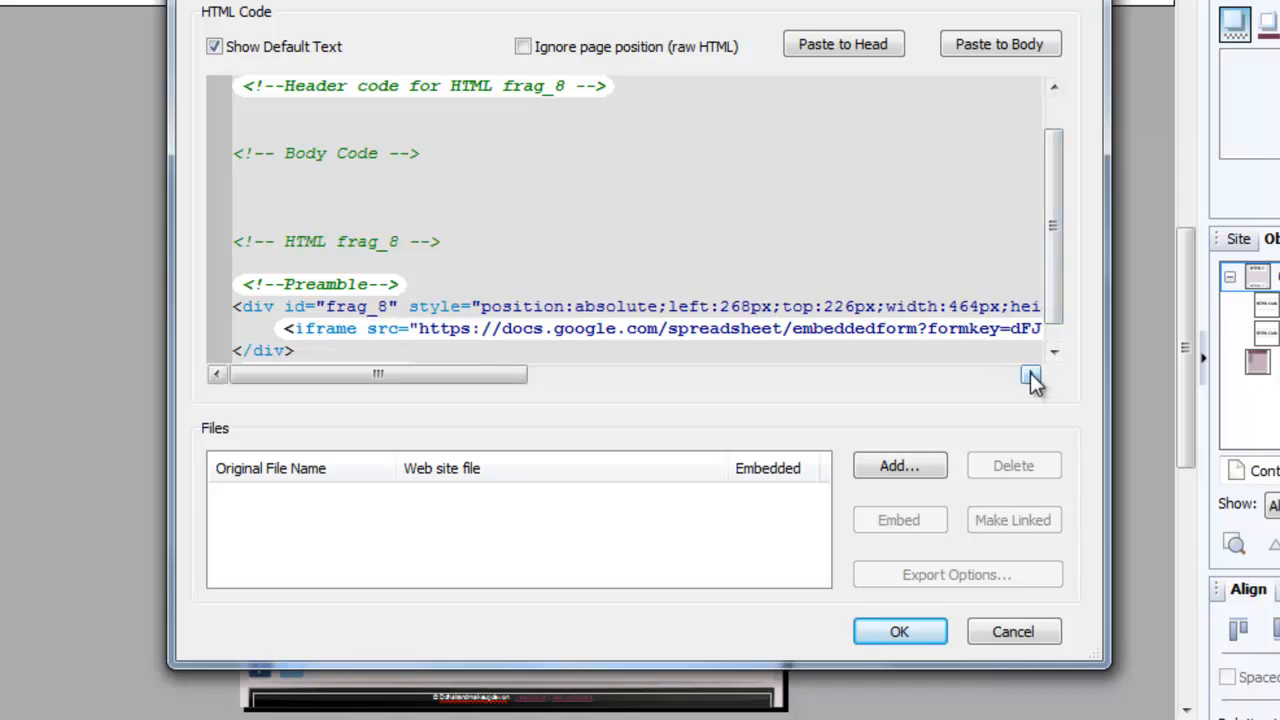
{"action": "left_click", "coordinate": [1032, 374]}
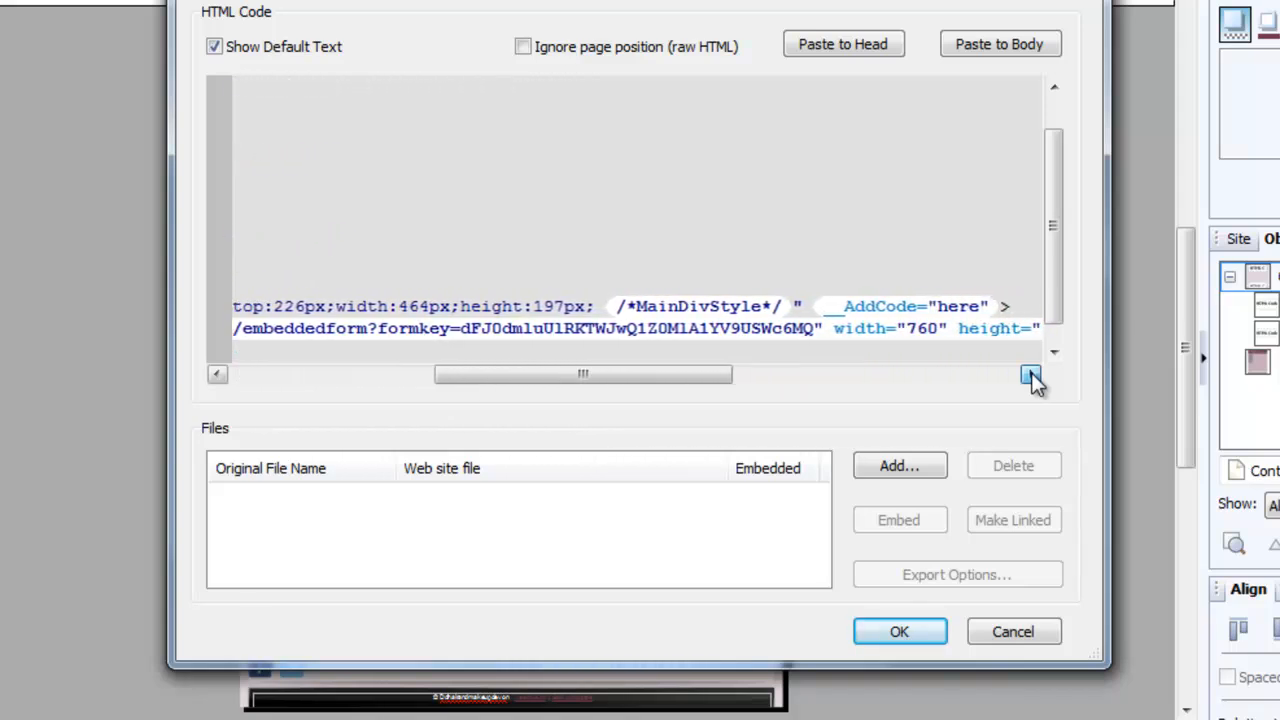
{"action": "left_click", "coordinate": [1032, 374]}
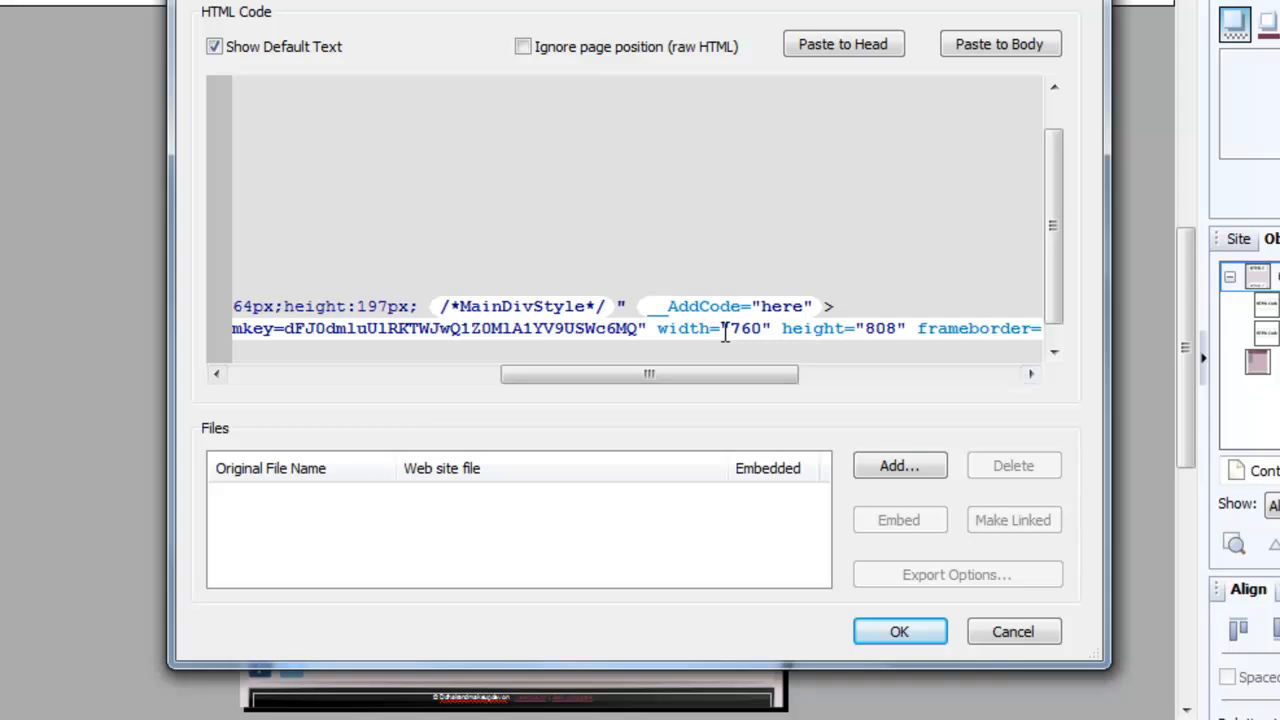
{"action": "mouse_move", "coordinate": [868, 330]}
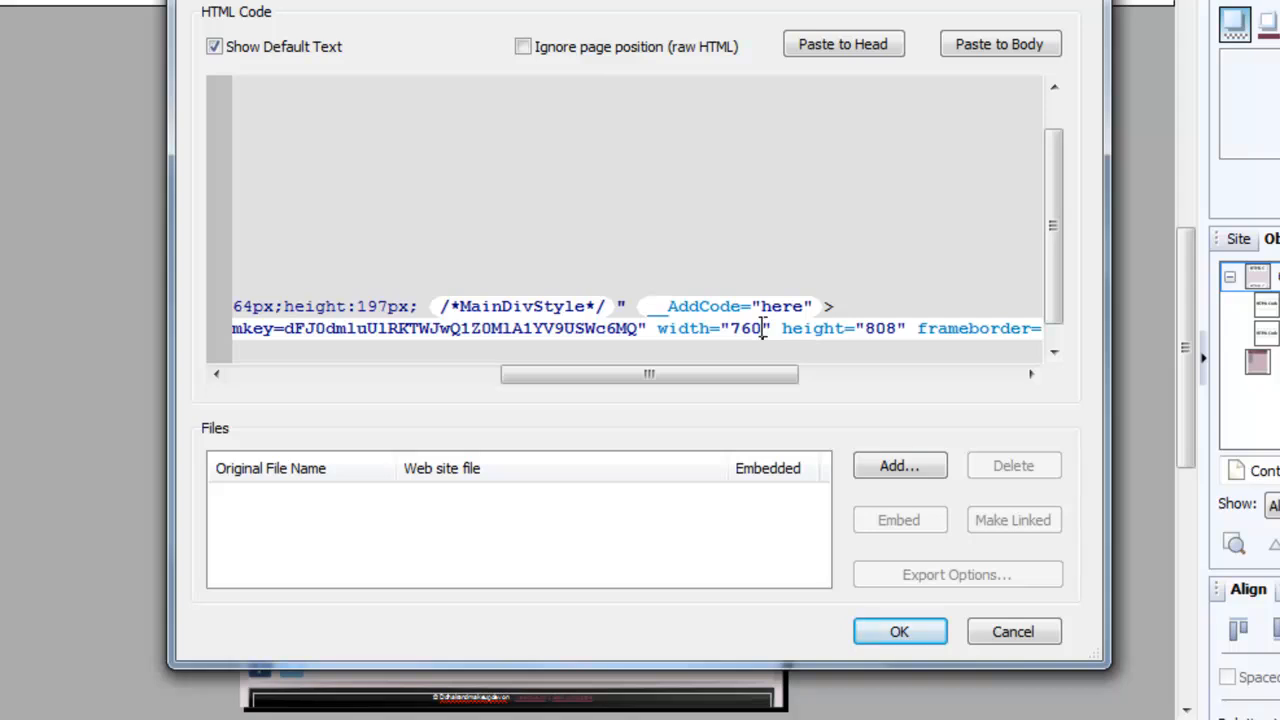
{"action": "type", "text": "5"}
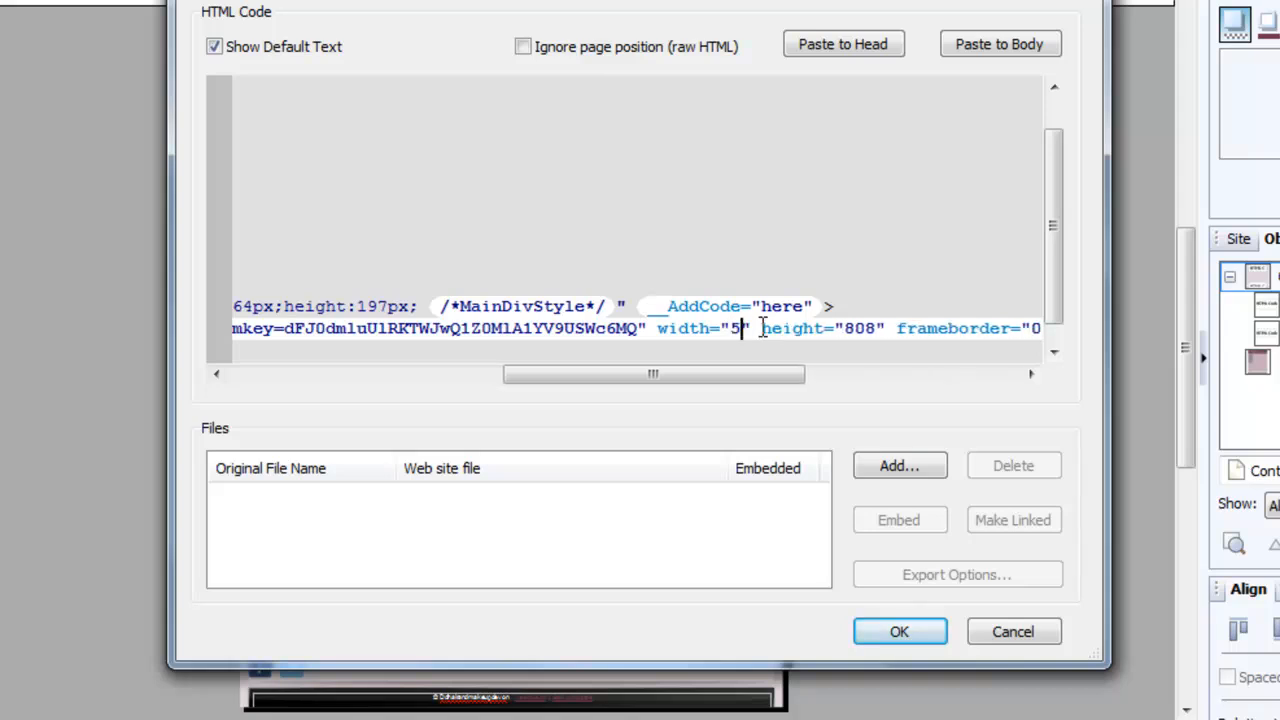
{"action": "type", "text": "00"}
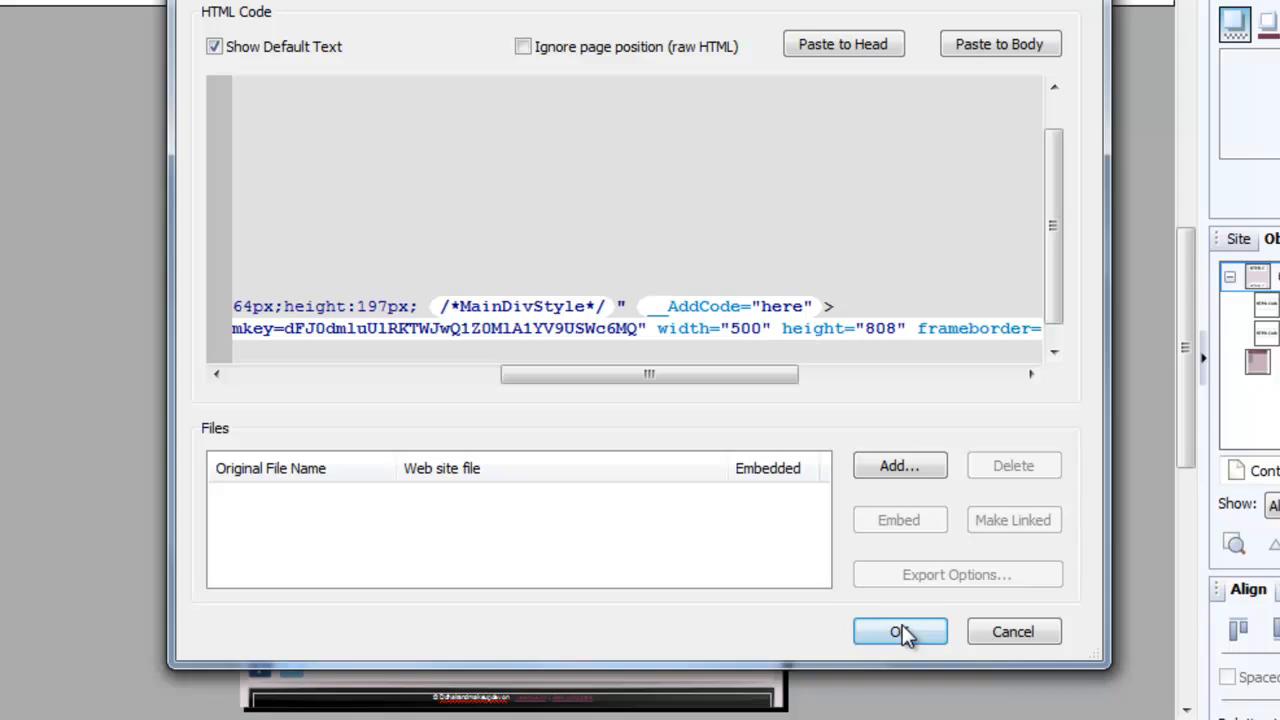
{"action": "left_click", "coordinate": [900, 632]}
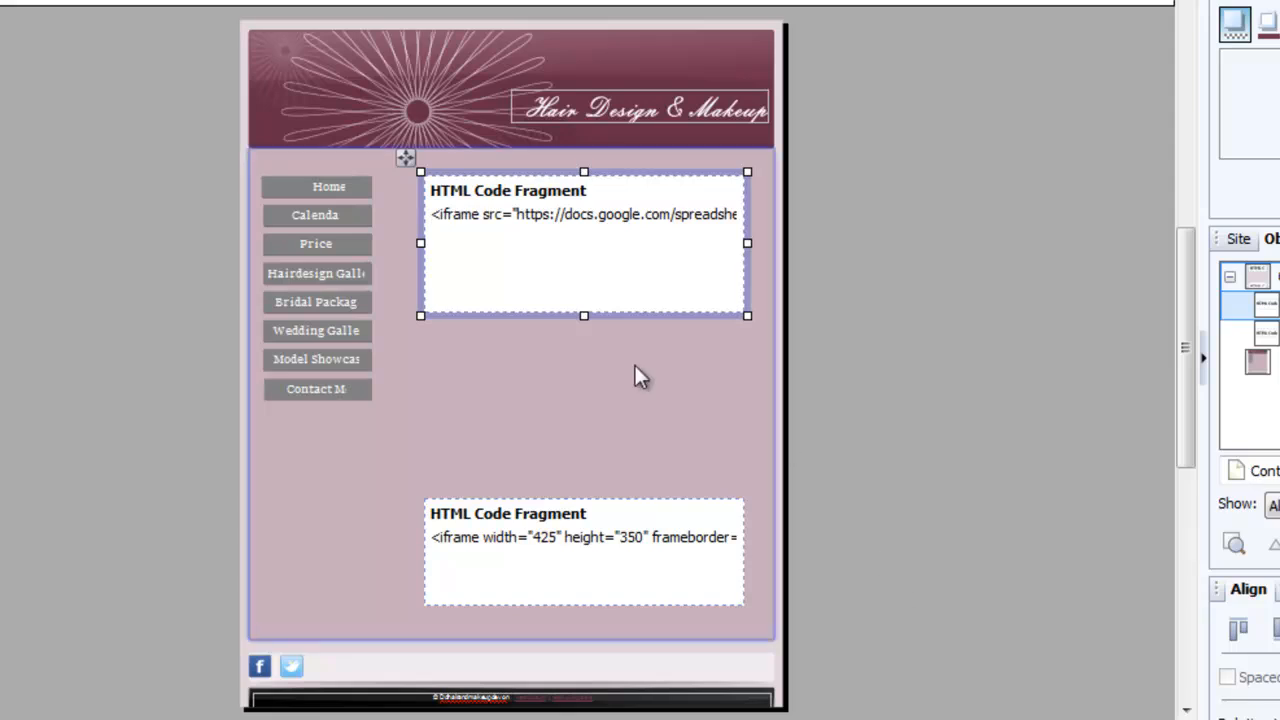
{"action": "mouse_move", "coordinate": [100, 268]}
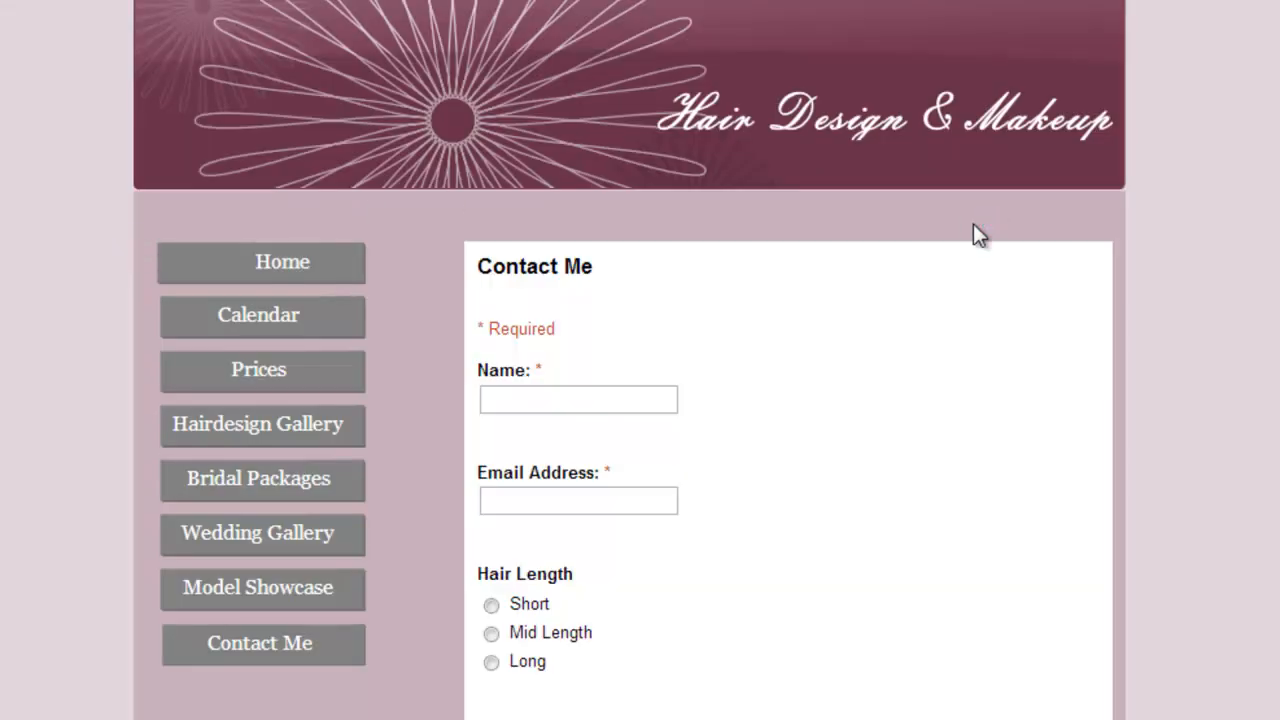
{"action": "scroll", "scroll_direction": "down", "scroll_amount": 3}
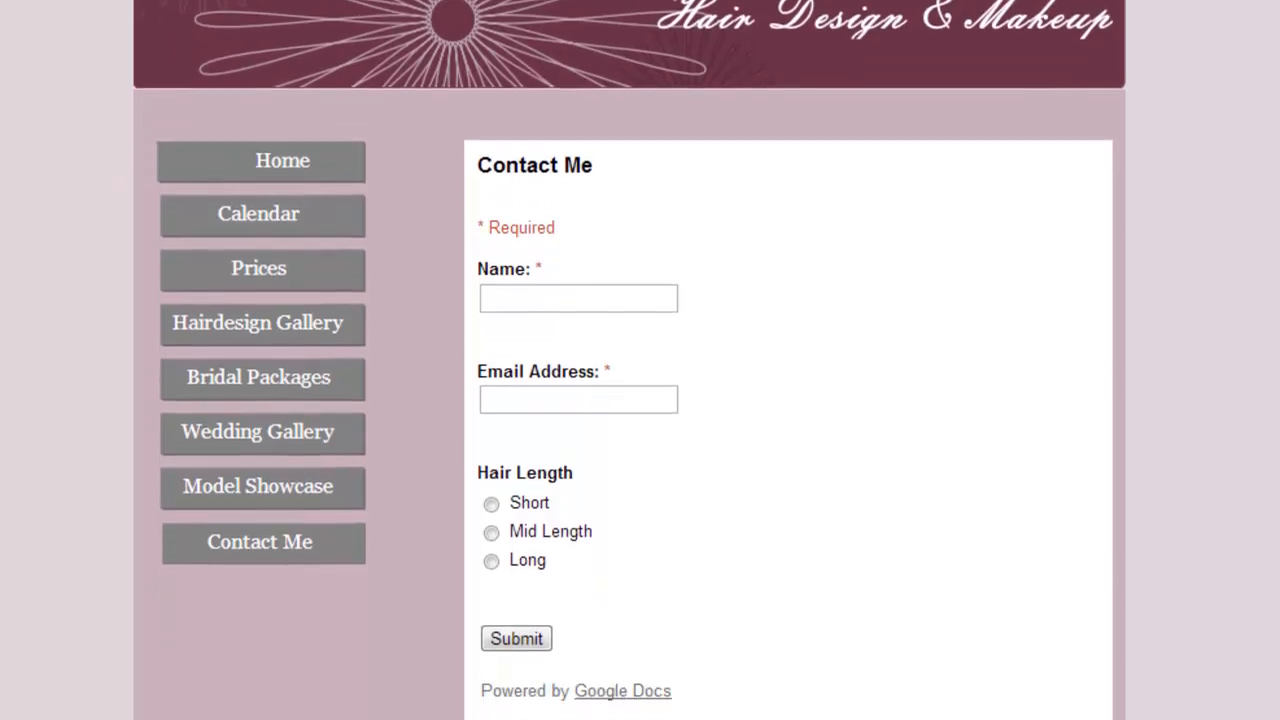
{"action": "scroll", "scroll_direction": "down", "scroll_amount": 3}
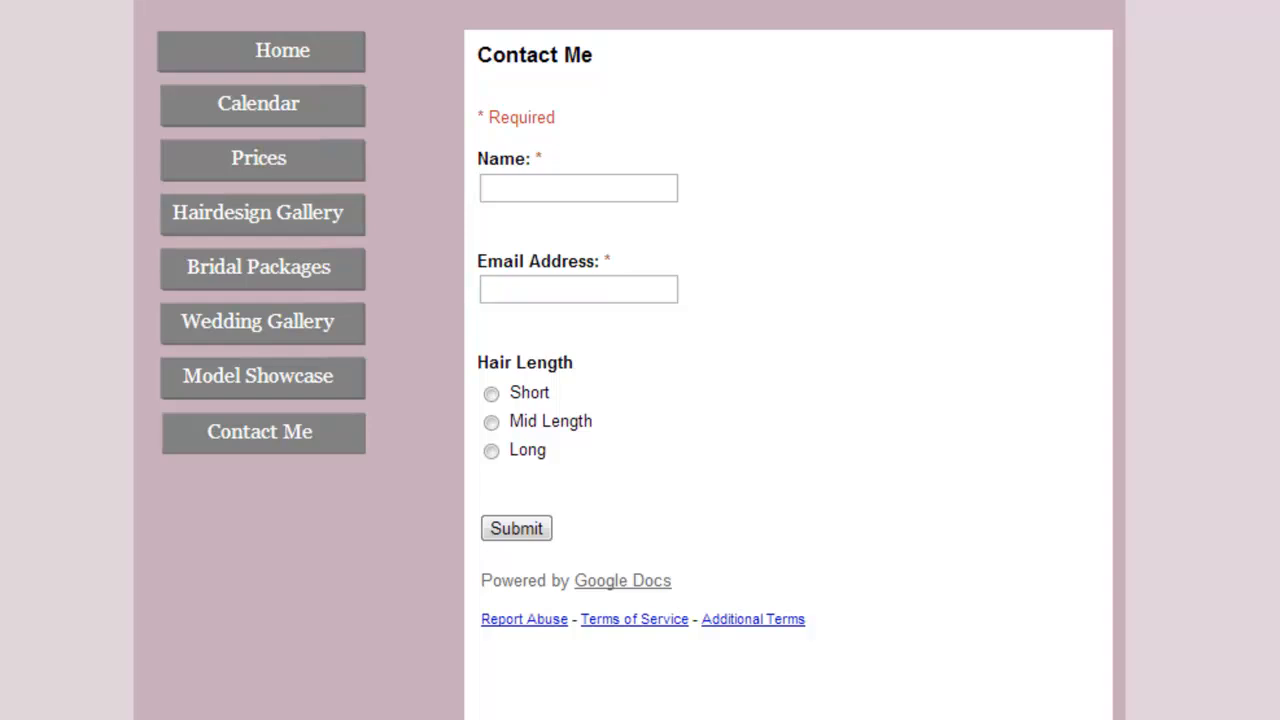
{"action": "scroll", "scroll_direction": "down", "scroll_amount": 3}
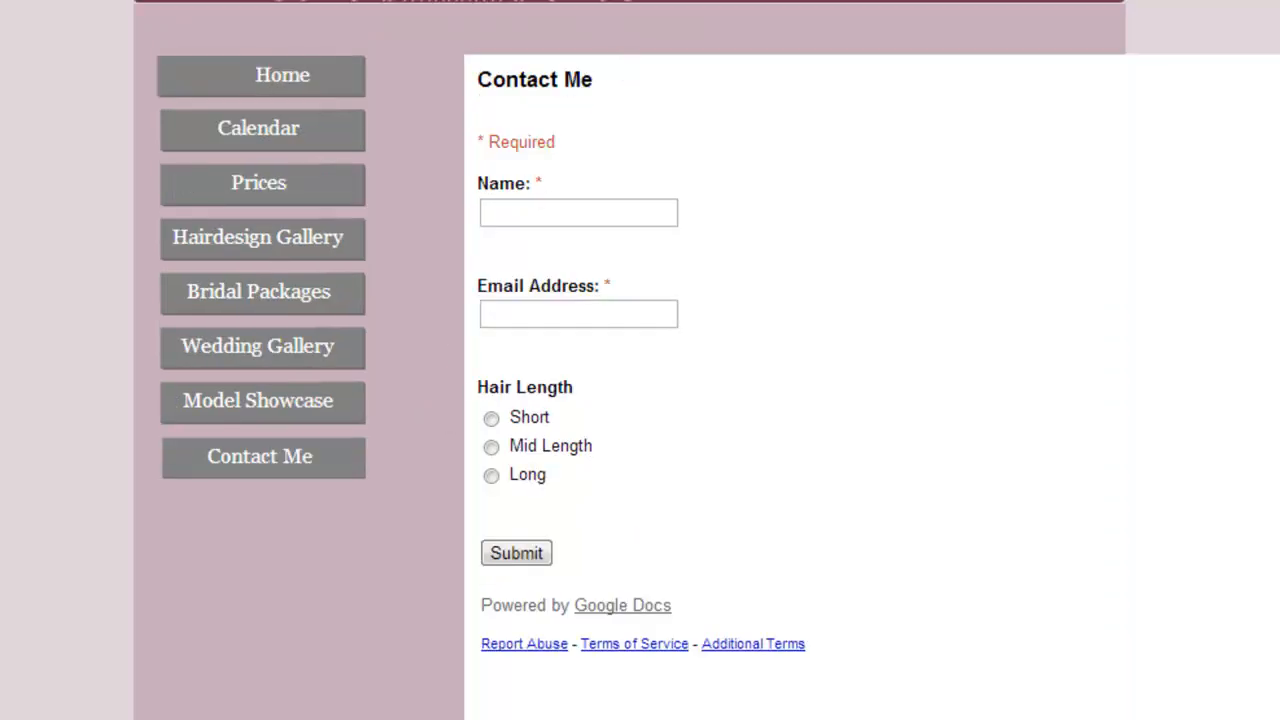
{"action": "scroll", "scroll_direction": "down", "scroll_amount": 3}
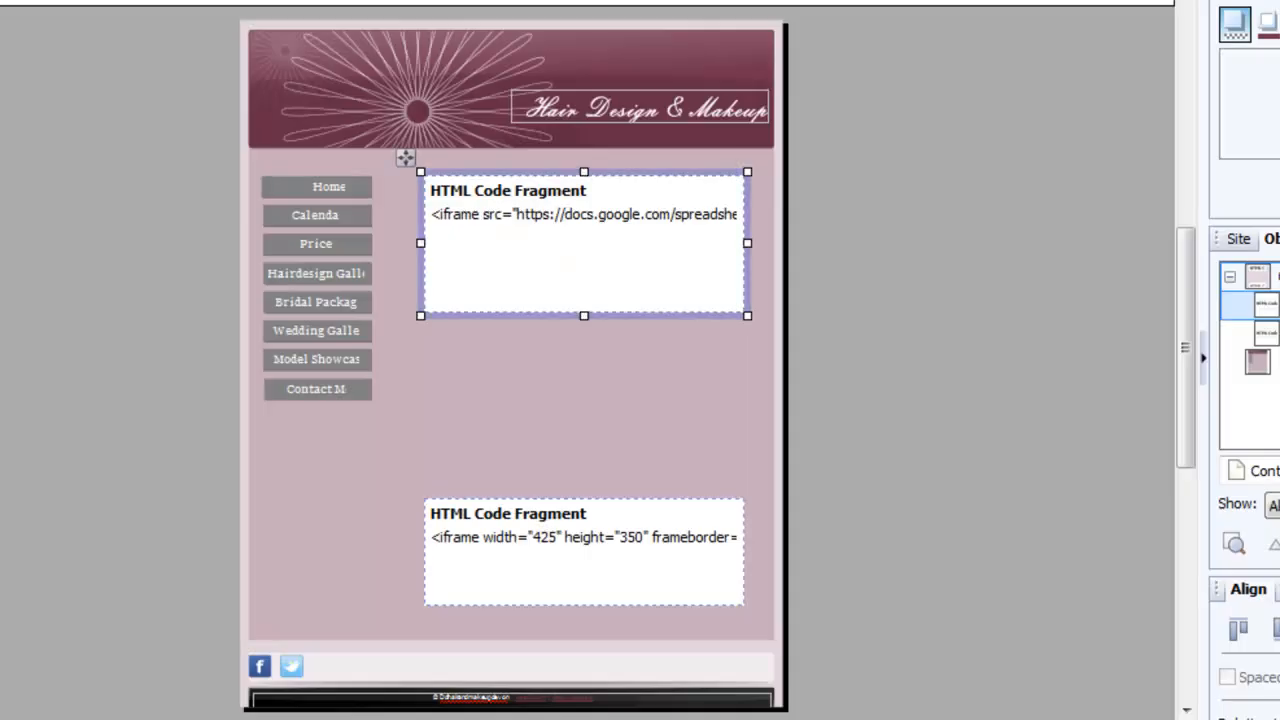
- Change the form iframe's height from 808 to 500 in its HTML code
{"action": "double_click", "coordinate": [584, 240]}
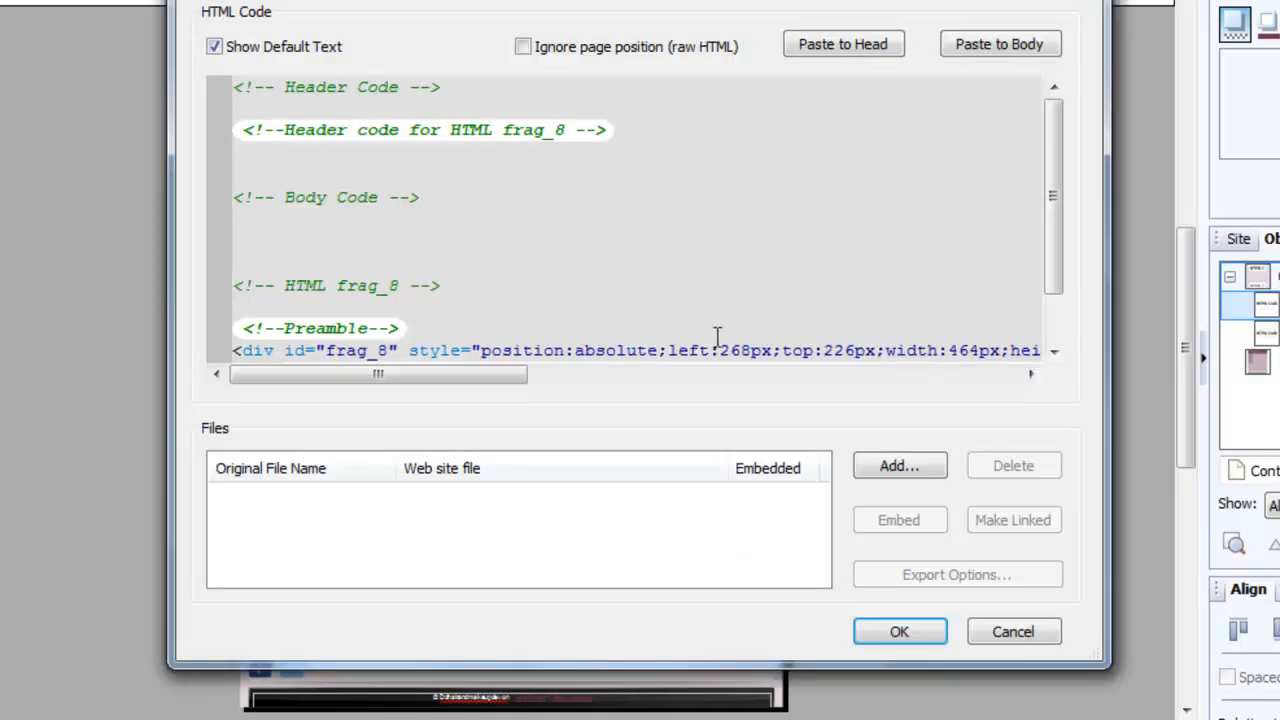
{"action": "scroll", "scroll_direction": "down", "scroll_amount": 3}
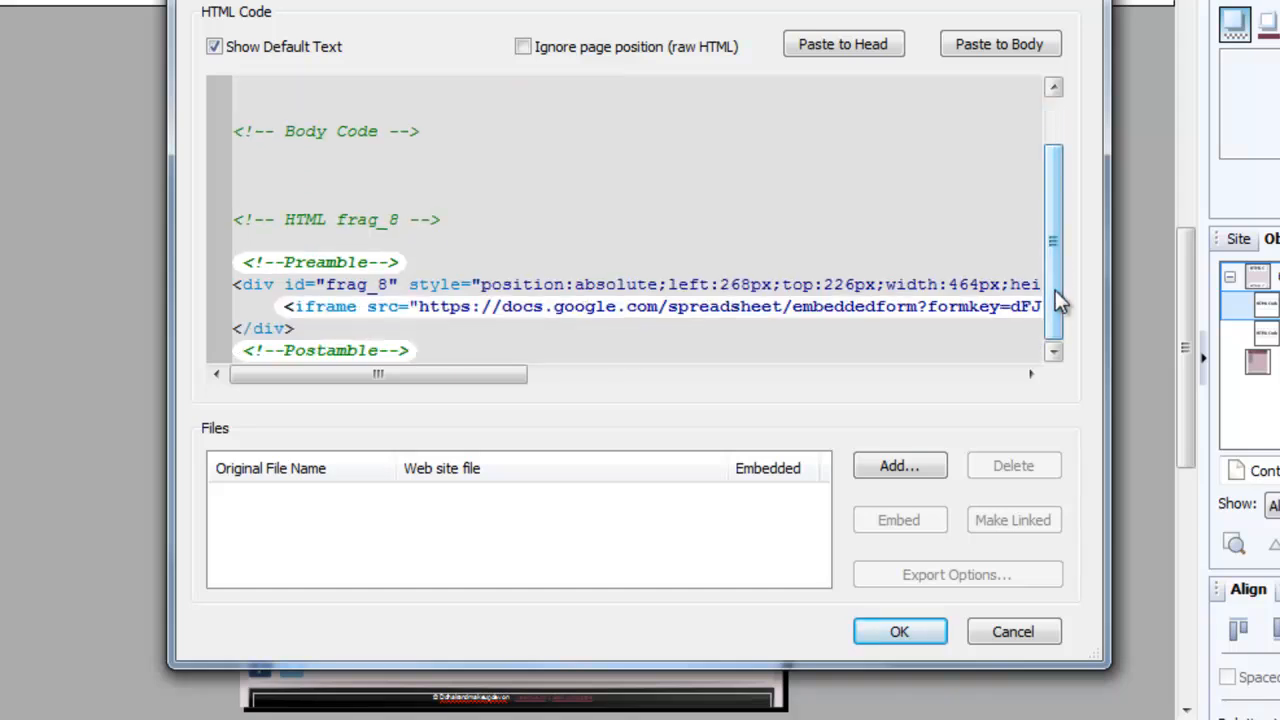
{"action": "left_click", "coordinate": [1032, 374]}
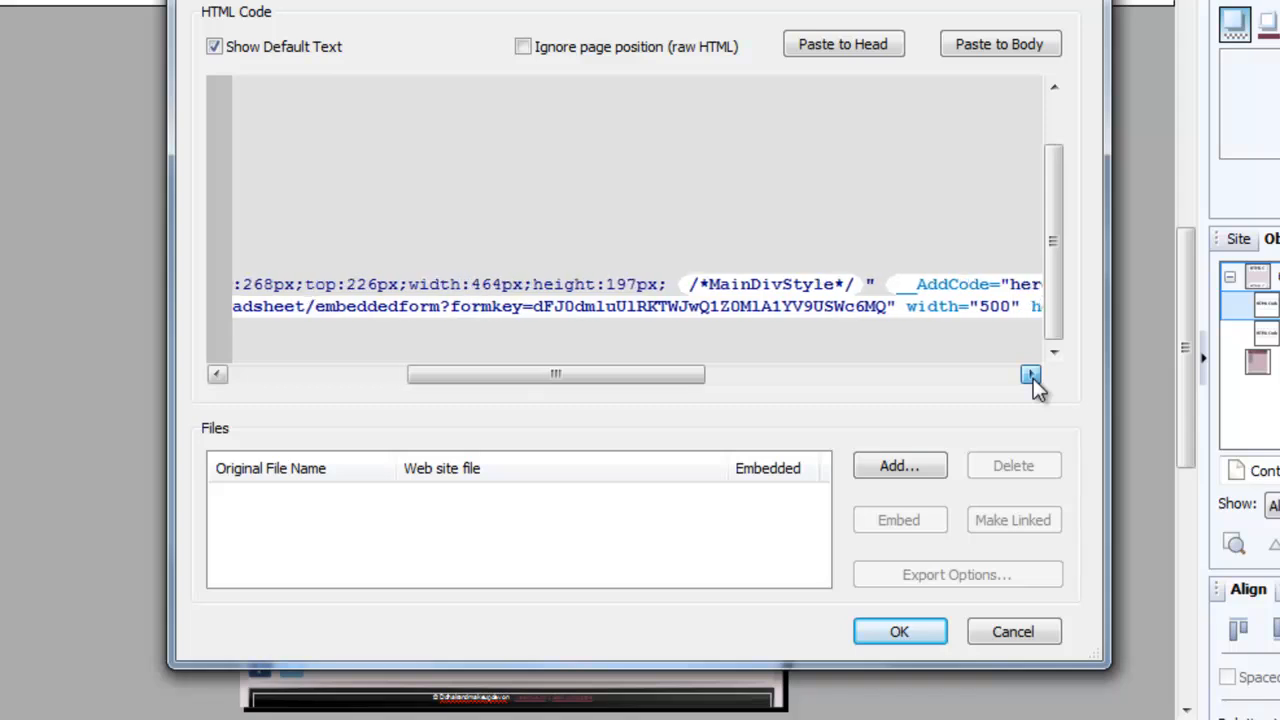
{"action": "left_click", "coordinate": [1032, 374]}
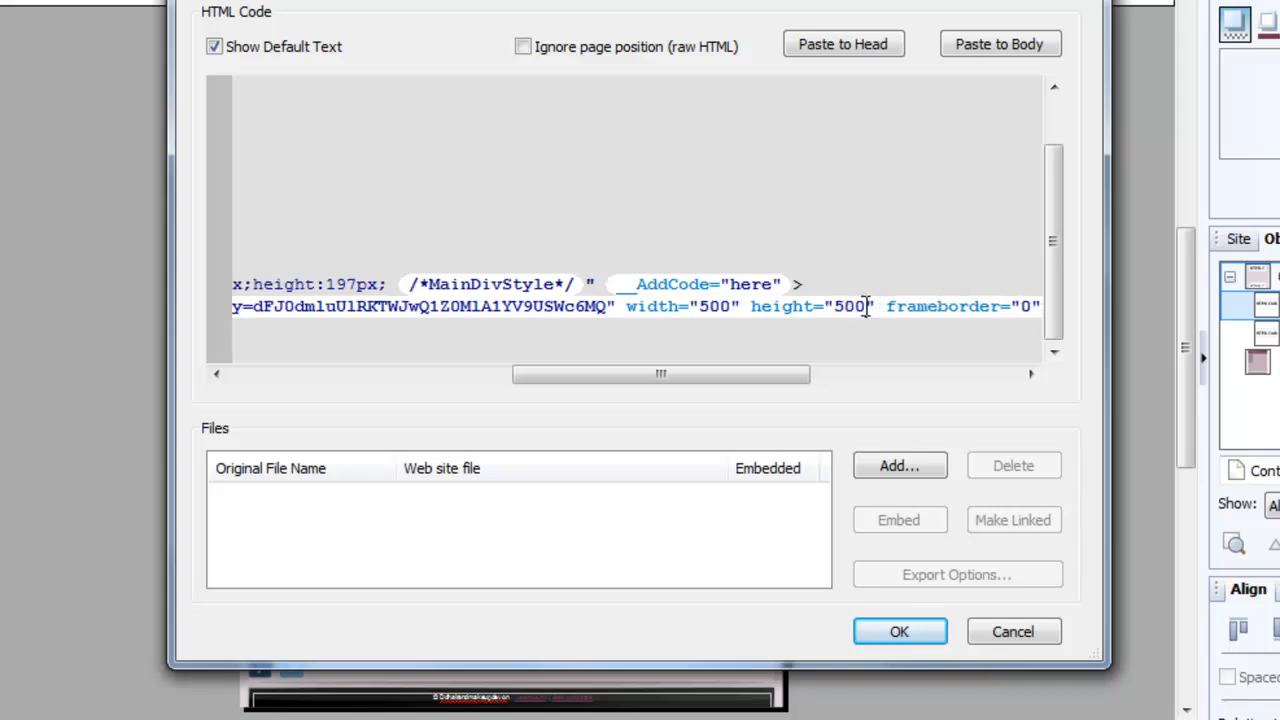
{"action": "left_click", "coordinate": [898, 632]}
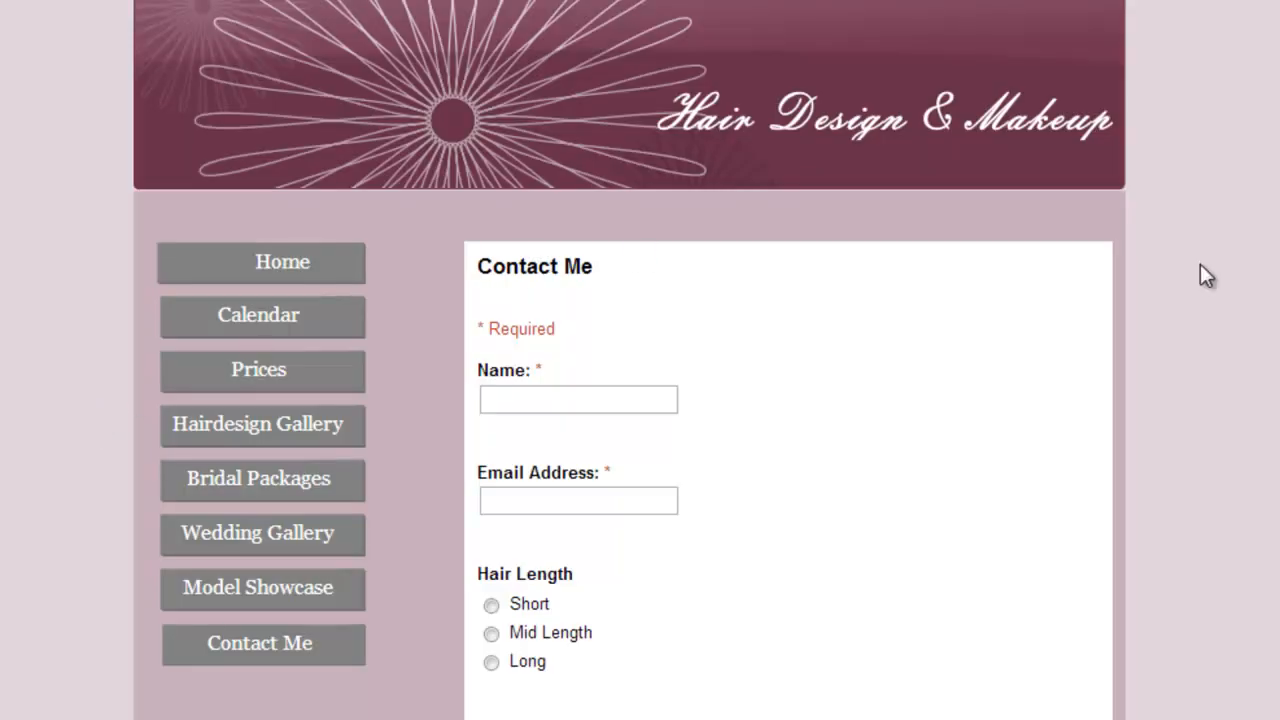
- Scroll the Chrome preview to see the shortened form above the map
{"action": "scroll", "scroll_direction": "down", "scroll_amount": 3}
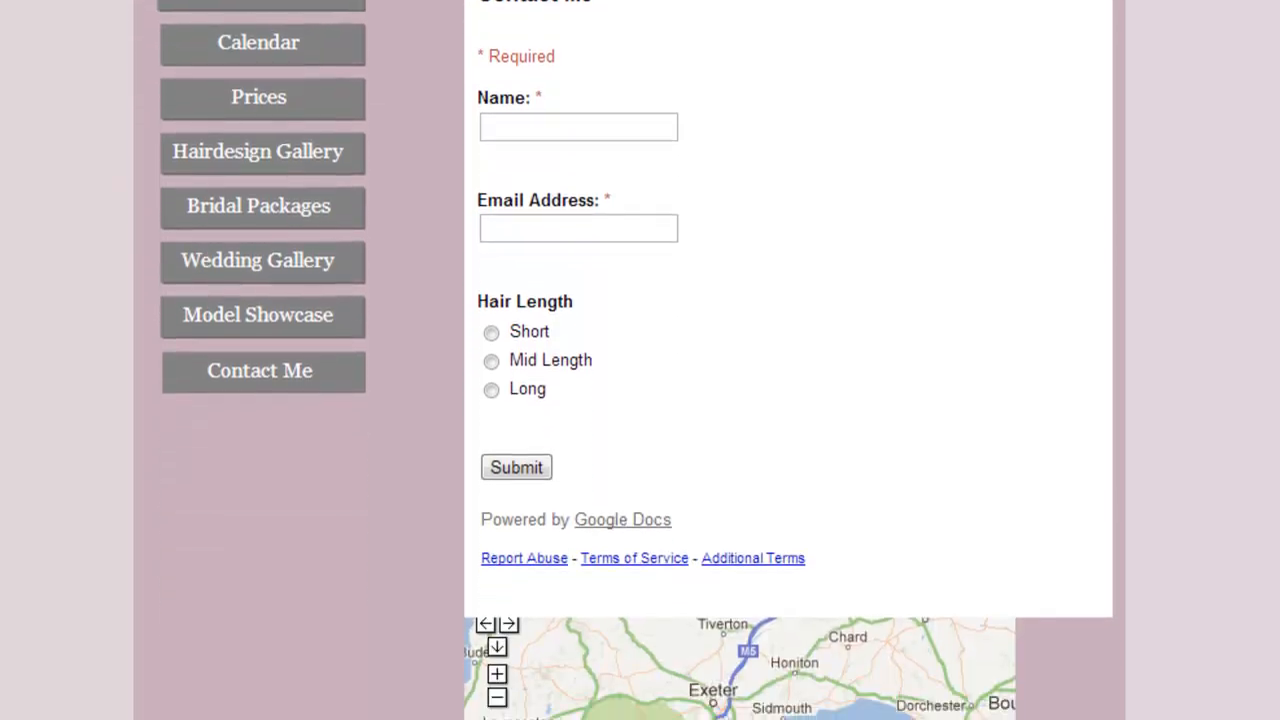
{"action": "scroll", "scroll_direction": "down", "scroll_amount": 3}
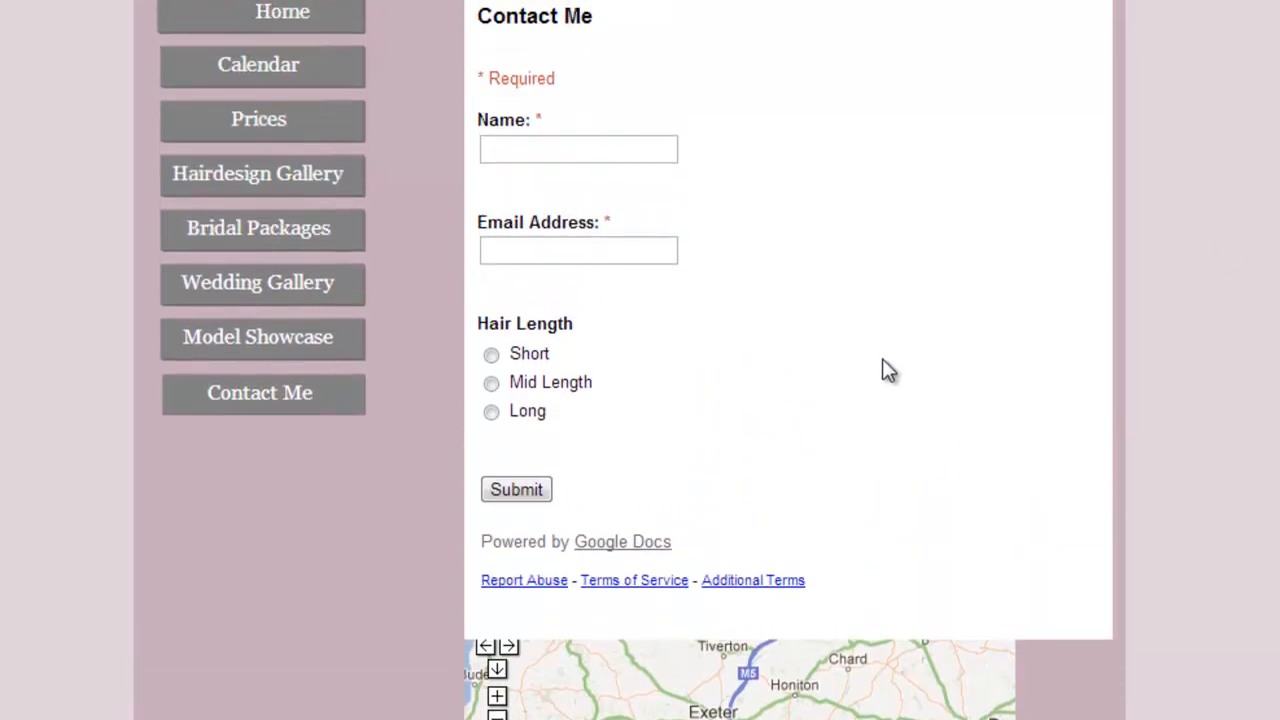
{"action": "mouse_move", "coordinate": [994, 284]}
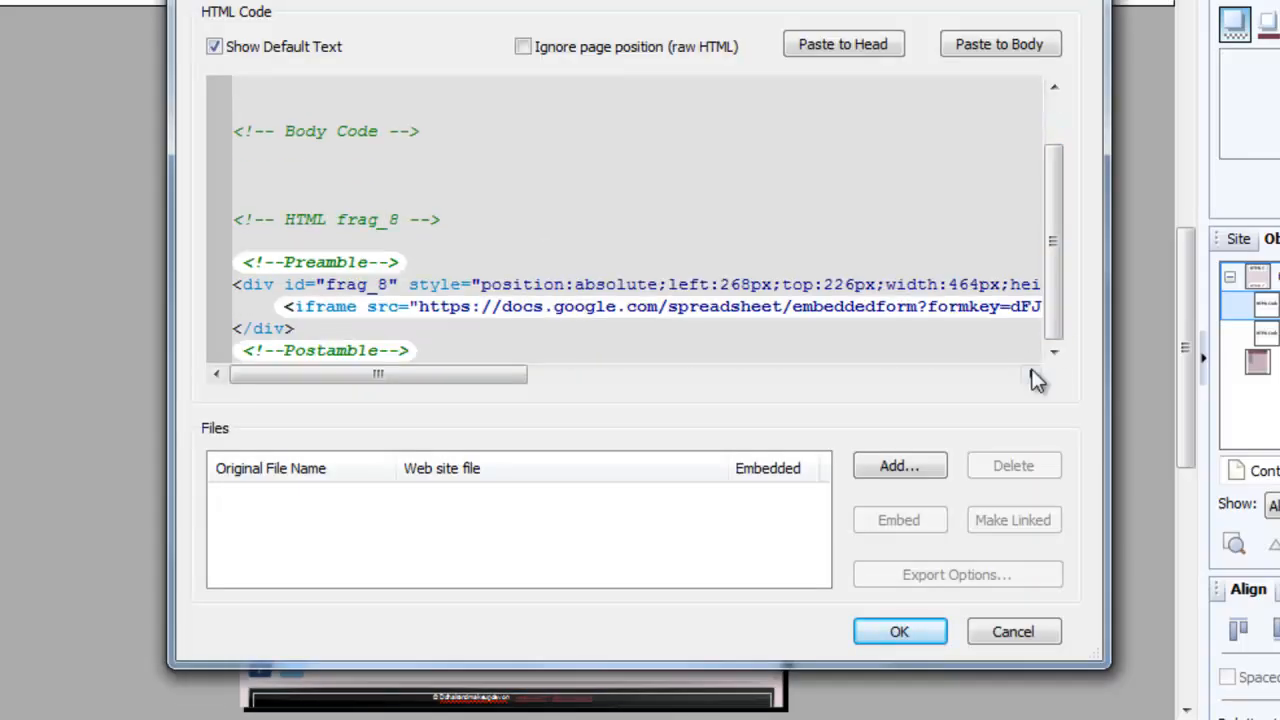
- Edit the form iframe's height attribute again in its HTML code and confirm
{"action": "left_click", "coordinate": [1032, 374]}
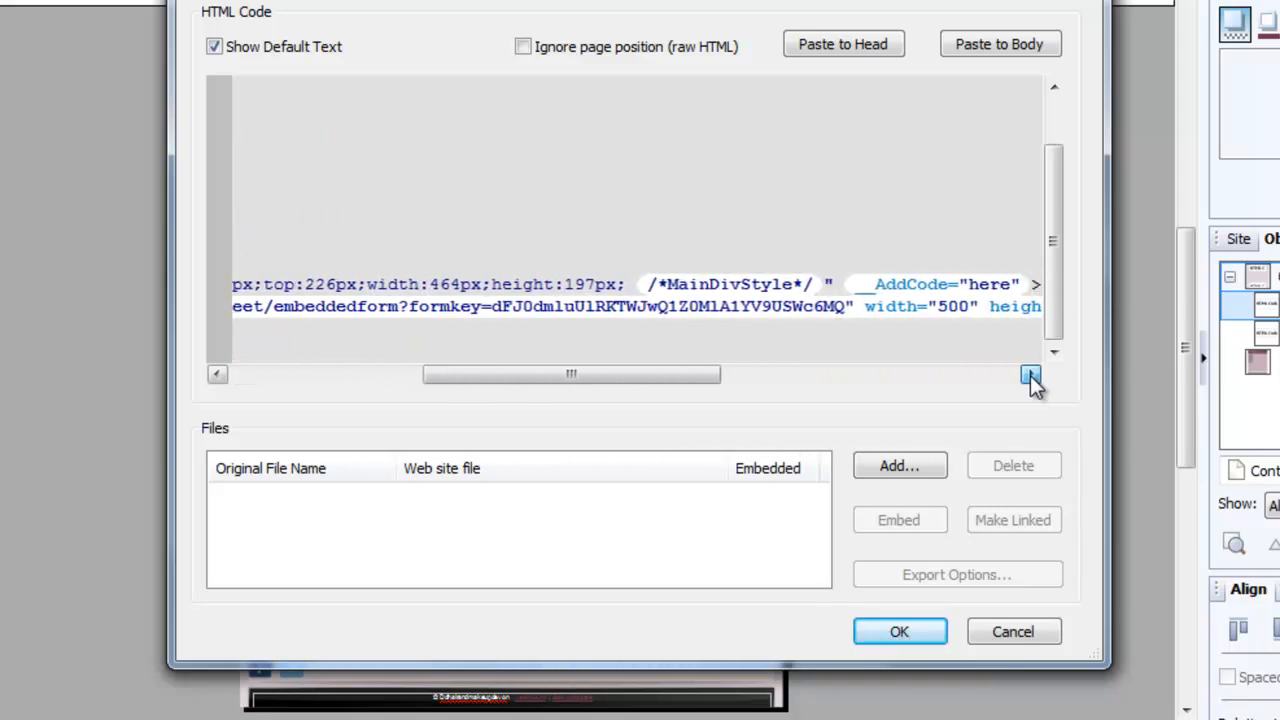
{"action": "left_click", "coordinate": [1032, 374]}
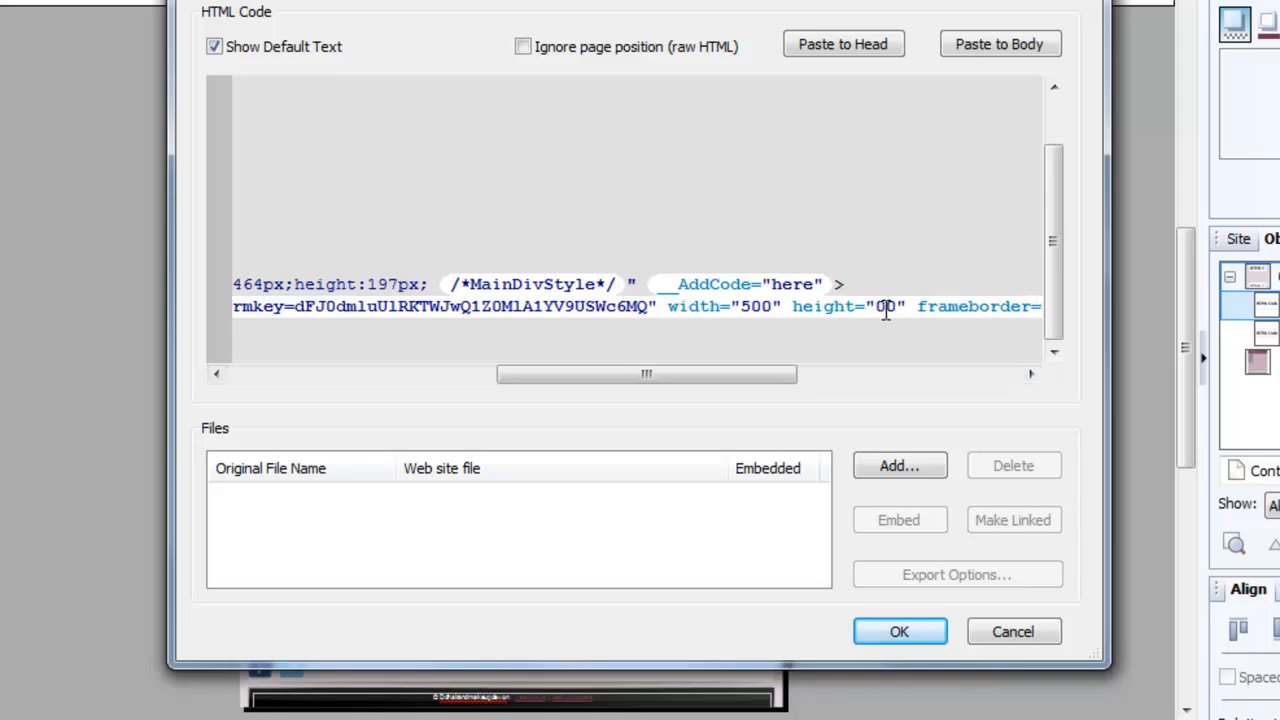
{"action": "left_click", "coordinate": [898, 632]}
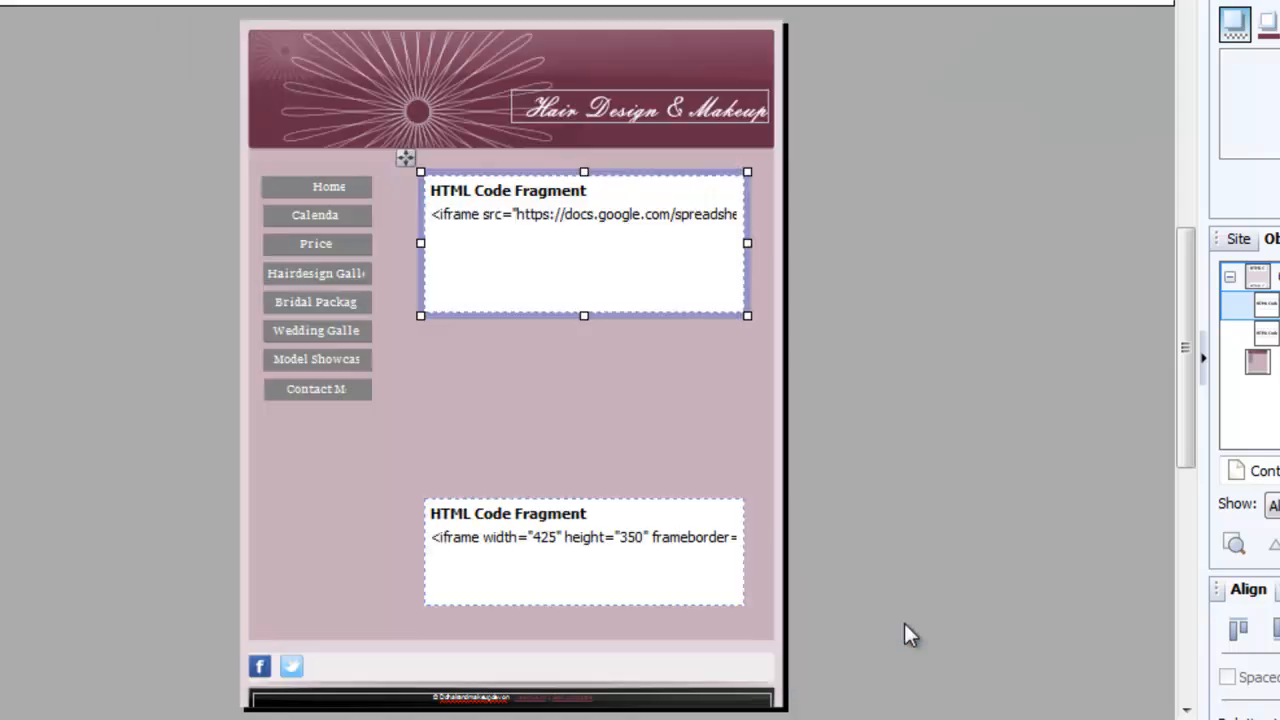
{"action": "mouse_move", "coordinate": [476, 530]}
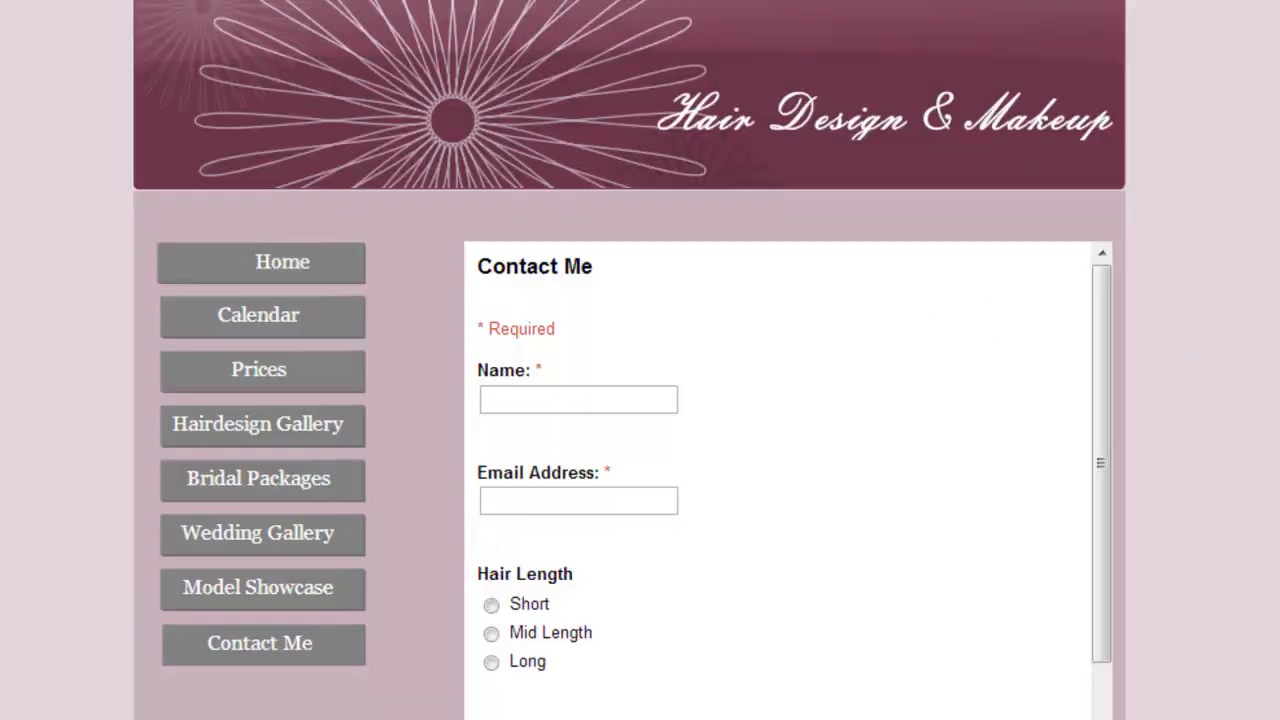
- Scroll the browser preview to see the form's inner scrollbar with Submit sitting above the map
{"action": "scroll", "scroll_direction": "down", "scroll_amount": 3}
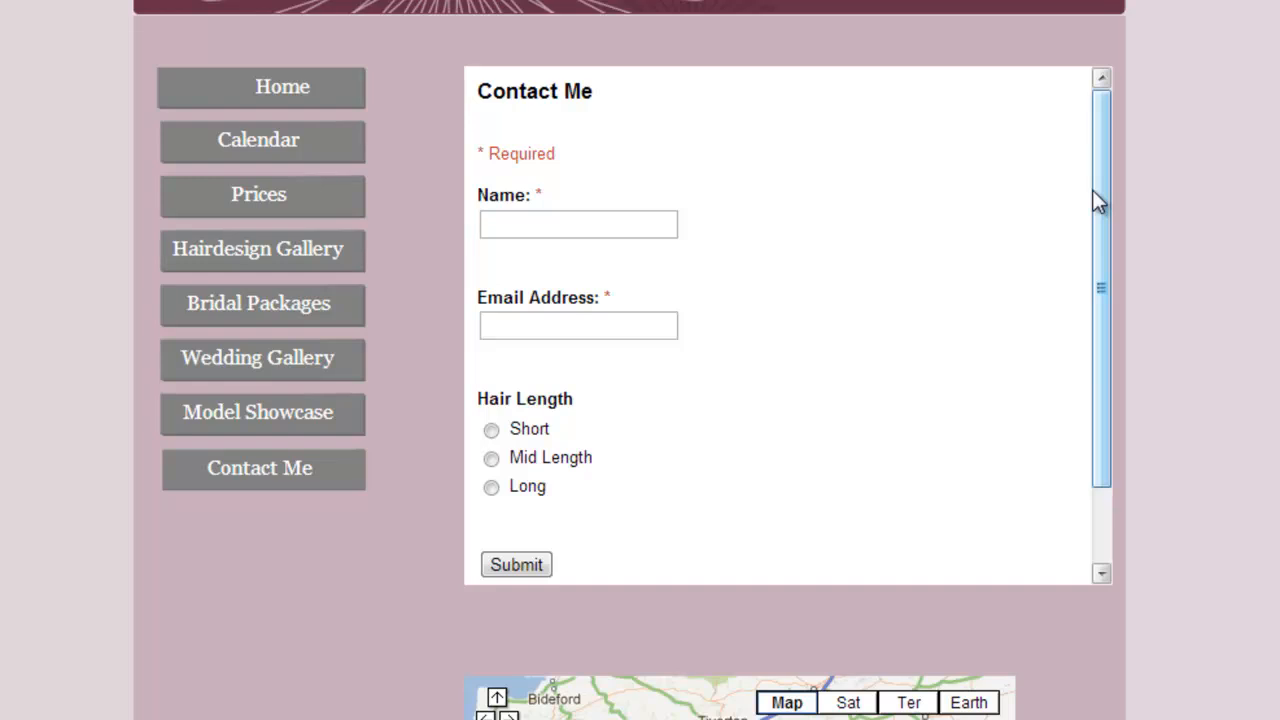
{"action": "scroll", "scroll_direction": "down", "scroll_amount": 3}
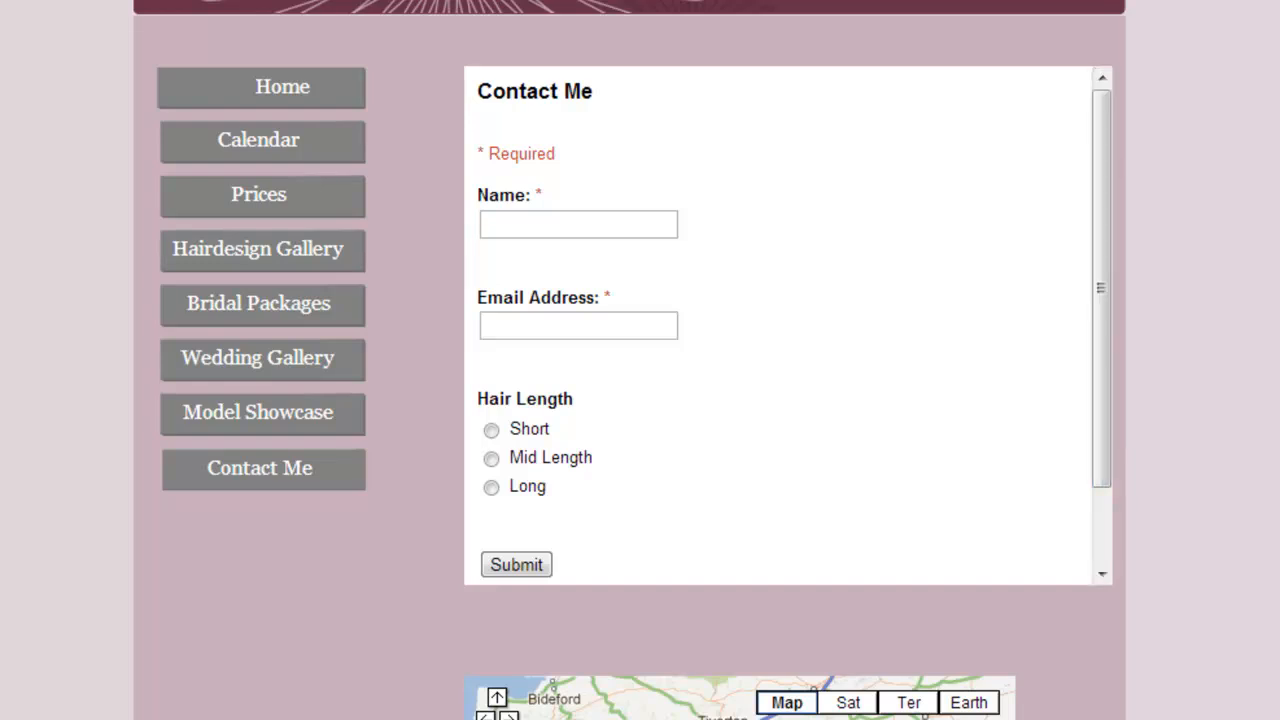
{"action": "scroll", "scroll_direction": "down", "scroll_amount": 3}
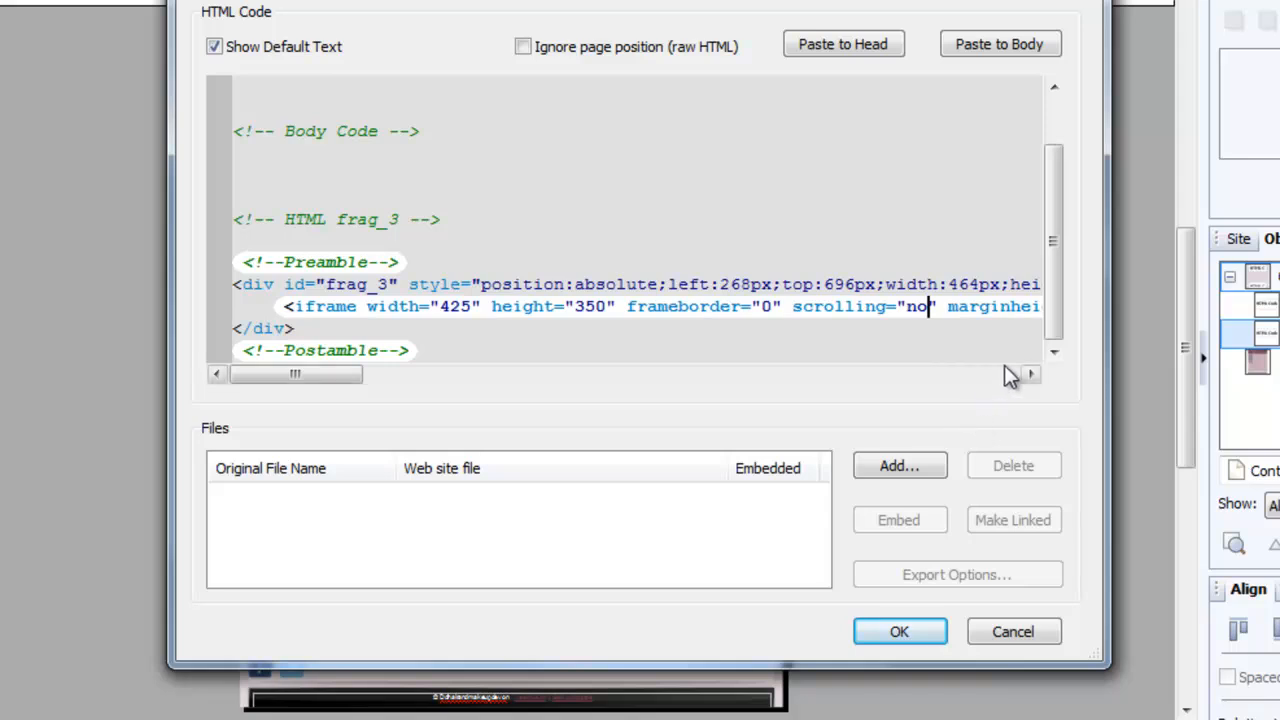
- Set the map iframe's width and height attributes to 200 in the HTML code and confirm
{"action": "left_click", "coordinate": [1030, 374]}
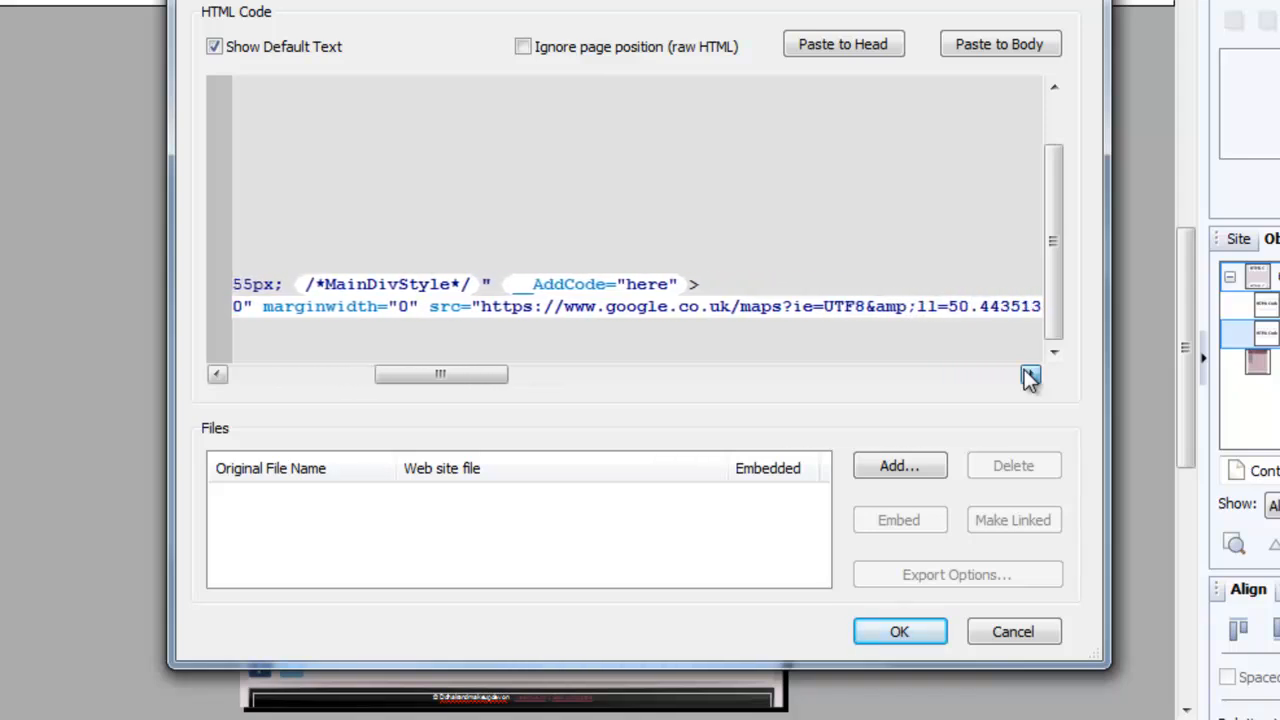
{"action": "left_click_drag", "start_coordinate": [440, 374], "coordinate": [496, 374]}
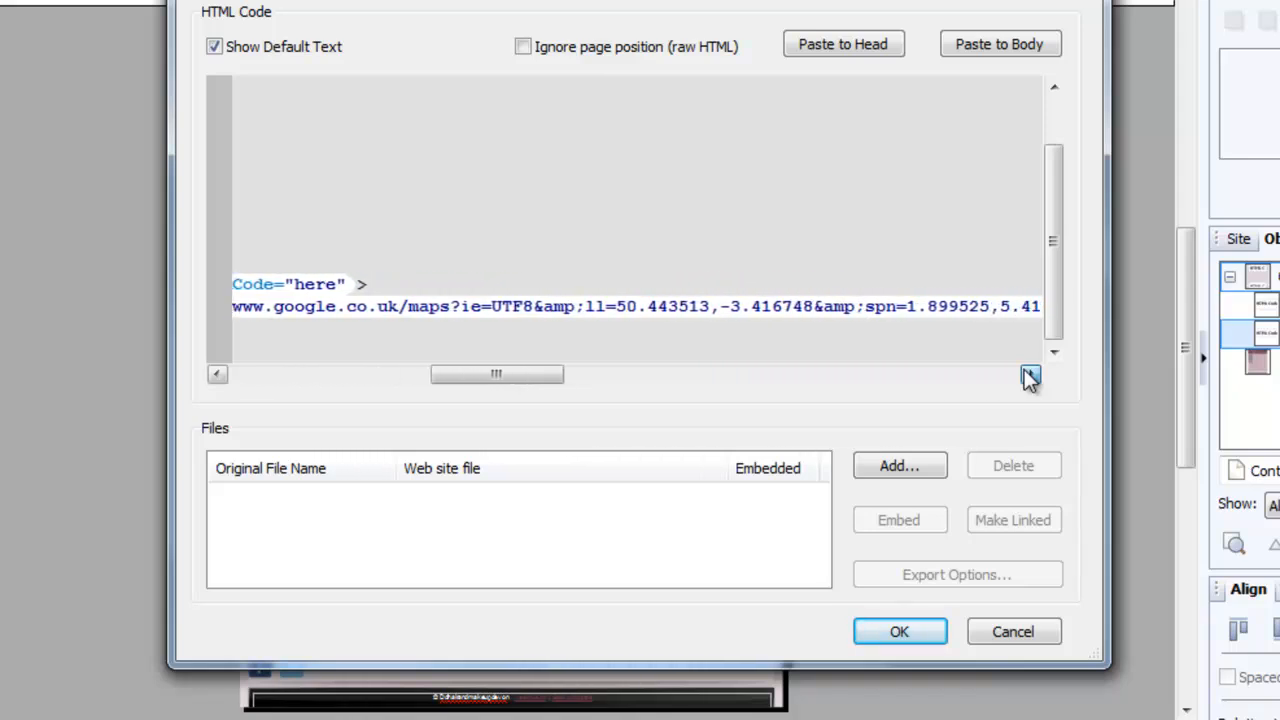
{"action": "left_click", "coordinate": [1032, 374]}
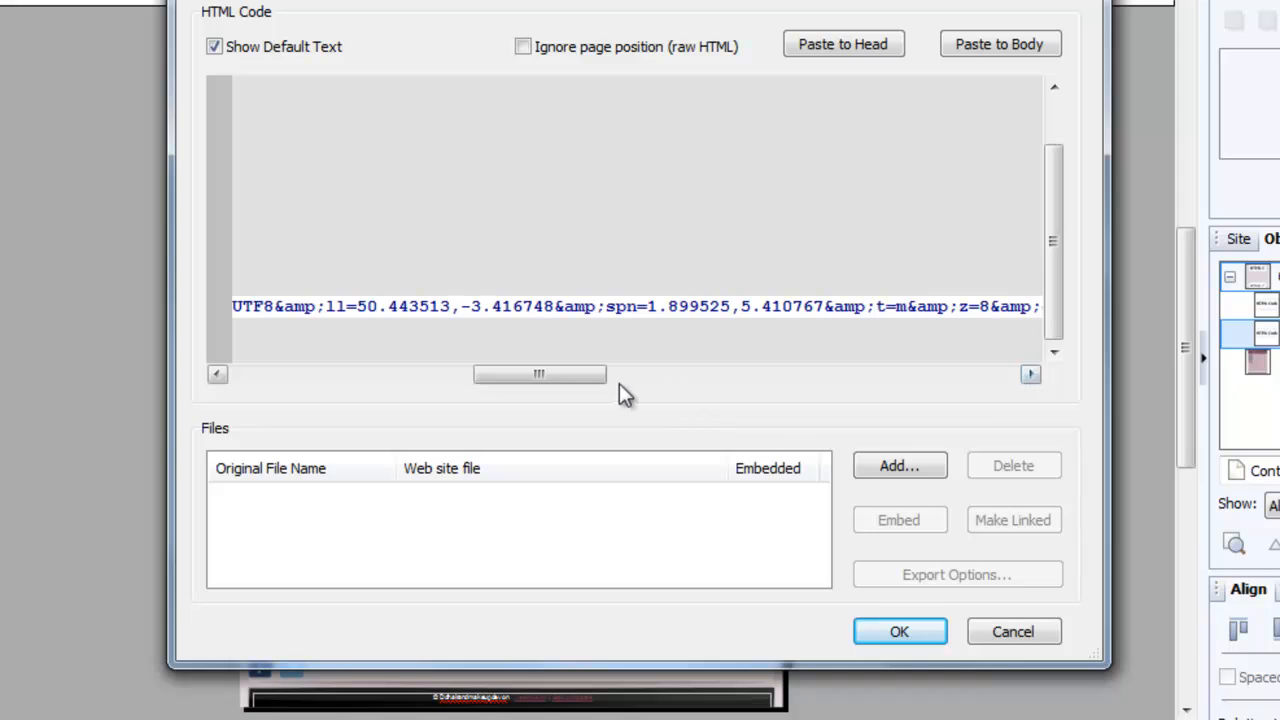
{"action": "left_click_drag", "start_coordinate": [540, 374], "coordinate": [678, 374]}
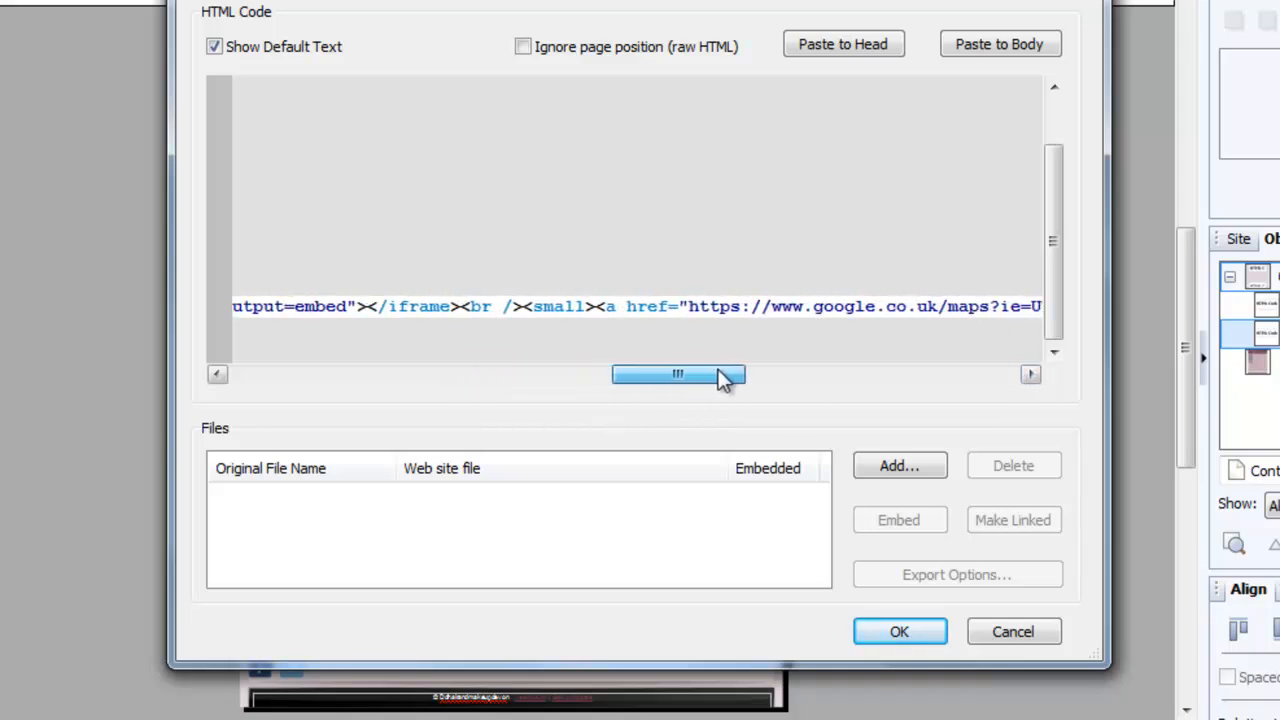
{"action": "left_click_drag", "start_coordinate": [678, 374], "coordinate": [796, 374]}
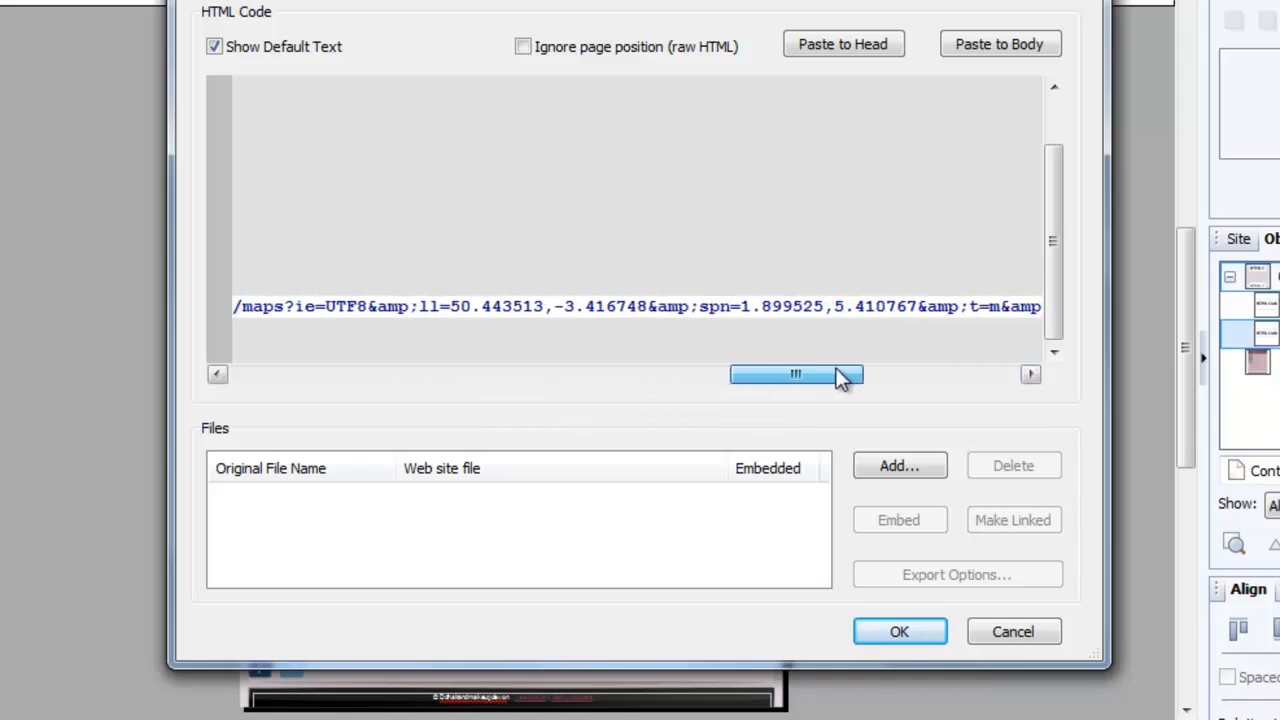
{"action": "left_click_drag", "start_coordinate": [796, 374], "coordinate": [950, 374]}
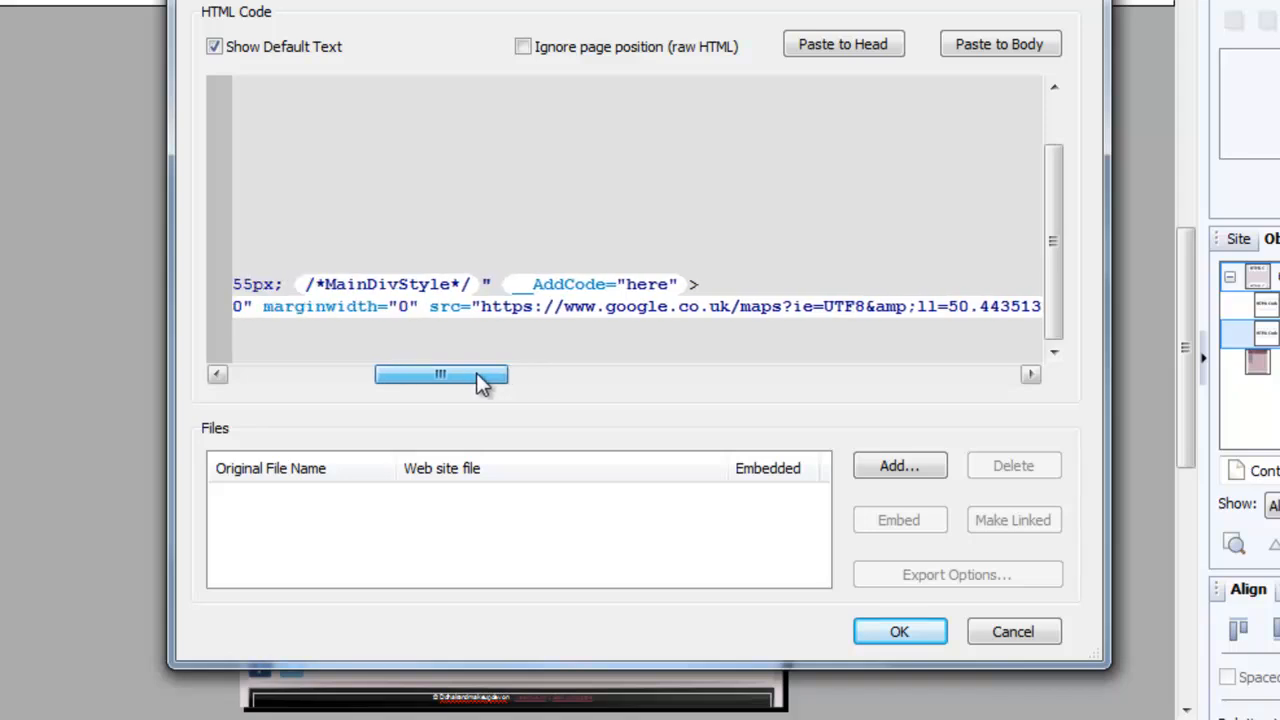
{"action": "left_click_drag", "start_coordinate": [440, 374], "coordinate": [352, 374]}
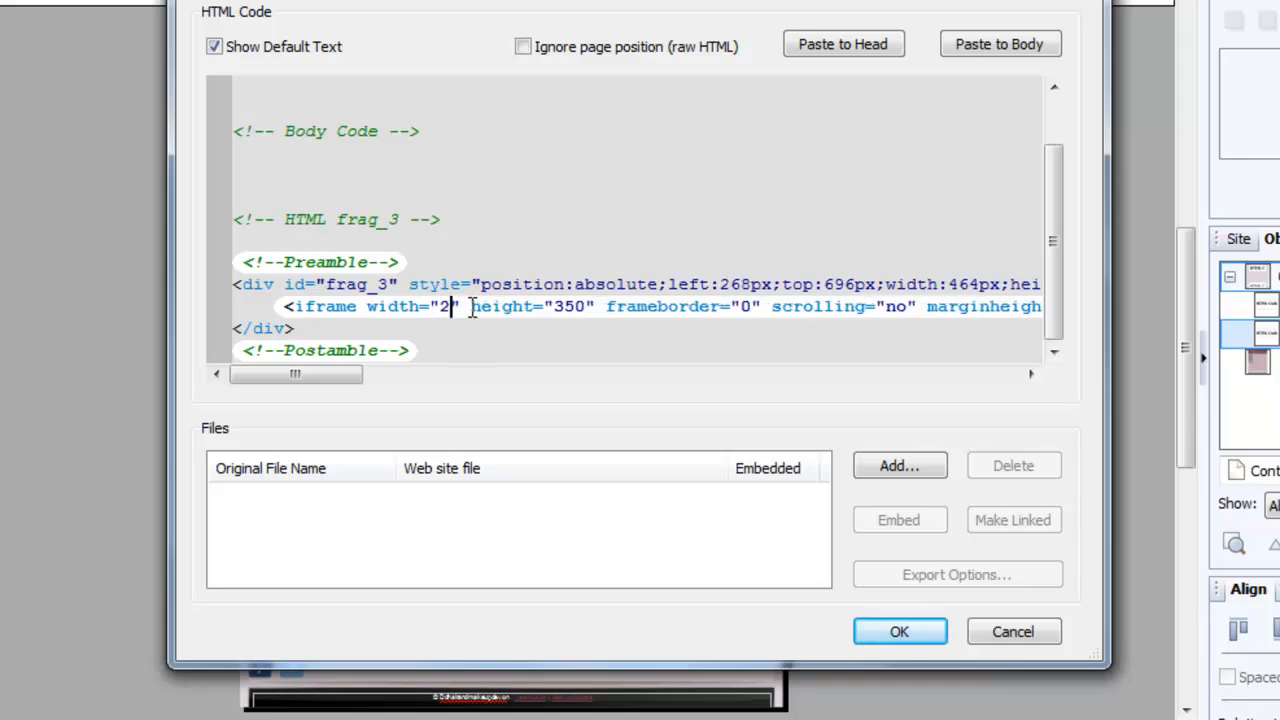
{"action": "type", "text": "00"}
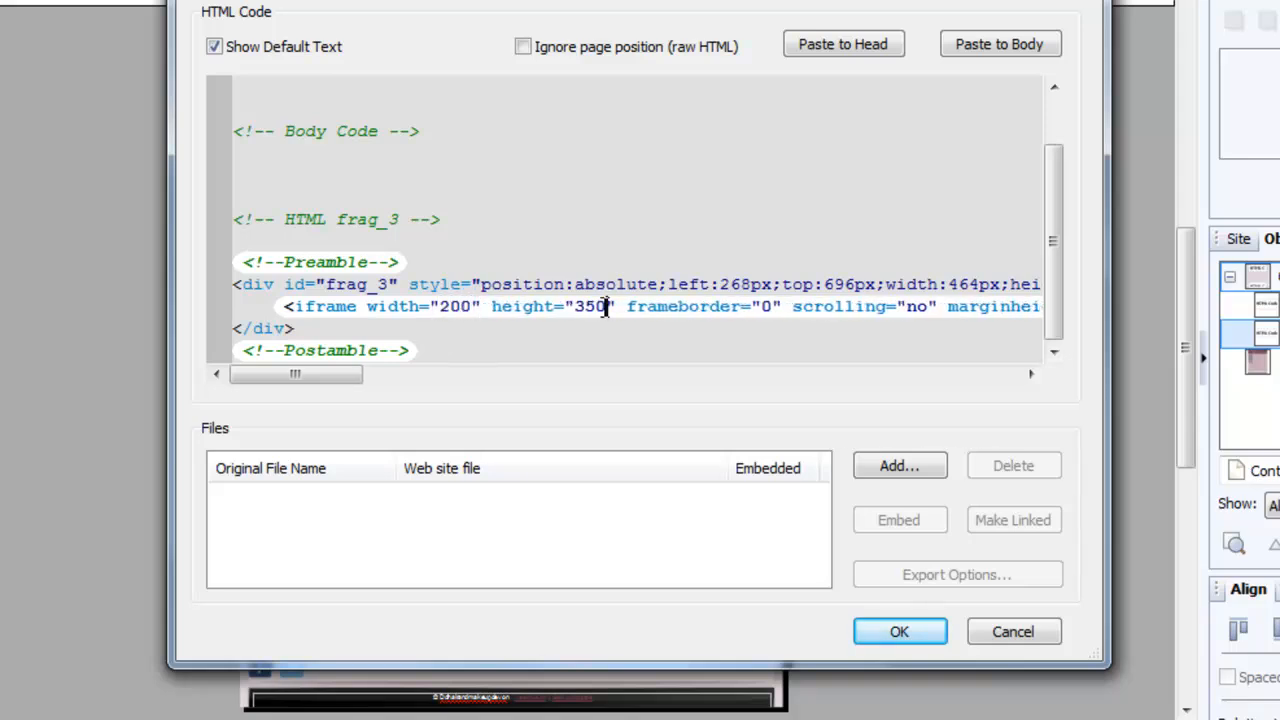
{"action": "type", "text": "200"}
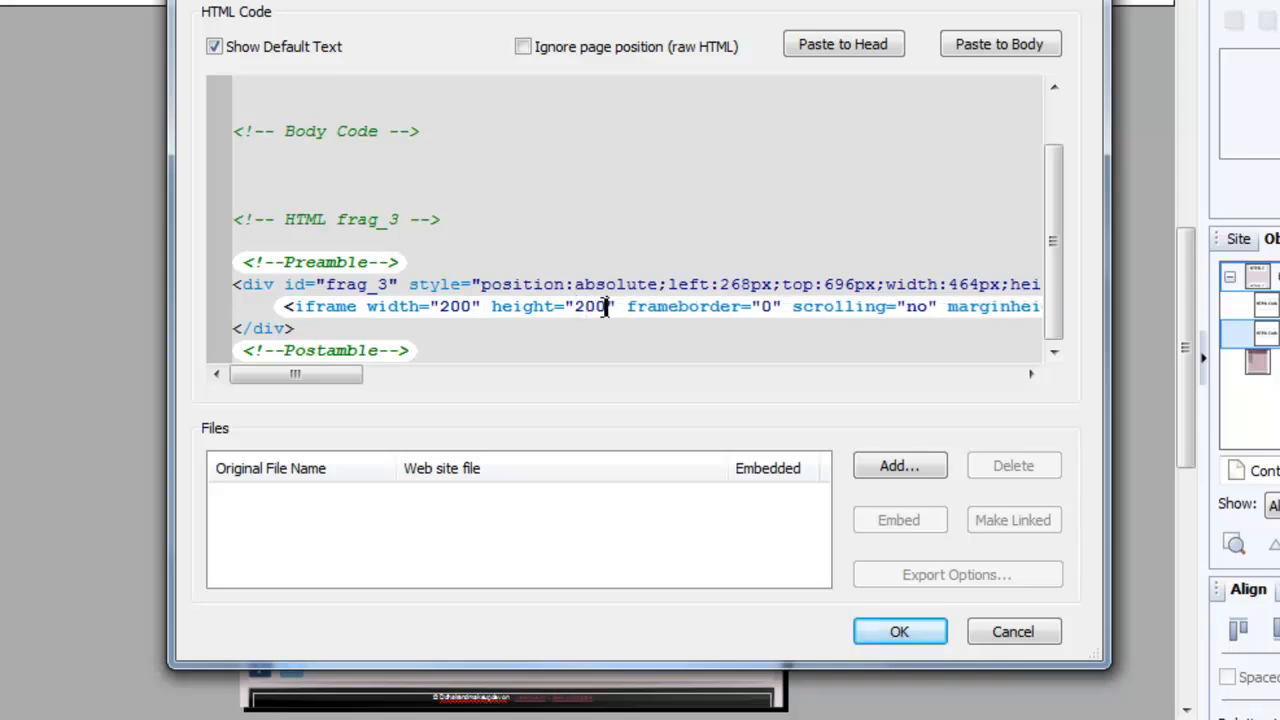
{"action": "left_click", "coordinate": [898, 632]}
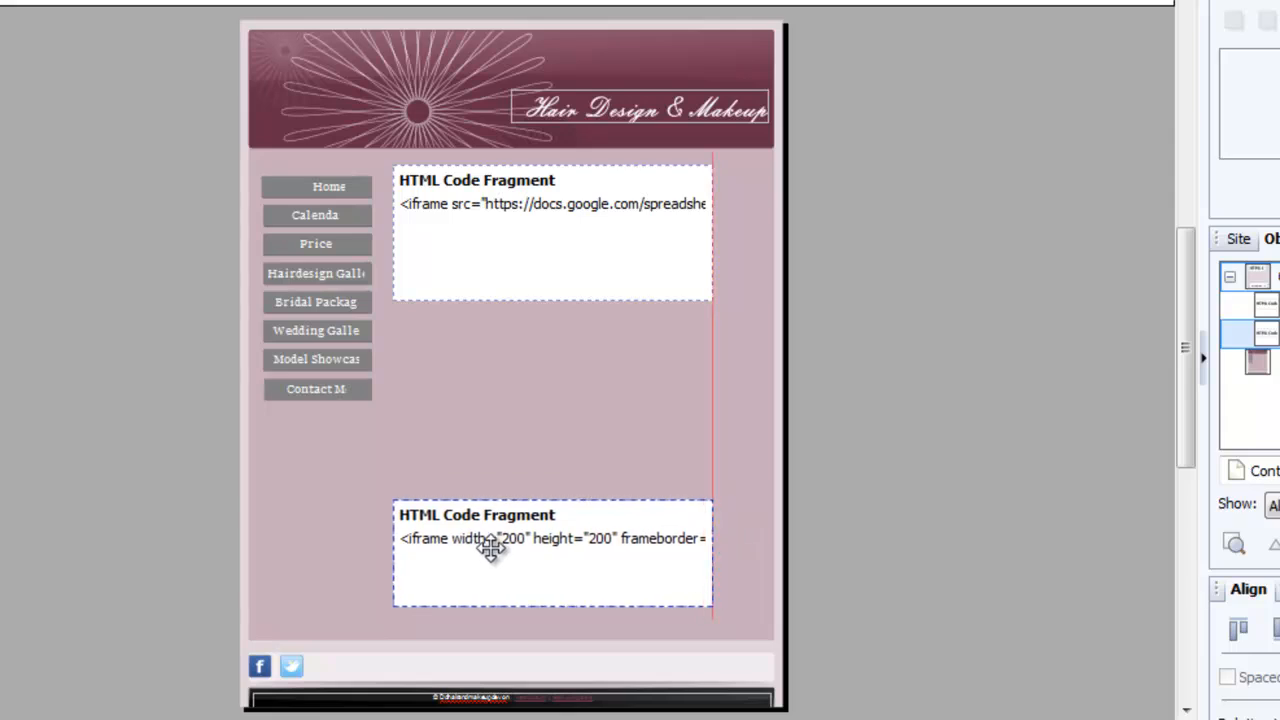
- Preview the Contact Me page, scroll the embedded form to Submit, then return to the Google Forms editor
{"action": "left_click", "coordinate": [552, 556]}
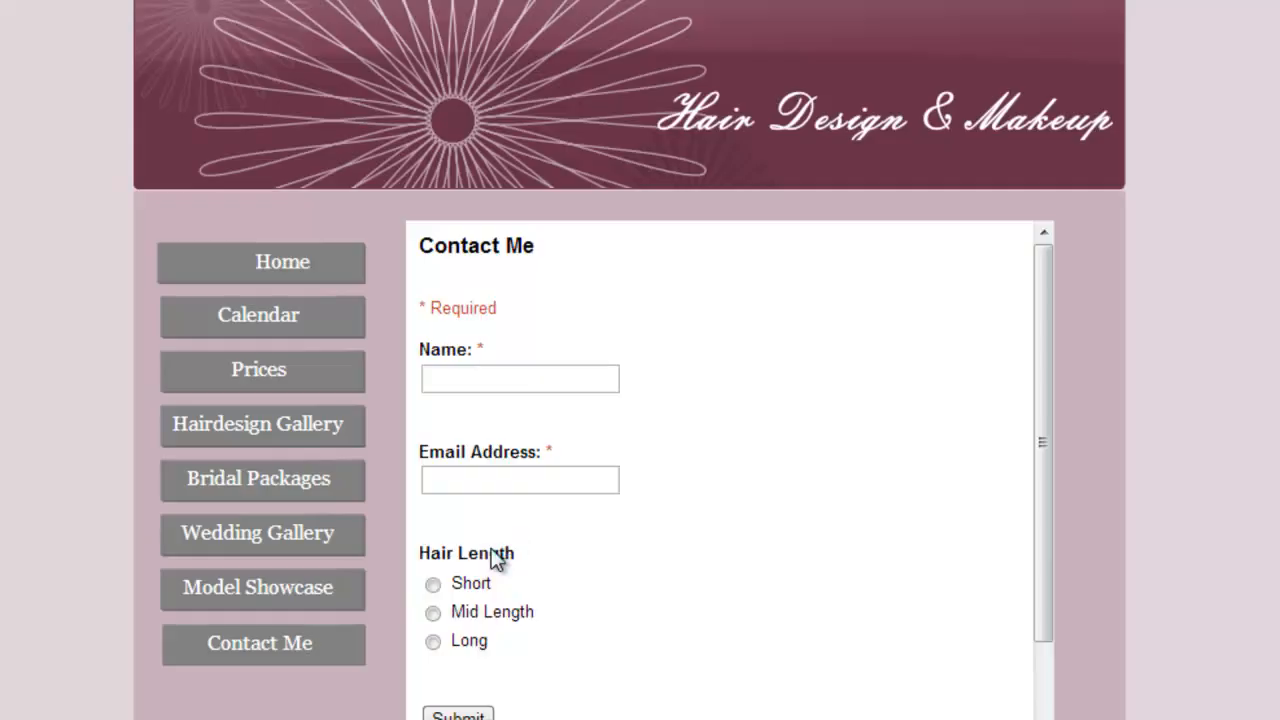
{"action": "scroll", "scroll_direction": "down", "scroll_amount": 3}
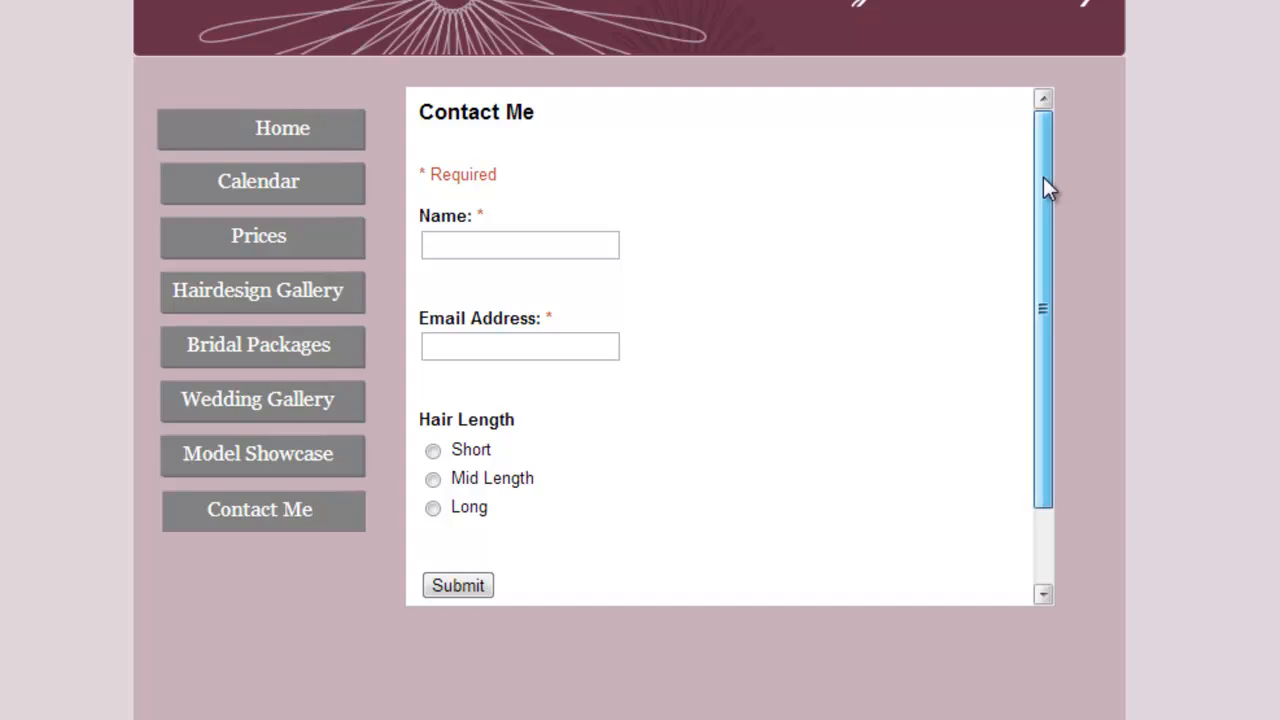
{"action": "mouse_move", "coordinate": [1060, 136]}
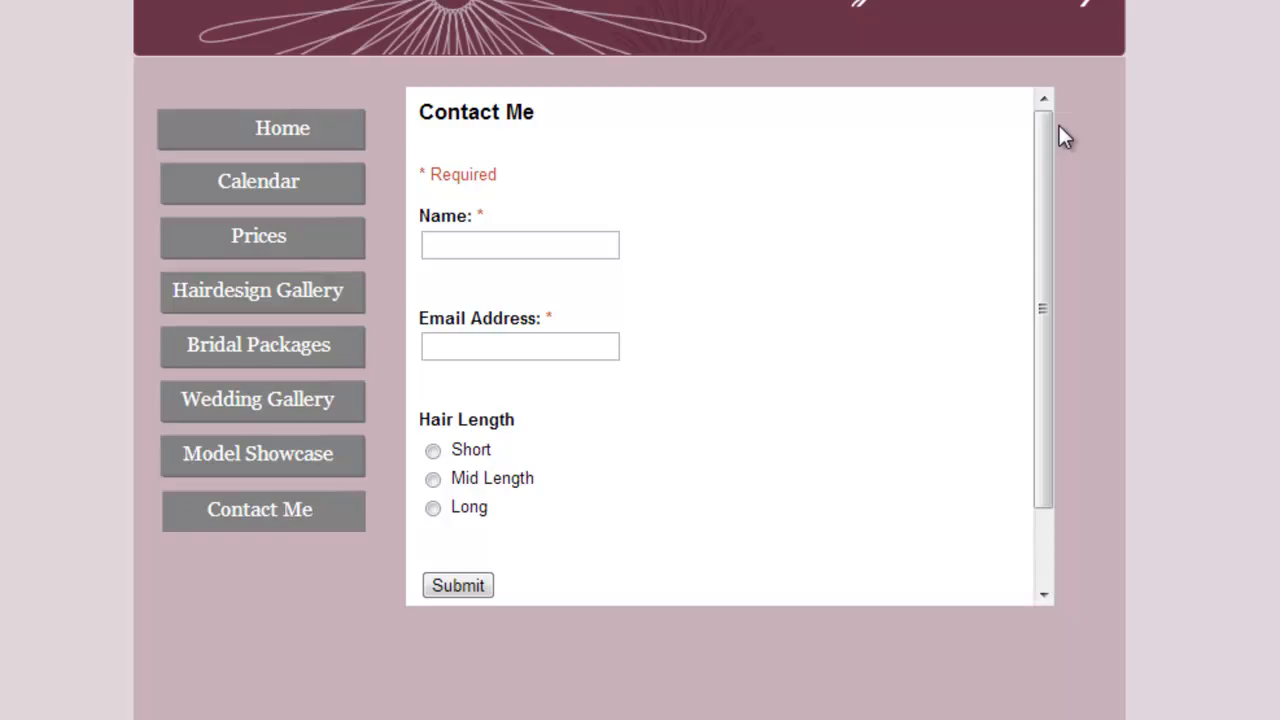
{"action": "left_click", "coordinate": [320, 12]}
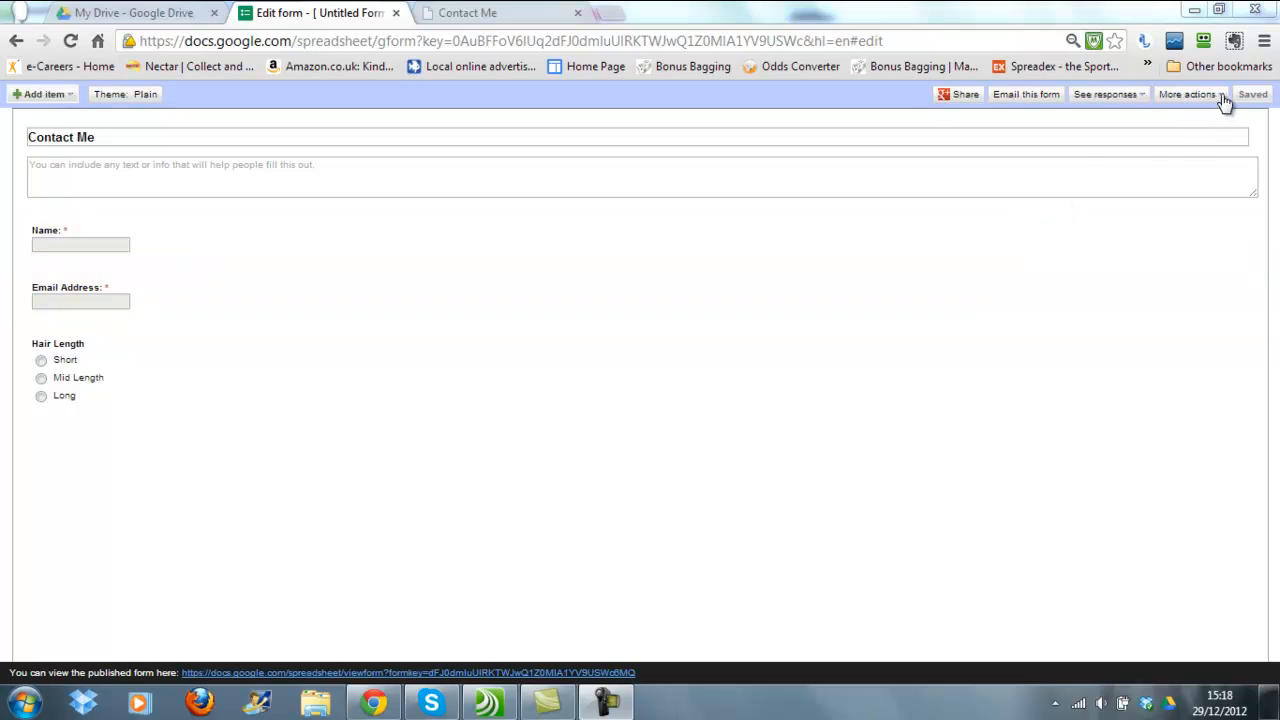
- Edit the confirmation to read "Your response has been recorded. Thank you for your interest." and save it
{"action": "left_click", "coordinate": [1188, 94]}
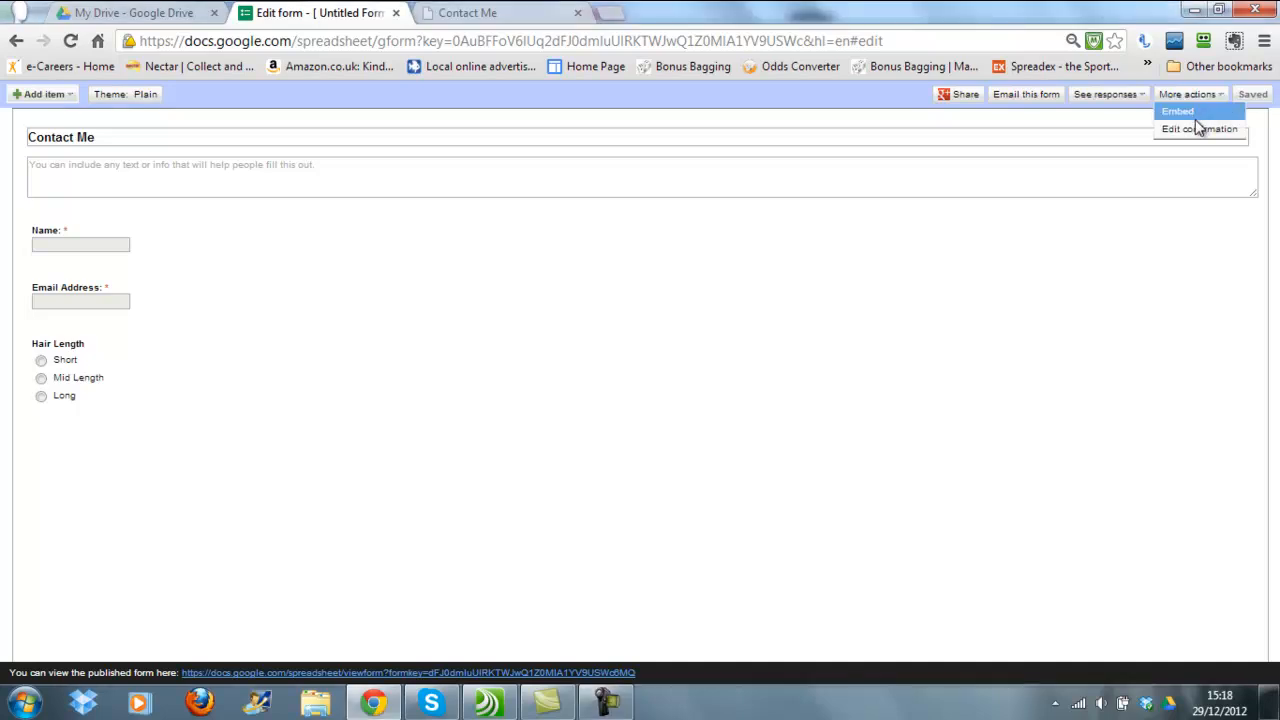
{"action": "left_click", "coordinate": [1200, 128]}
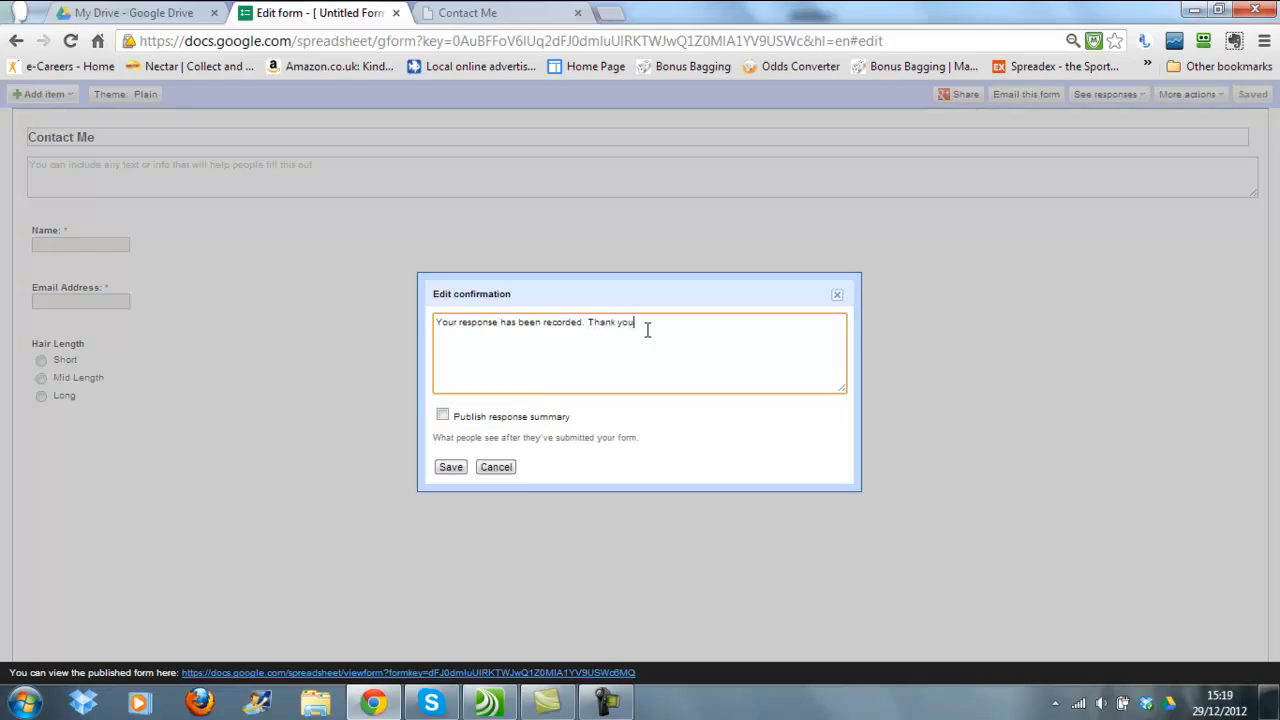
{"action": "type", "text": "for your interes"}
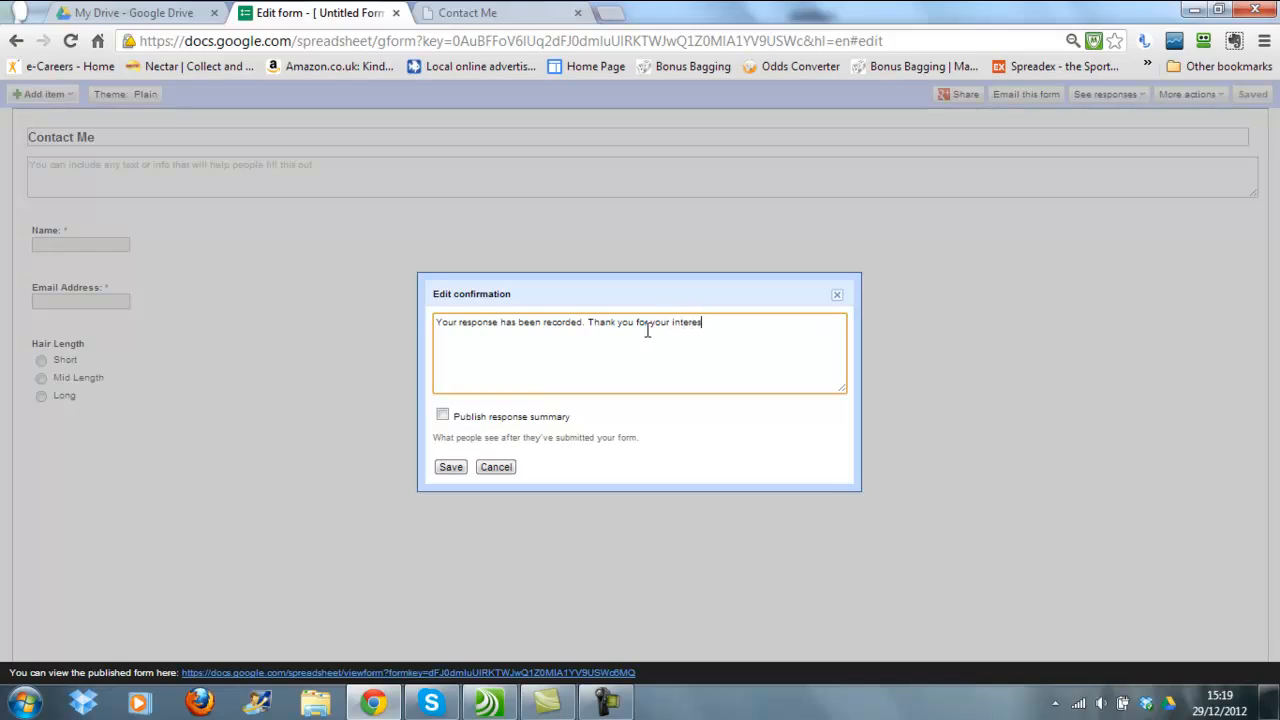
{"action": "type", "text": "t."}
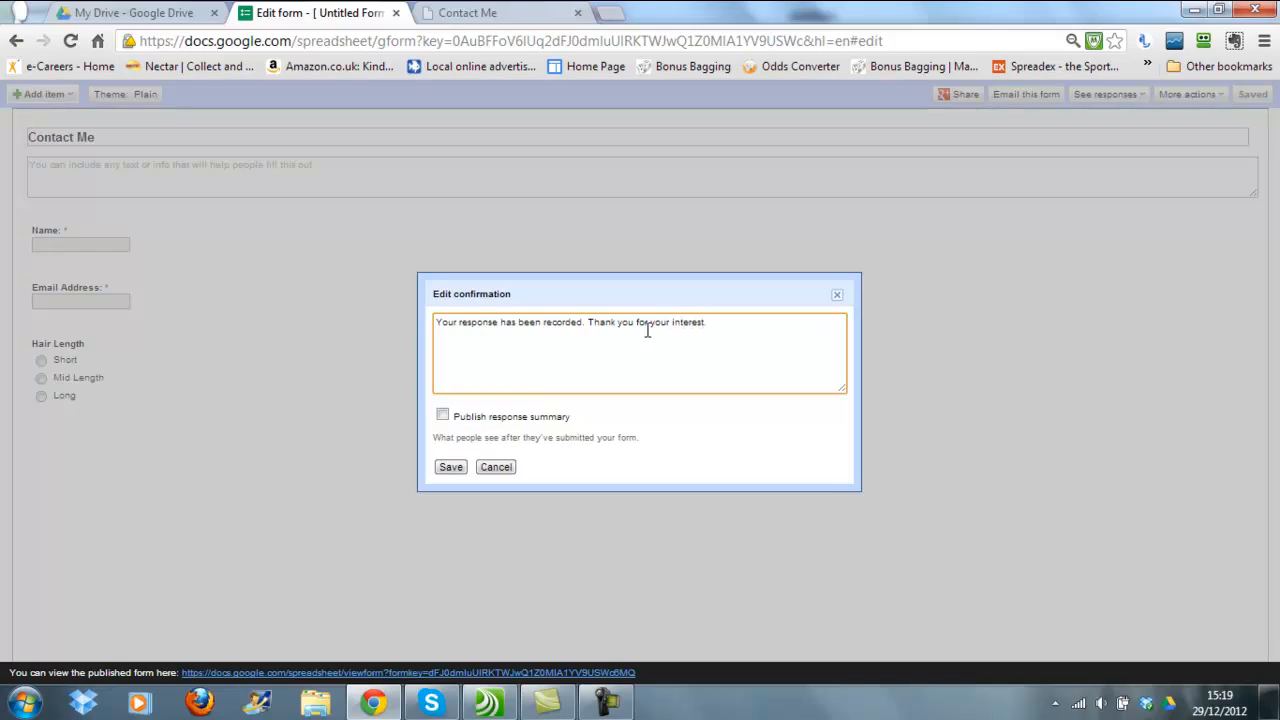
{"action": "left_click", "coordinate": [450, 468]}
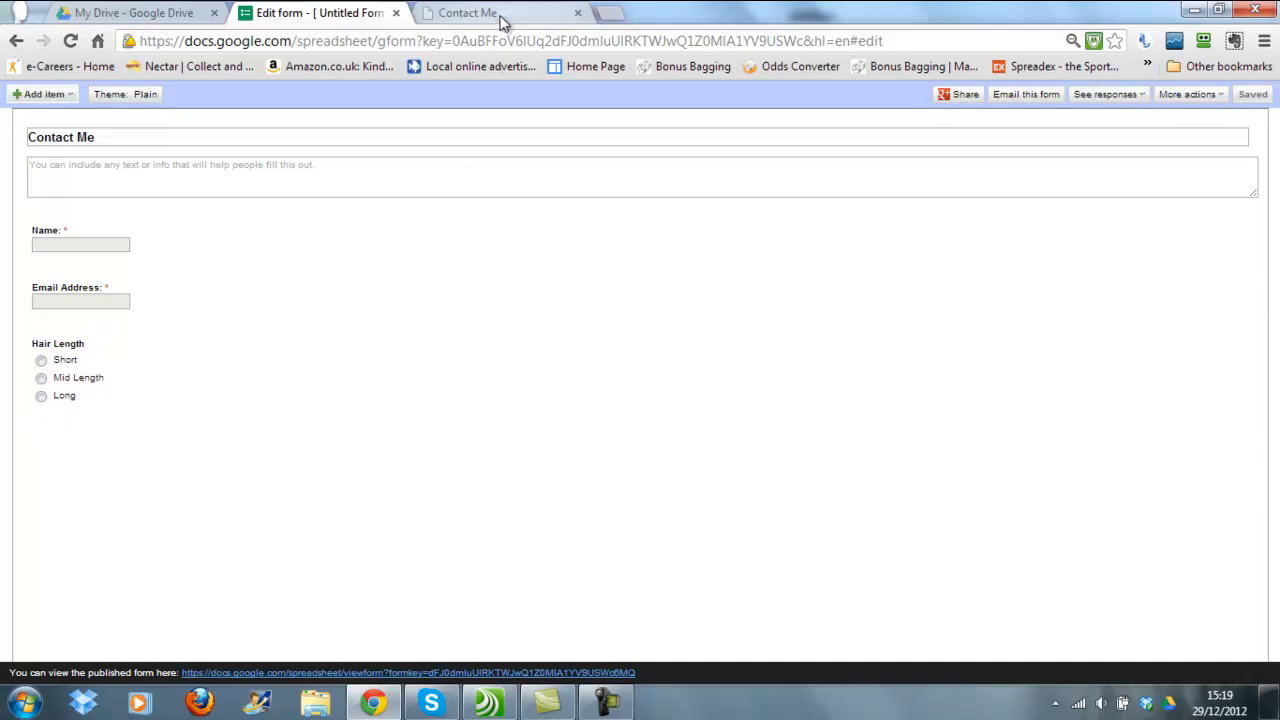
- In the Contact Me preview, enter name Jennifer and a gmail.com address, choose Short, and submit
{"action": "left_click", "coordinate": [464, 12]}
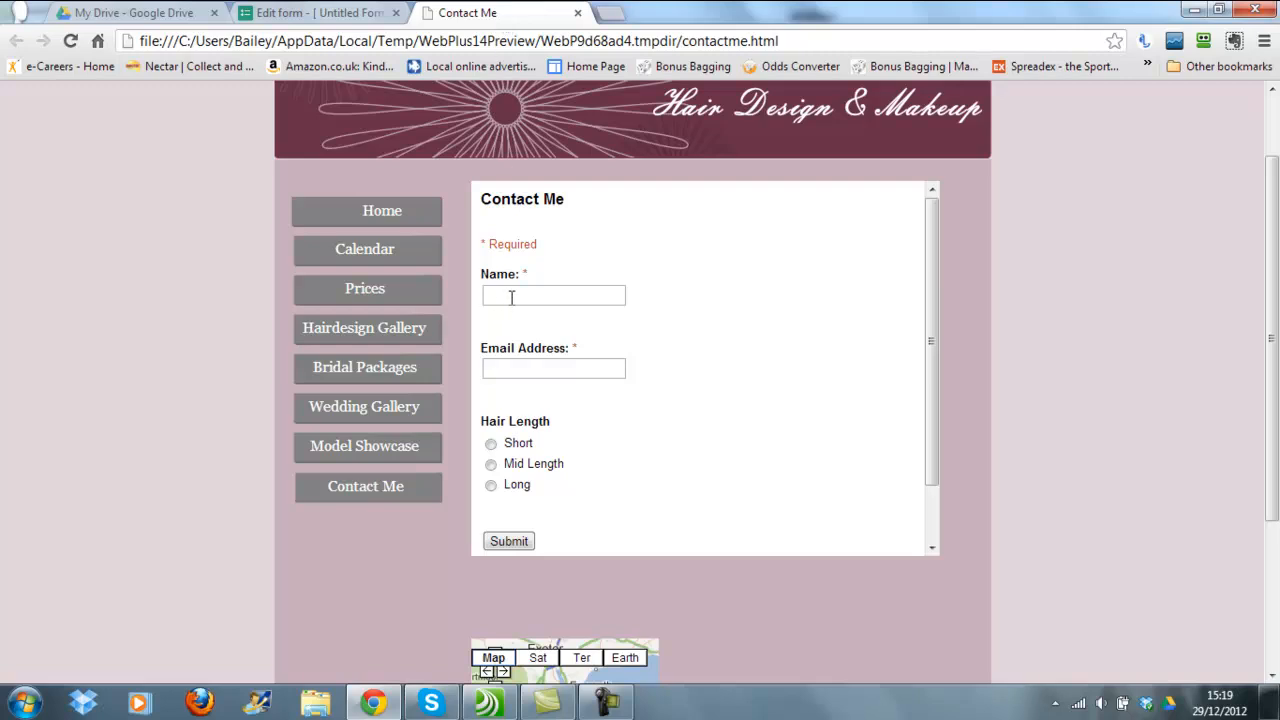
{"action": "type", "text": "jennifer"}
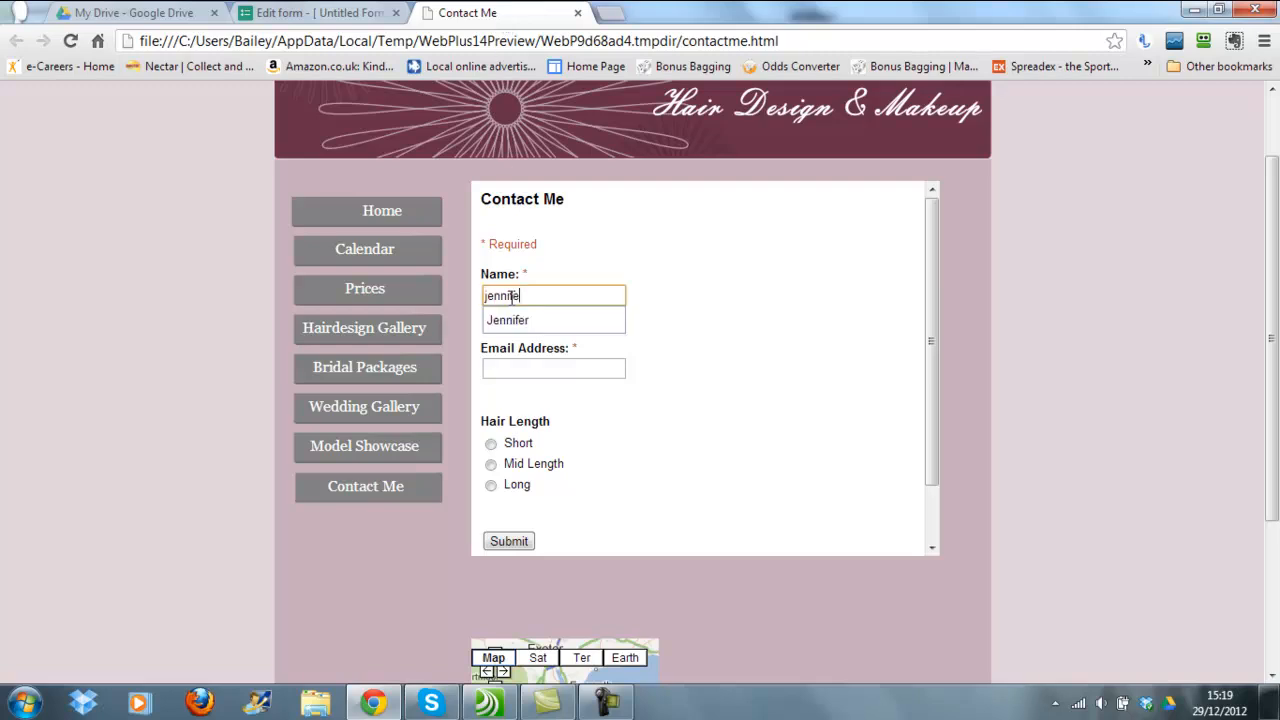
{"action": "left_click", "coordinate": [508, 320]}
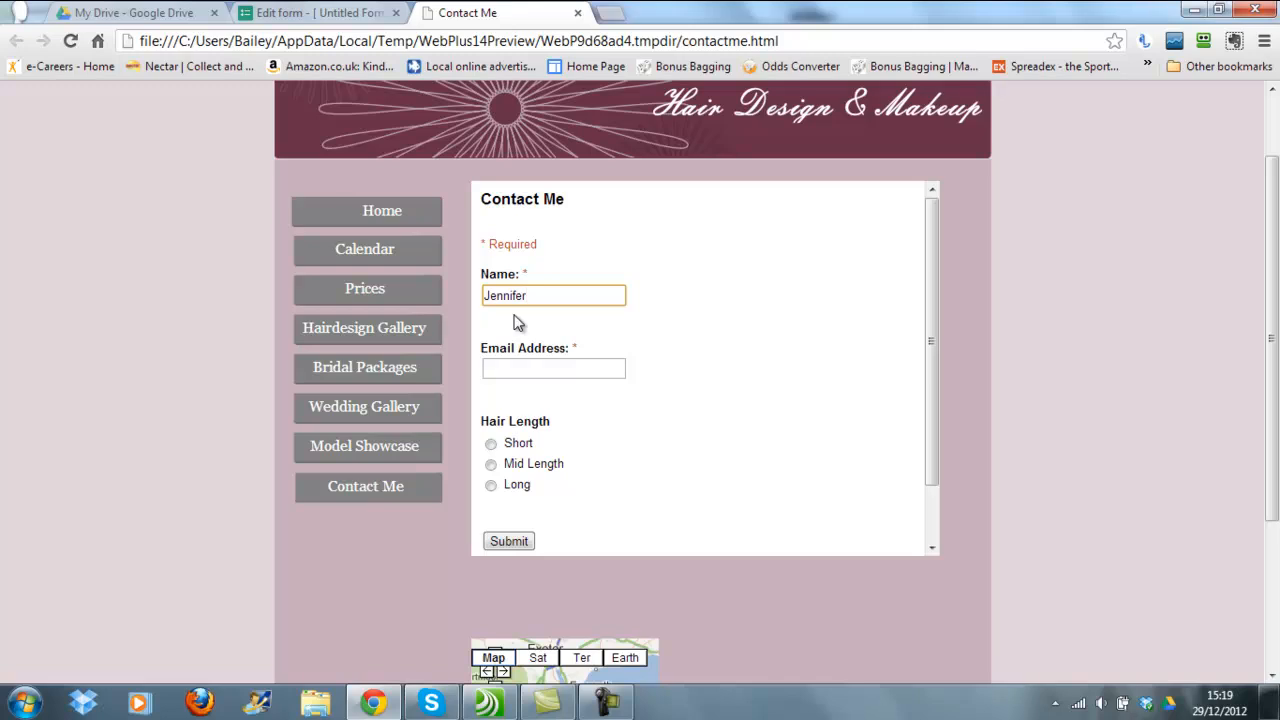
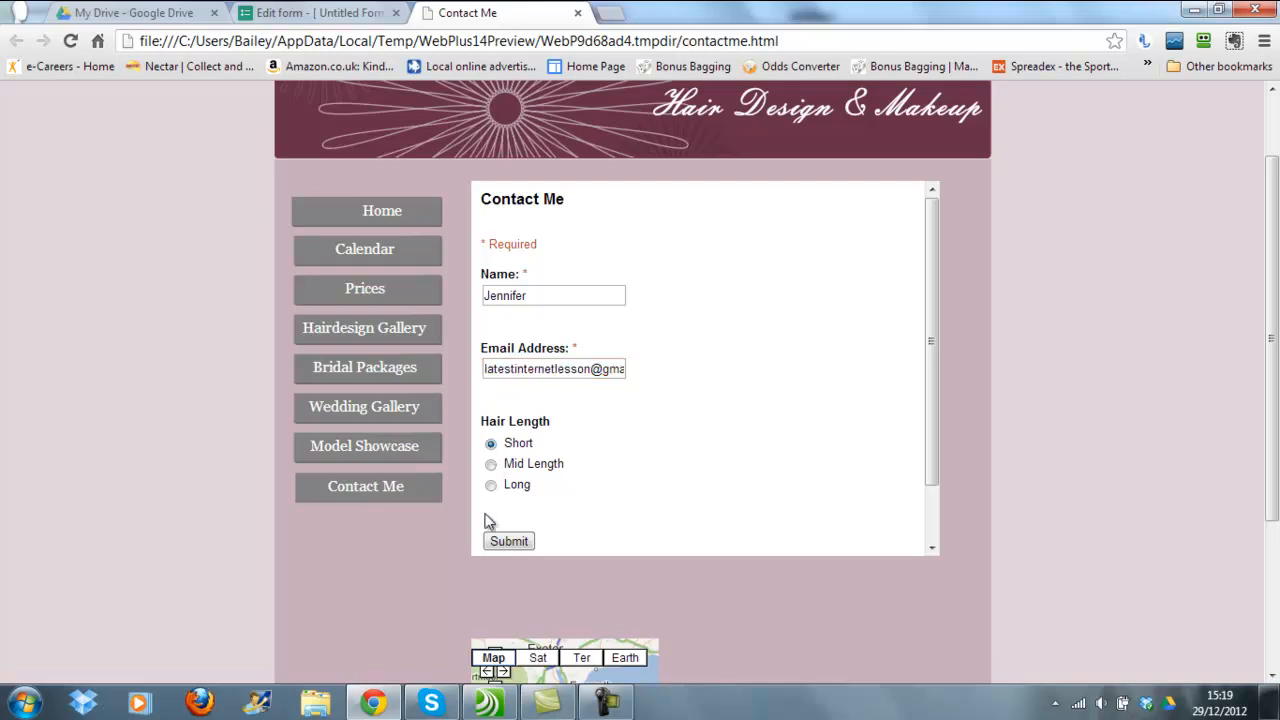
{"action": "left_click", "coordinate": [508, 540]}
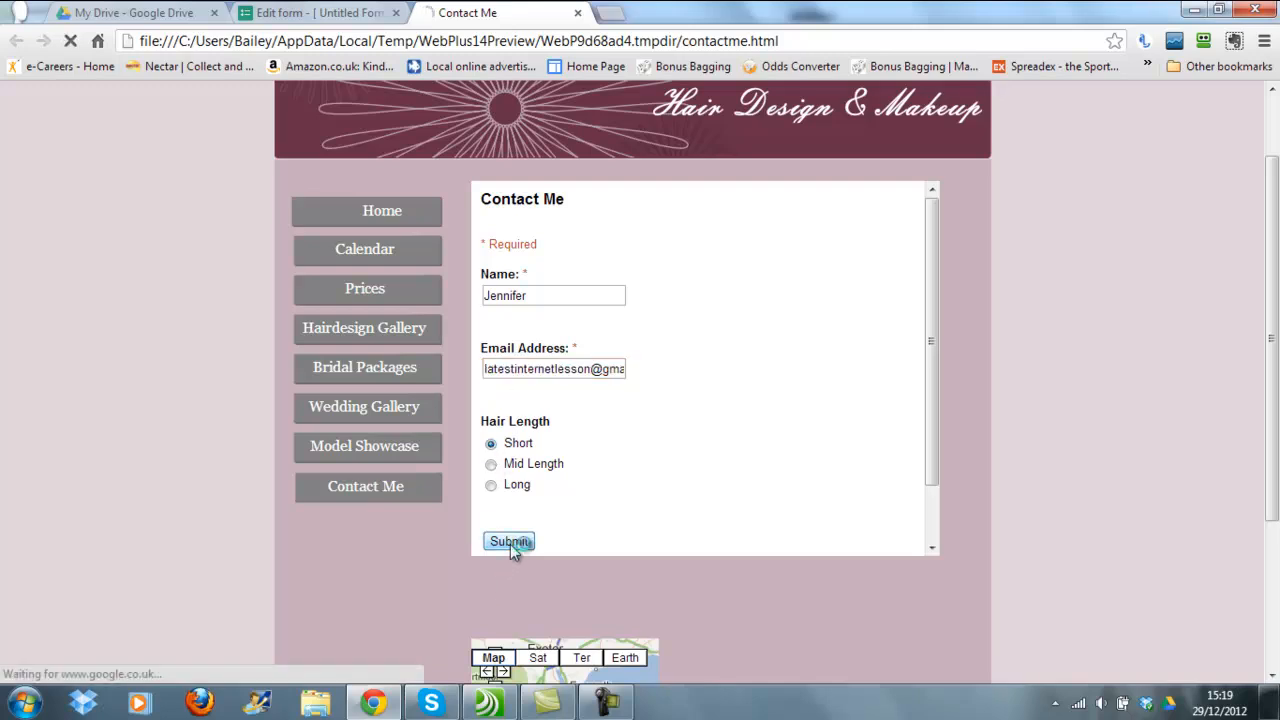
{"action": "left_click", "coordinate": [508, 540]}
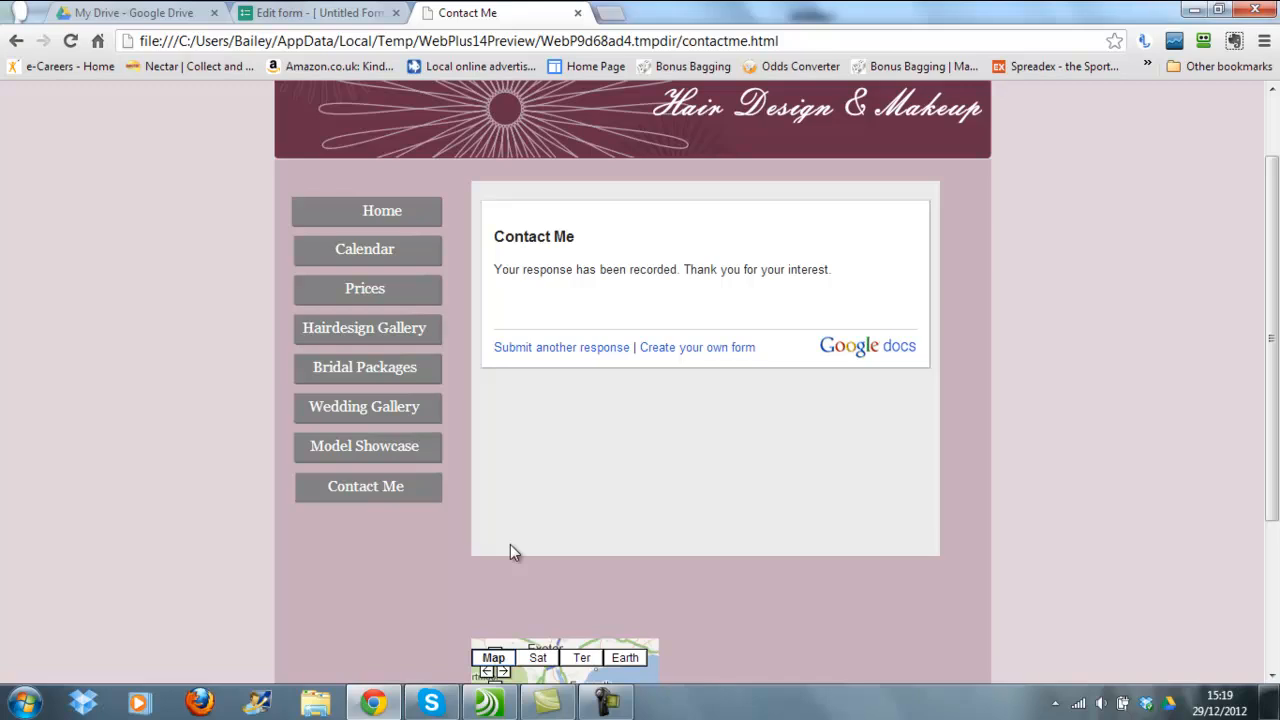
- From the form editor, view responses as a spreadsheet showing the new Jennifer / Short entry
{"action": "left_click", "coordinate": [318, 12]}
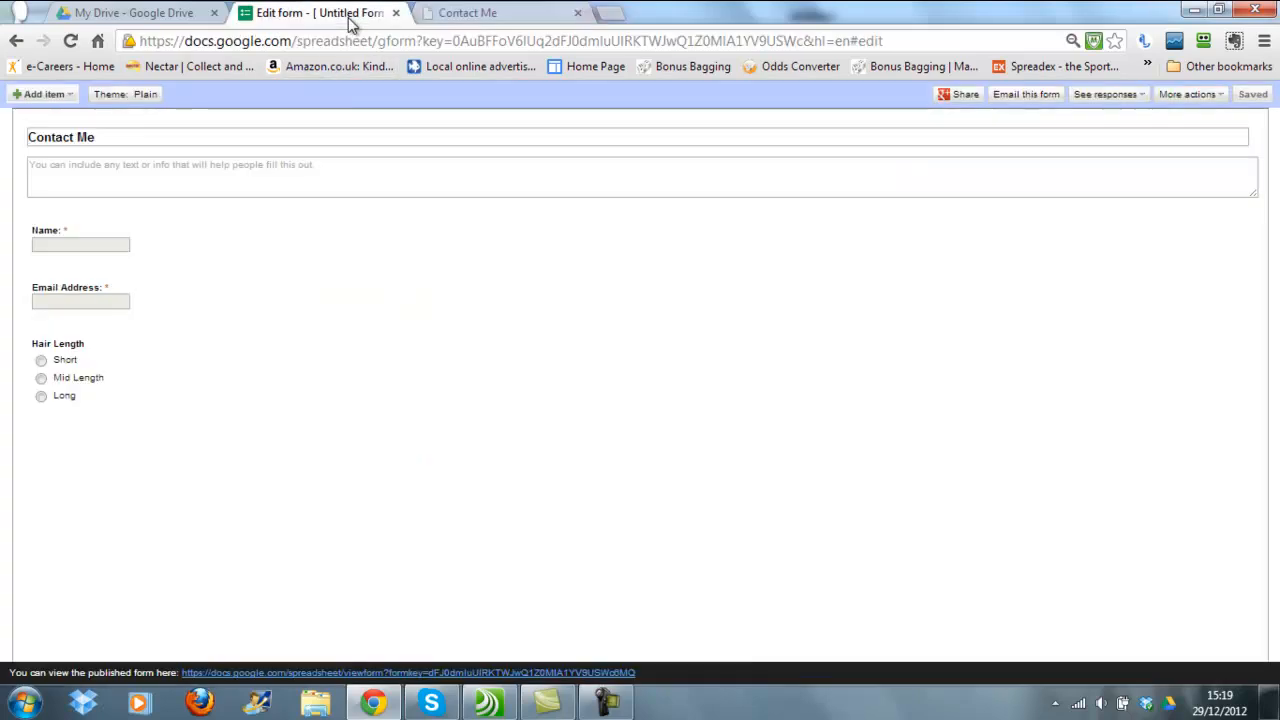
{"action": "left_click", "coordinate": [1104, 94]}
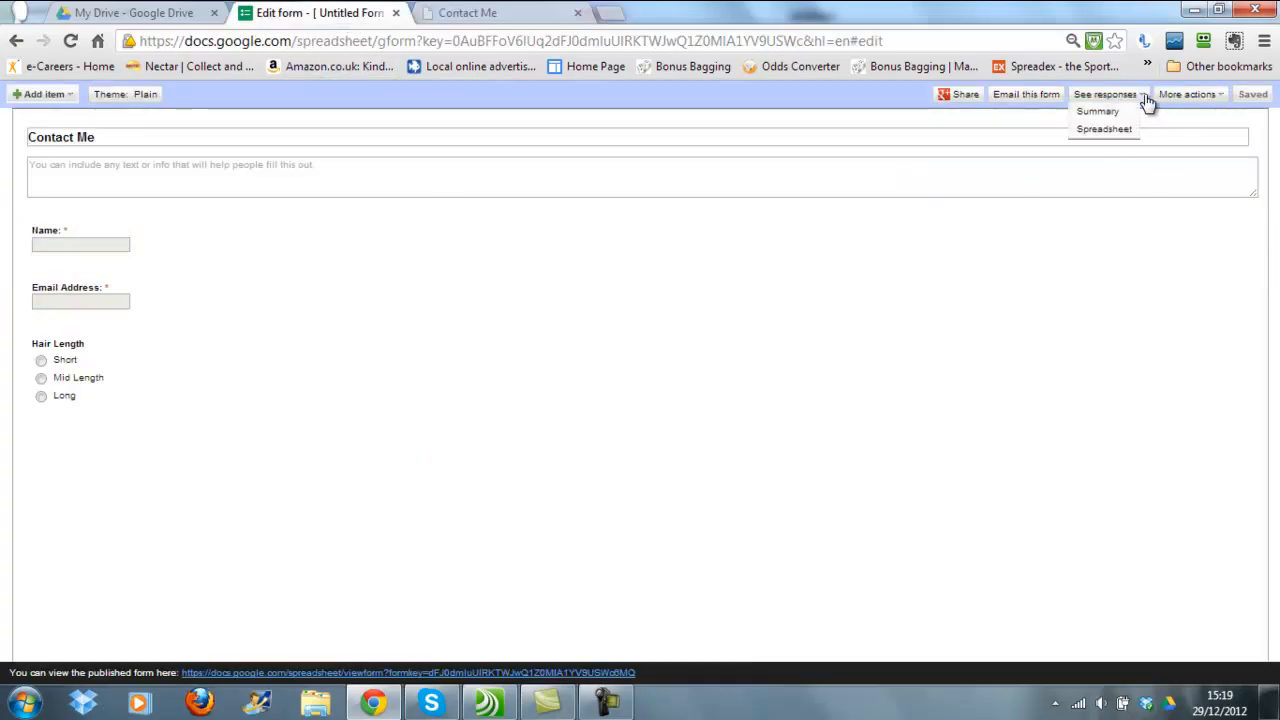
{"action": "left_click", "coordinate": [1104, 128]}
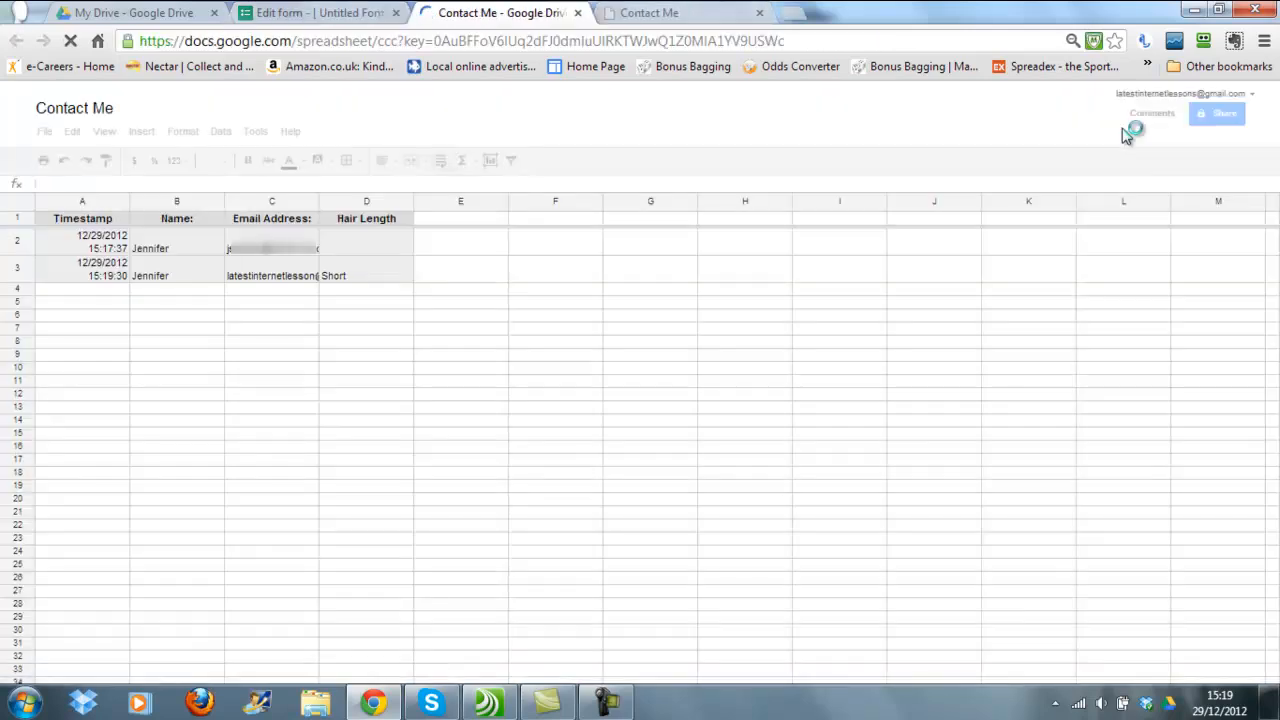